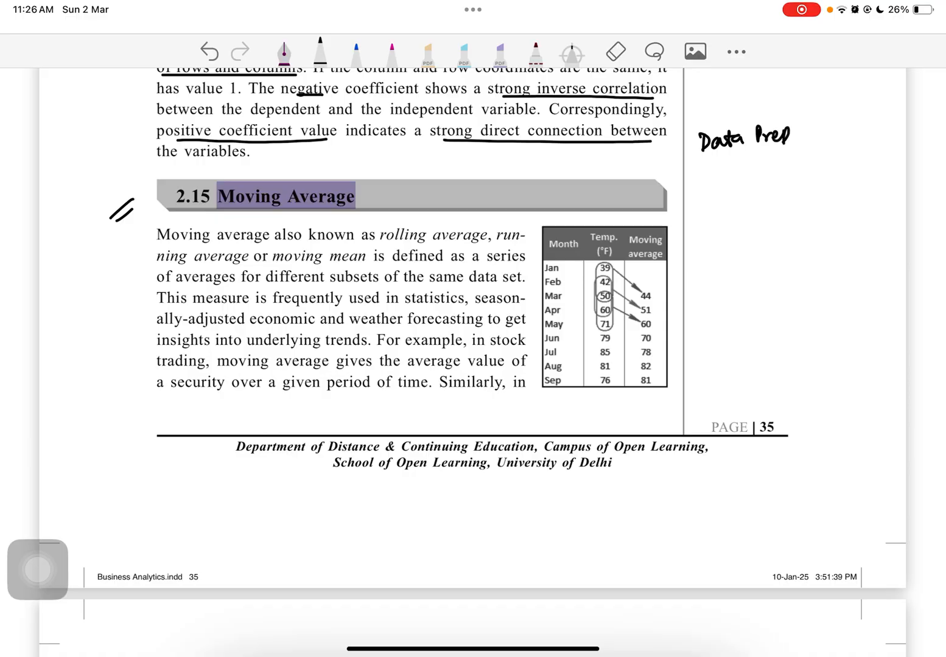
# Step: Handwrite 'Data Prep' and about seven abbreviated step entries in the right margin
pyautogui.moveTo(761, 159); pyautogui.dragTo(797, 160)
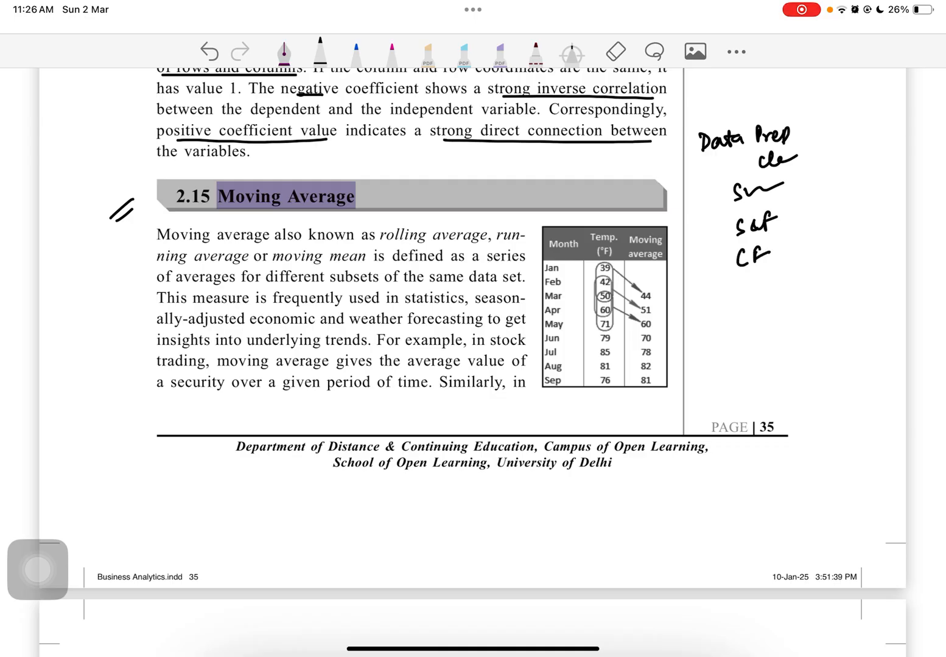
pyautogui.moveTo(733, 280); pyautogui.dragTo(740, 298)
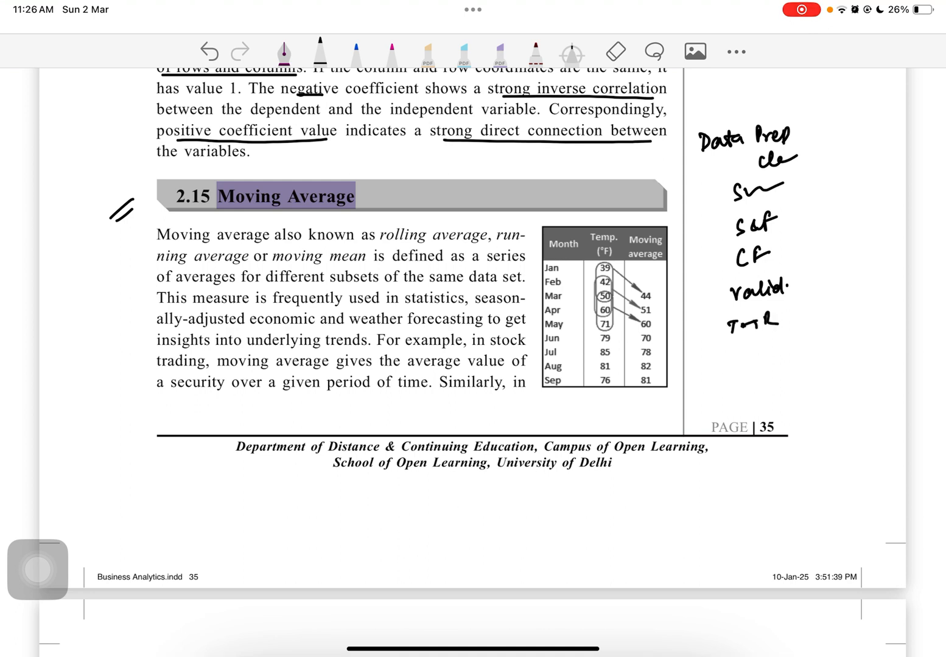
pyautogui.moveTo(773, 321); pyautogui.dragTo(815, 314)
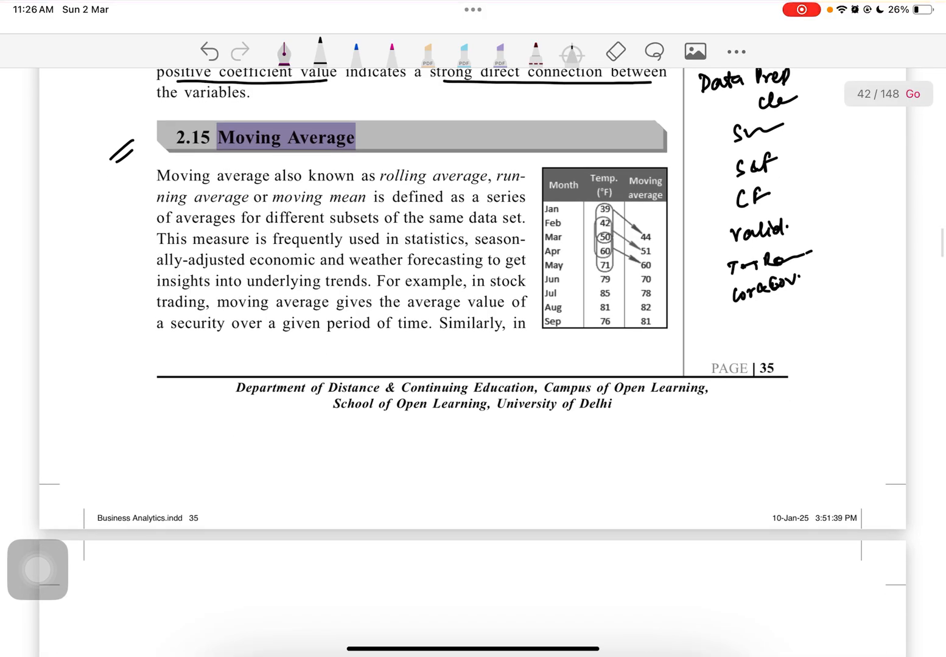
# Step: Draw a box around the 2.15 Moving Average heading, then erase the margin notes
pyautogui.moveTo(219, 154); pyautogui.dragTo(359, 119)
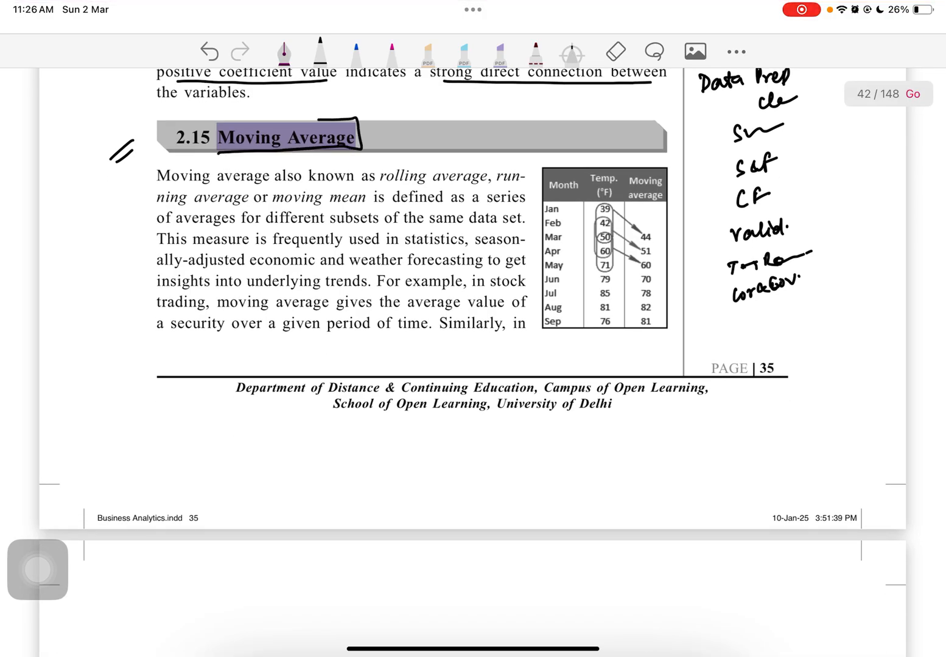
pyautogui.moveTo(219, 124); pyautogui.dragTo(355, 149)
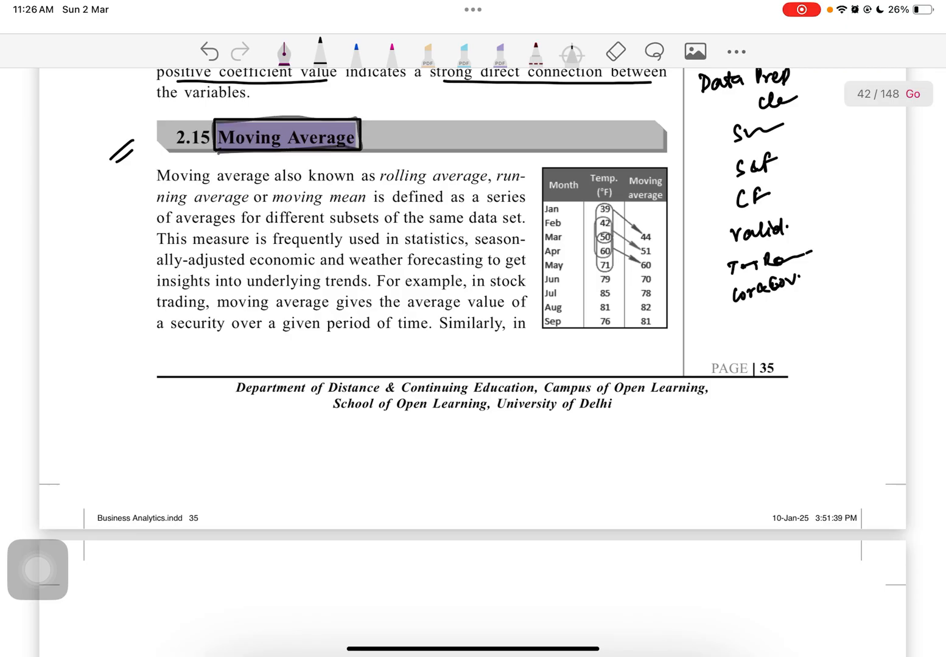
pyautogui.click(615, 52)
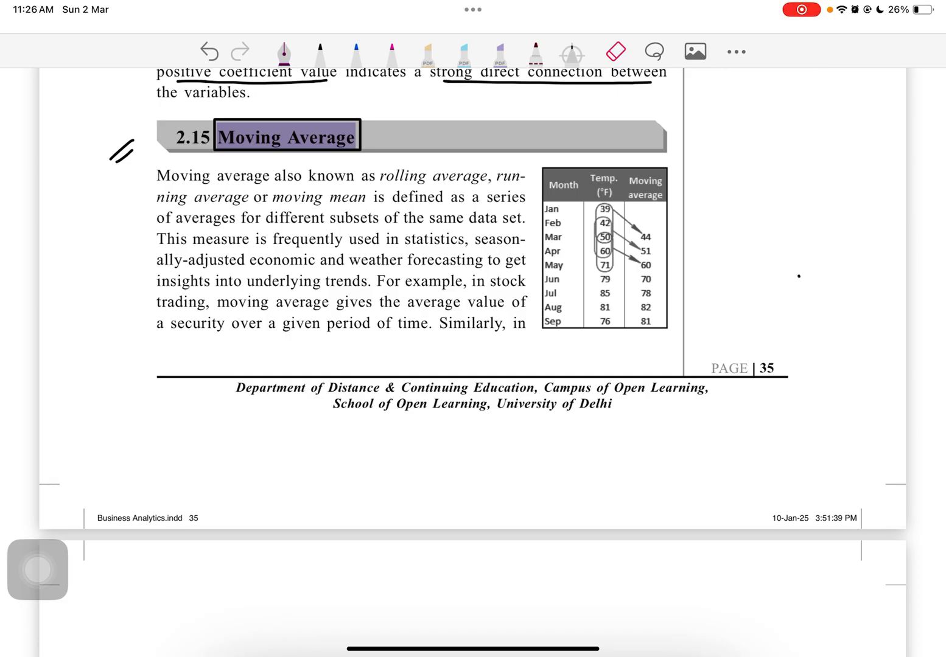
# Step: Underline rolling average, running average, moving mean, series, averages, subsets and same data set in blue
pyautogui.click(356, 52)
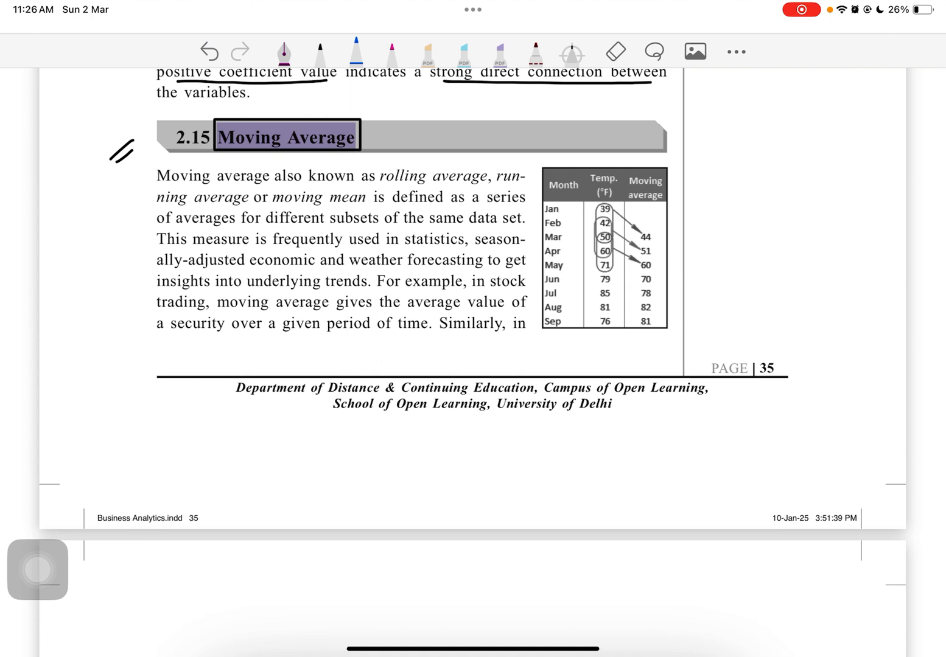
pyautogui.moveTo(380, 185); pyautogui.dragTo(533, 182)
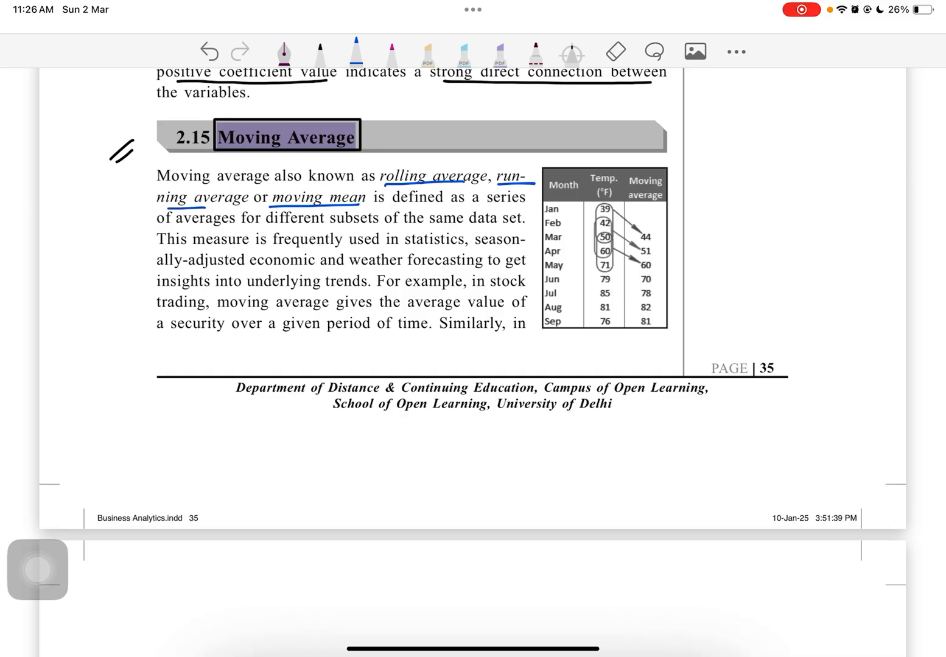
pyautogui.moveTo(489, 204); pyautogui.dragTo(524, 205)
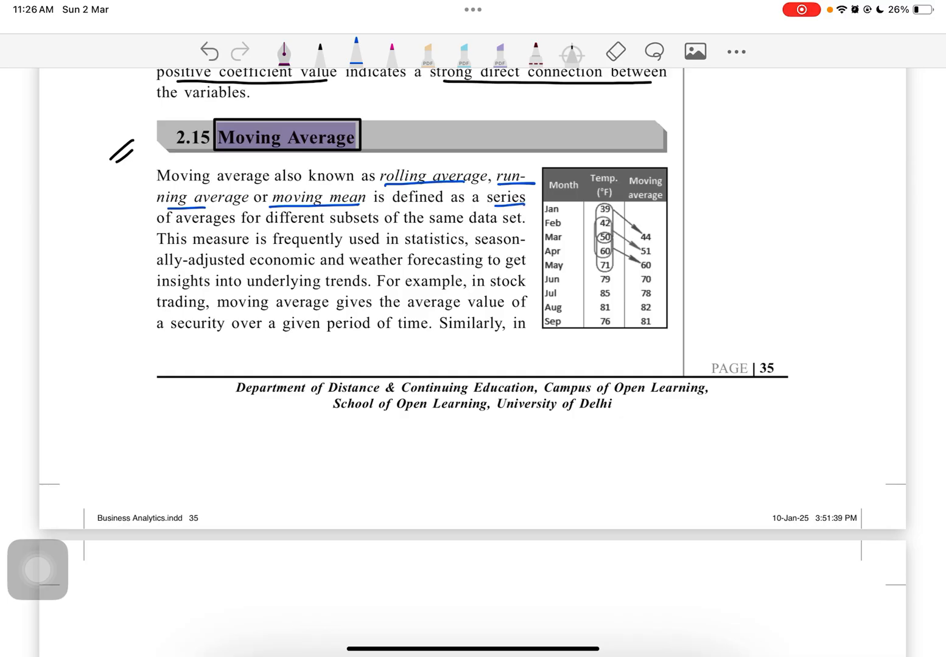
pyautogui.moveTo(173, 227); pyautogui.dragTo(379, 227)
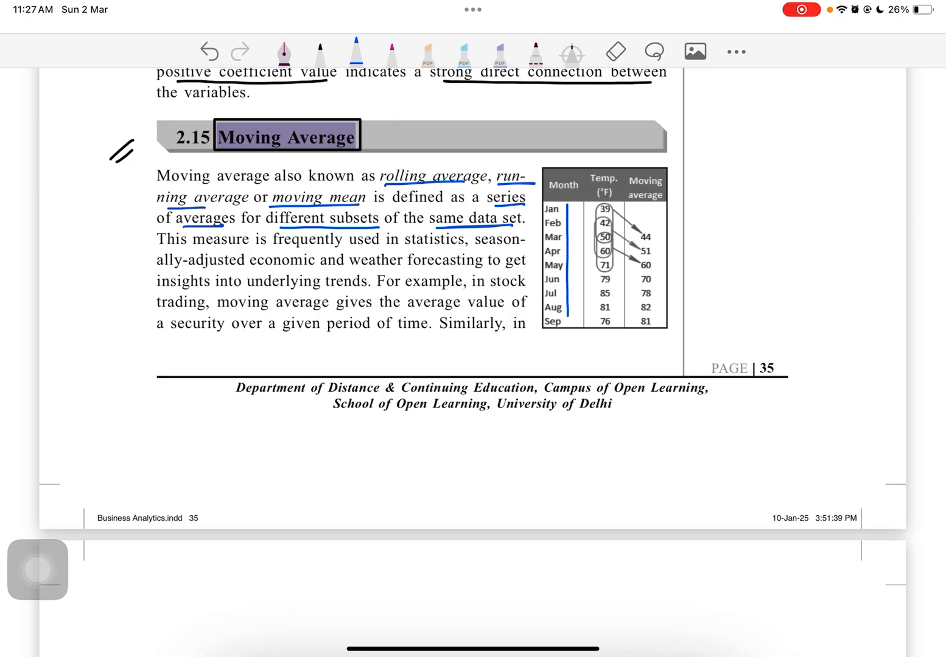
# Step: Bracket the Month, temperature and Moving average columns, loop values and write '= AVERAGE'
pyautogui.moveTo(589, 209); pyautogui.dragTo(589, 314)
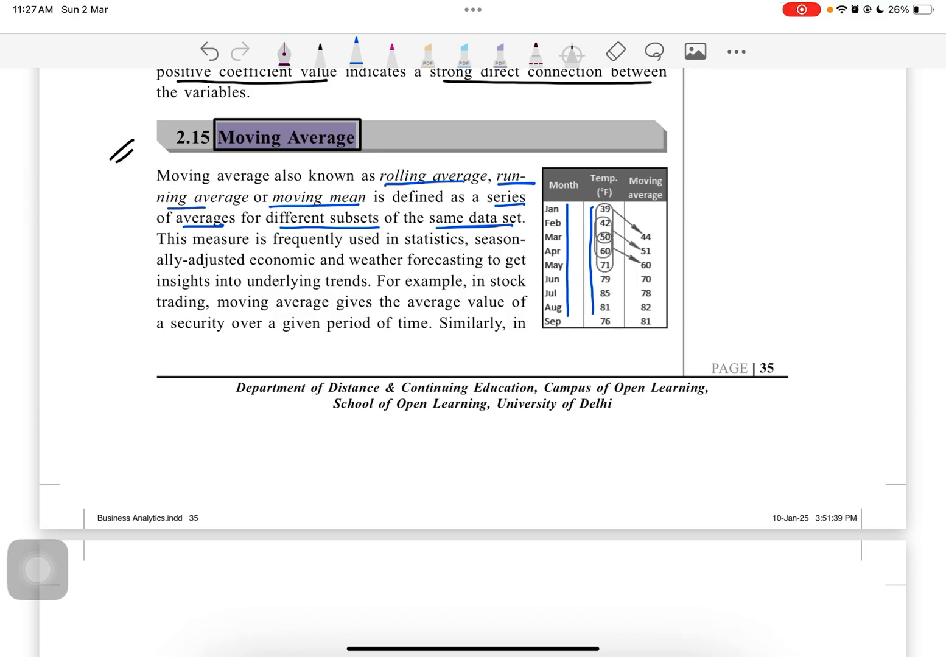
pyautogui.moveTo(657, 231); pyautogui.dragTo(660, 306)
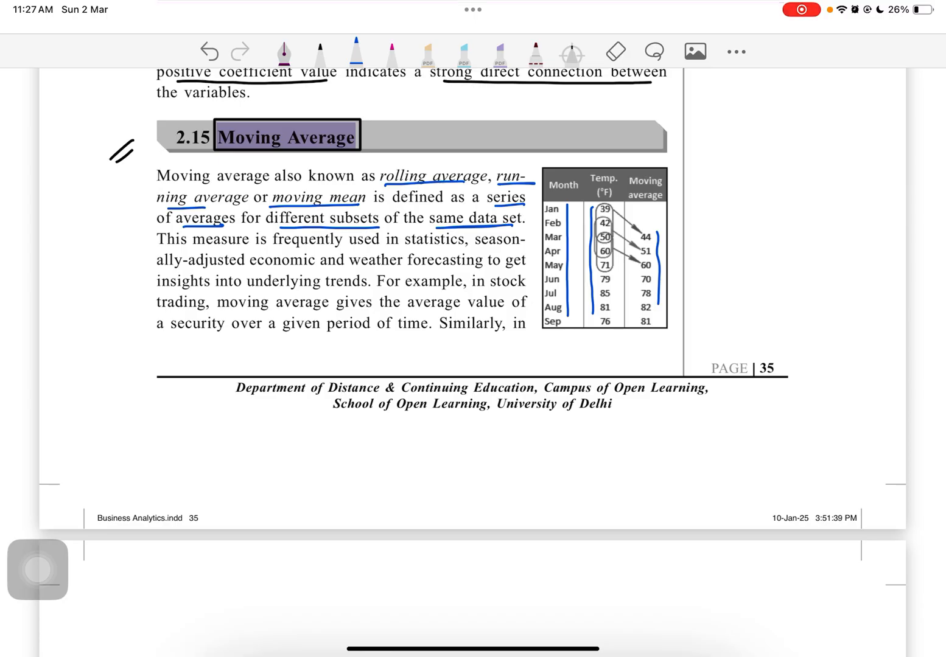
pyautogui.moveTo(568, 209); pyautogui.dragTo(568, 232)
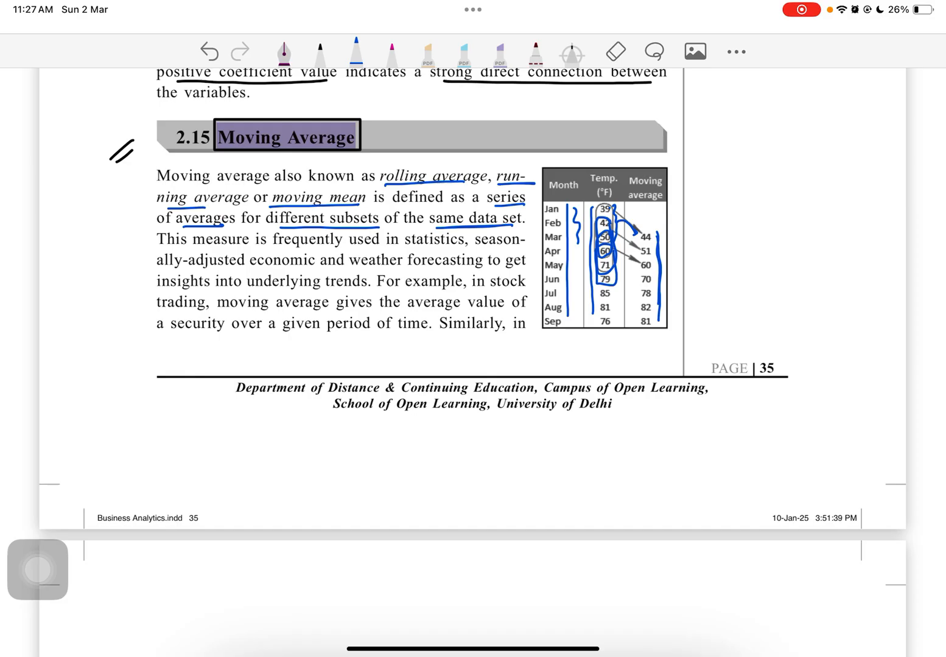
pyautogui.moveTo(639, 250); pyautogui.dragTo(651, 316)
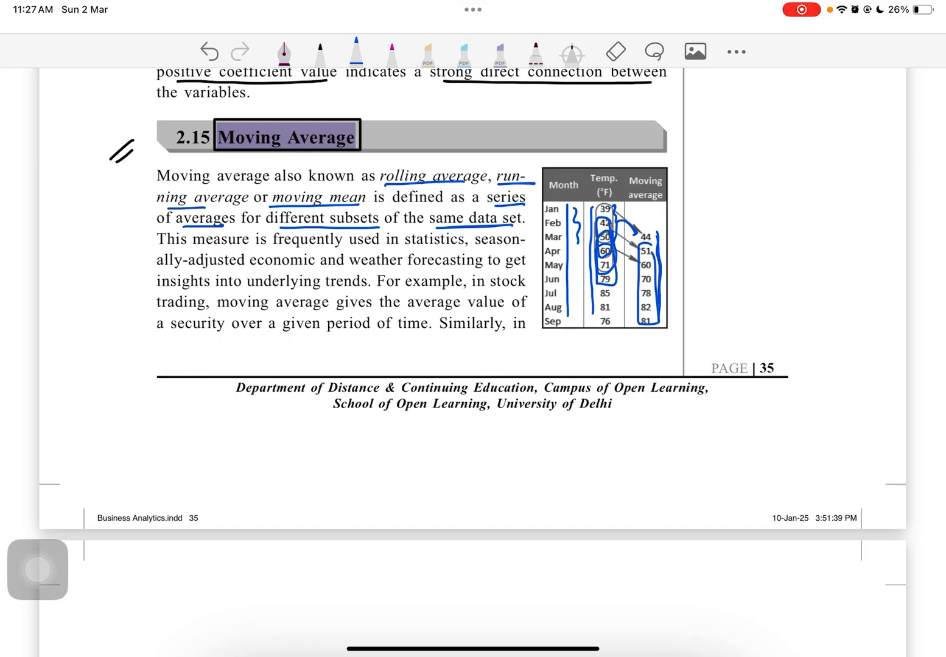
pyautogui.moveTo(684, 237); pyautogui.dragTo(712, 238)
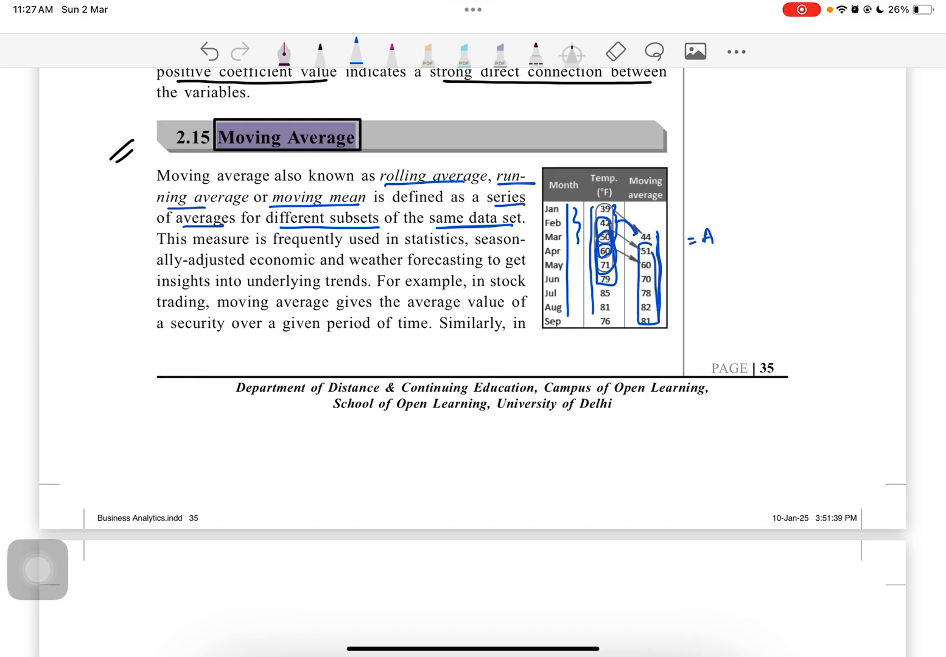
pyautogui.write('AVERAGE')
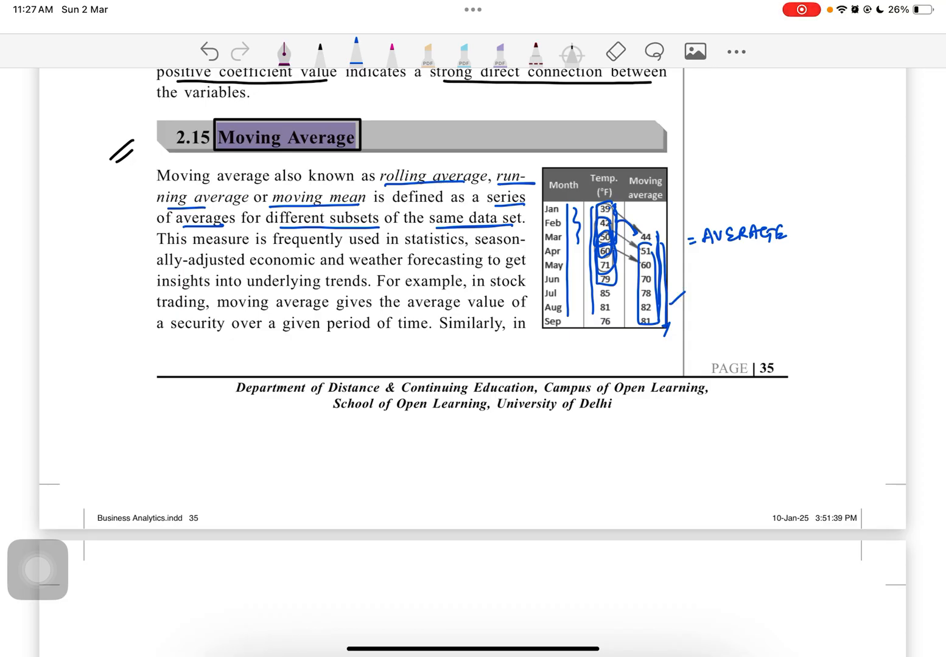
# Step: Underline statistics, economic, weather forecasting and stock in the paragraph beside the table
pyautogui.scroll(-3)
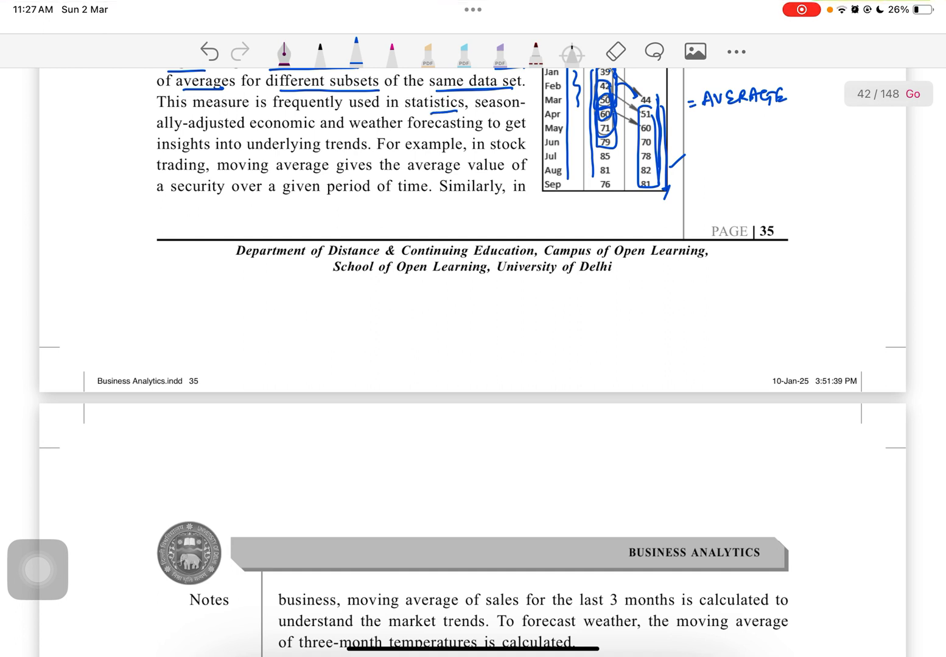
pyautogui.moveTo(224, 129); pyautogui.dragTo(291, 129)
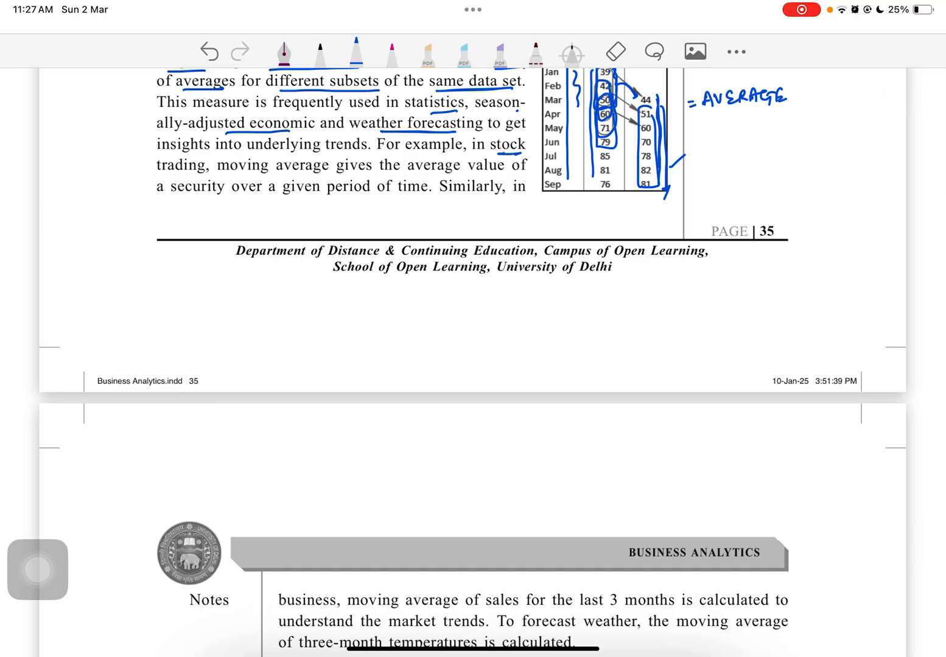
pyautogui.moveTo(170, 176); pyautogui.dragTo(318, 173)
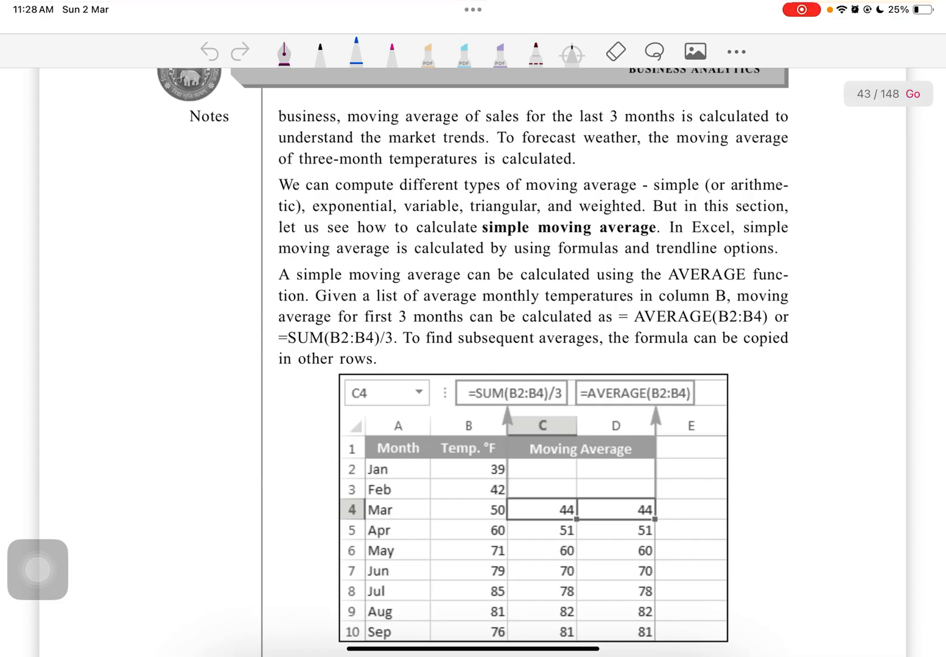
# Step: Underline last 3 months, market trends, three-month; circle simple, exponential, variable, triangular, weighted
pyautogui.moveTo(575, 124); pyautogui.dragTo(769, 124)
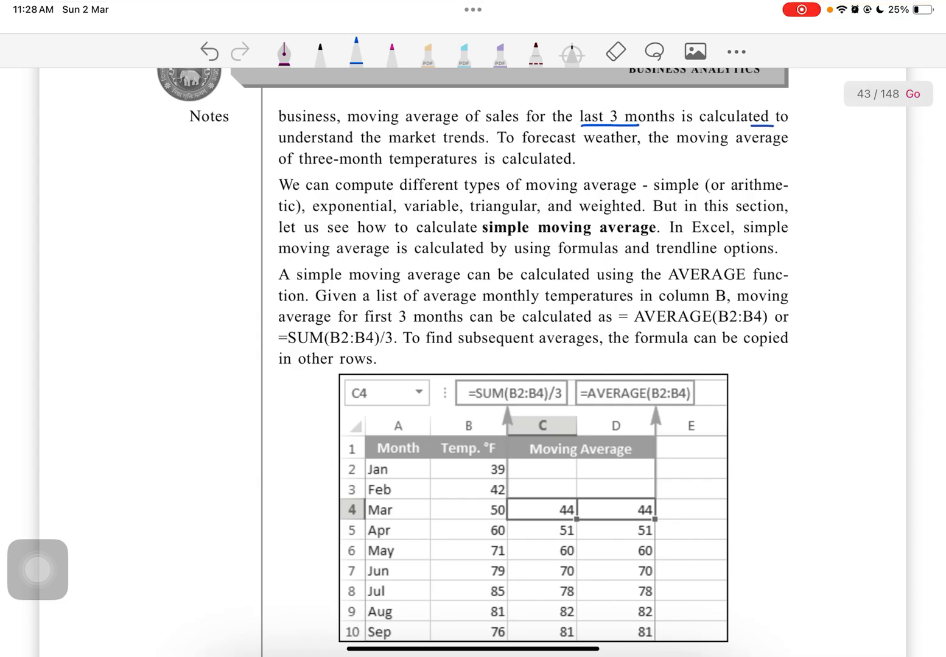
pyautogui.moveTo(280, 141); pyautogui.dragTo(469, 141)
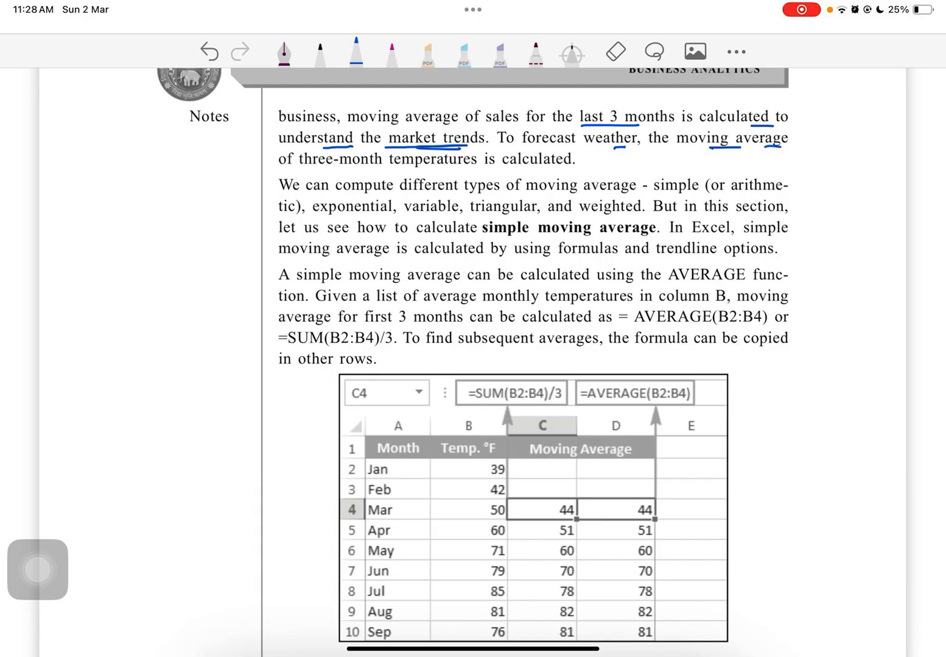
pyautogui.moveTo(331, 167); pyautogui.dragTo(566, 165)
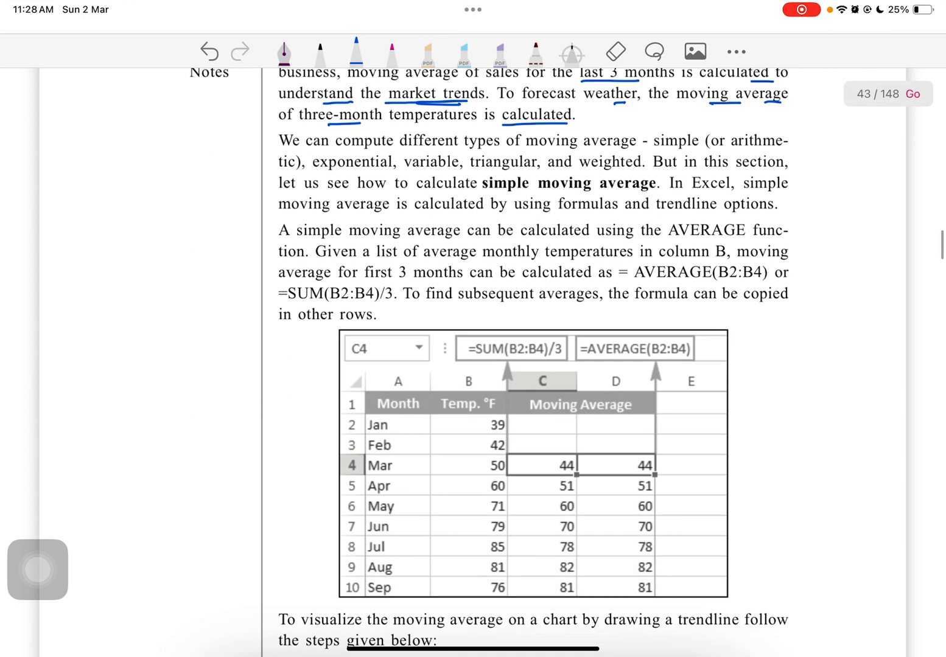
pyautogui.moveTo(651, 140); pyautogui.dragTo(699, 140)
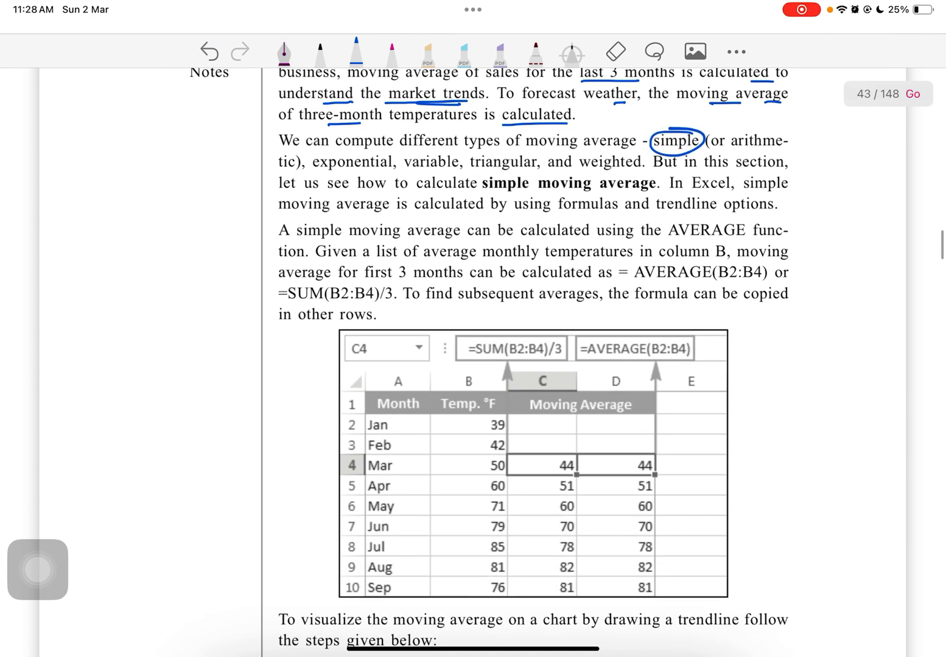
pyautogui.moveTo(311, 162); pyautogui.dragTo(535, 162)
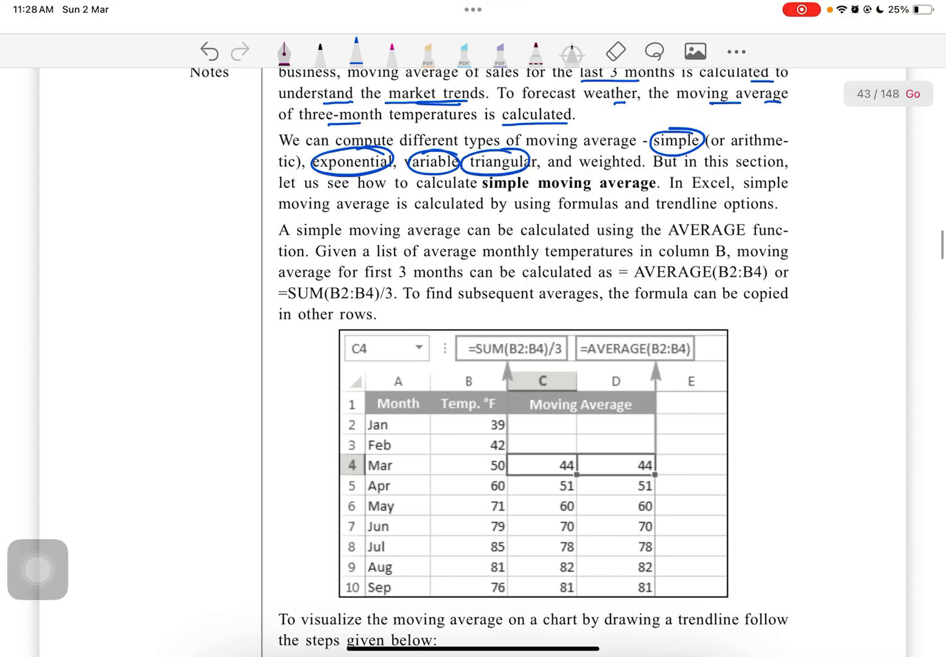
pyautogui.moveTo(574, 149); pyautogui.dragTo(635, 176)
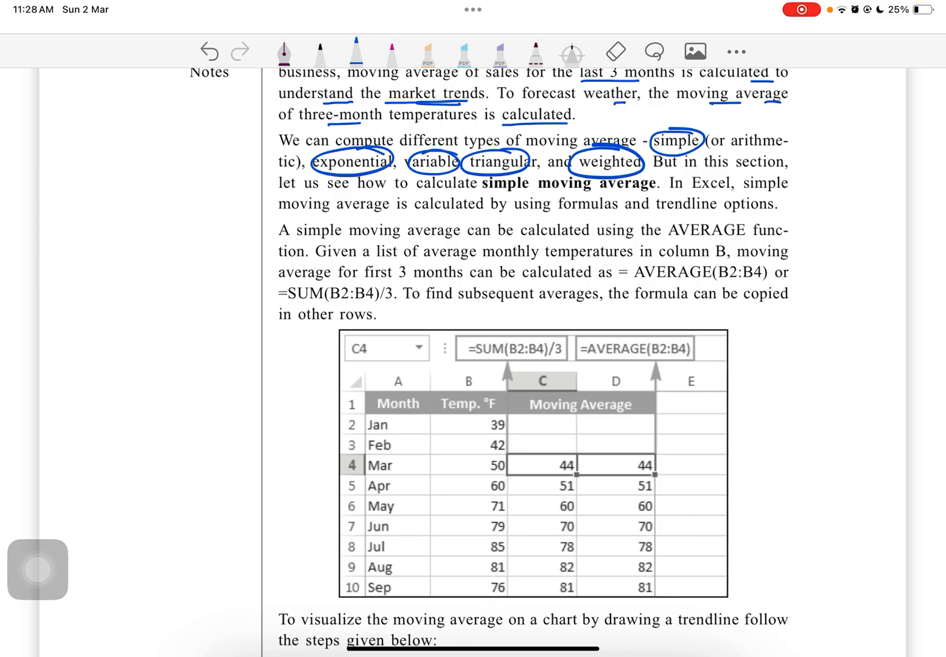
# Step: Underline simple moving average, AVERAGE and the AVERAGE(B2:B4) formula, and bracket the table rows
pyautogui.moveTo(483, 192); pyautogui.dragTo(612, 193)
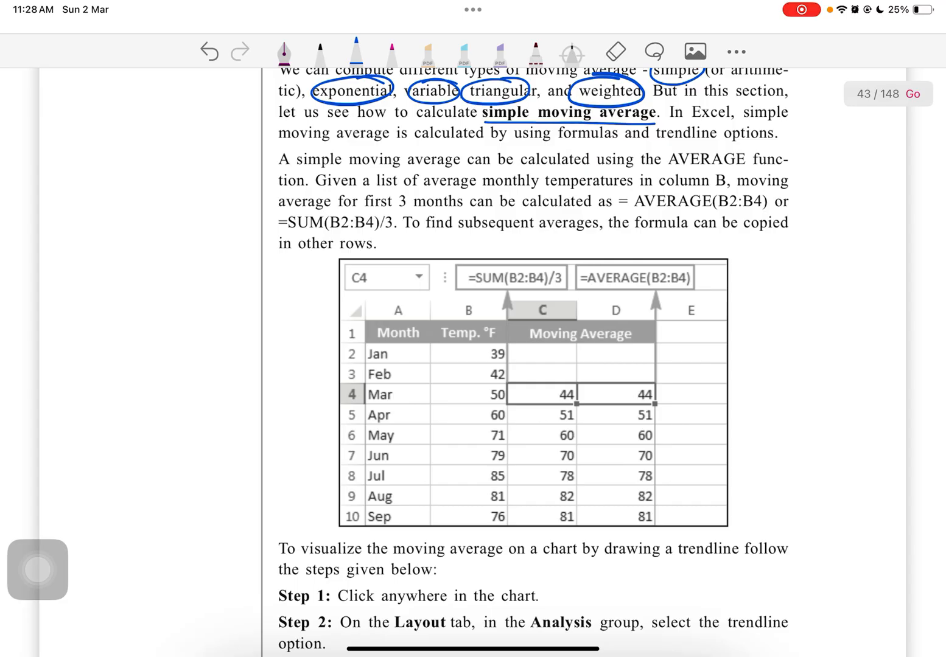
pyautogui.moveTo(662, 161); pyautogui.dragTo(750, 161)
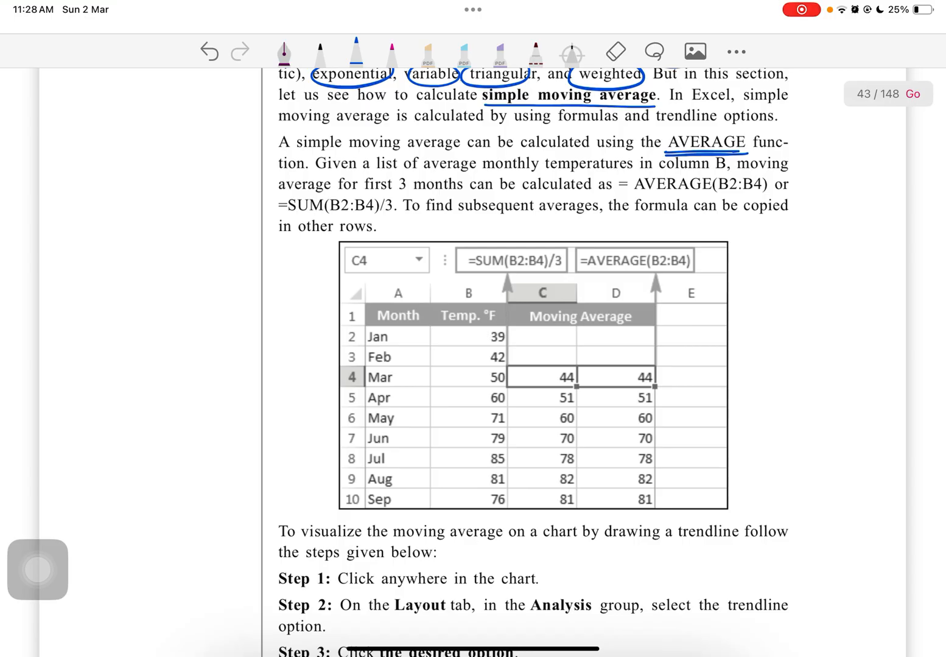
pyautogui.moveTo(409, 196); pyautogui.dragTo(465, 194)
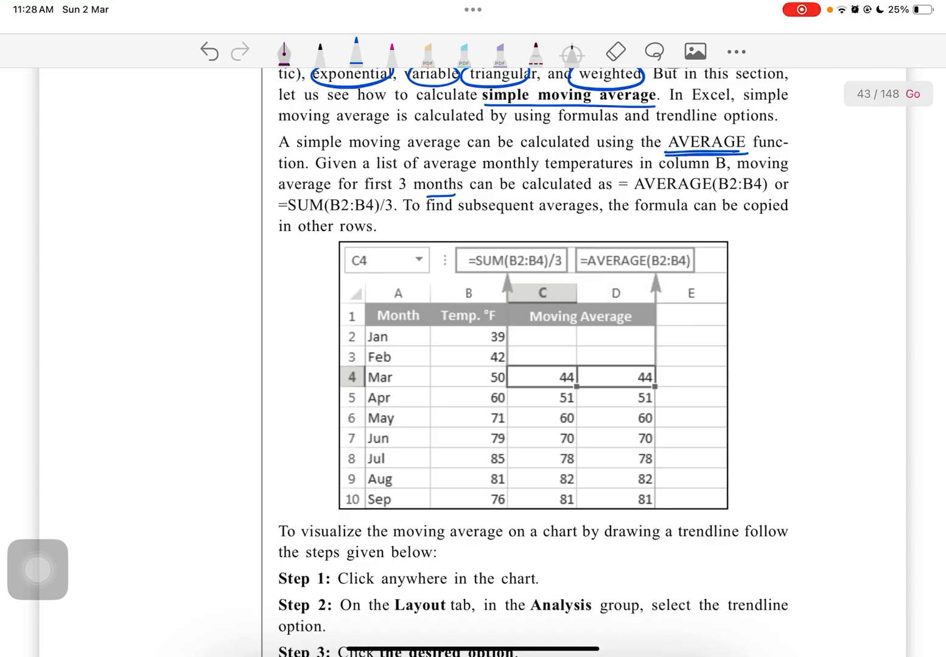
pyautogui.moveTo(628, 194); pyautogui.dragTo(769, 193)
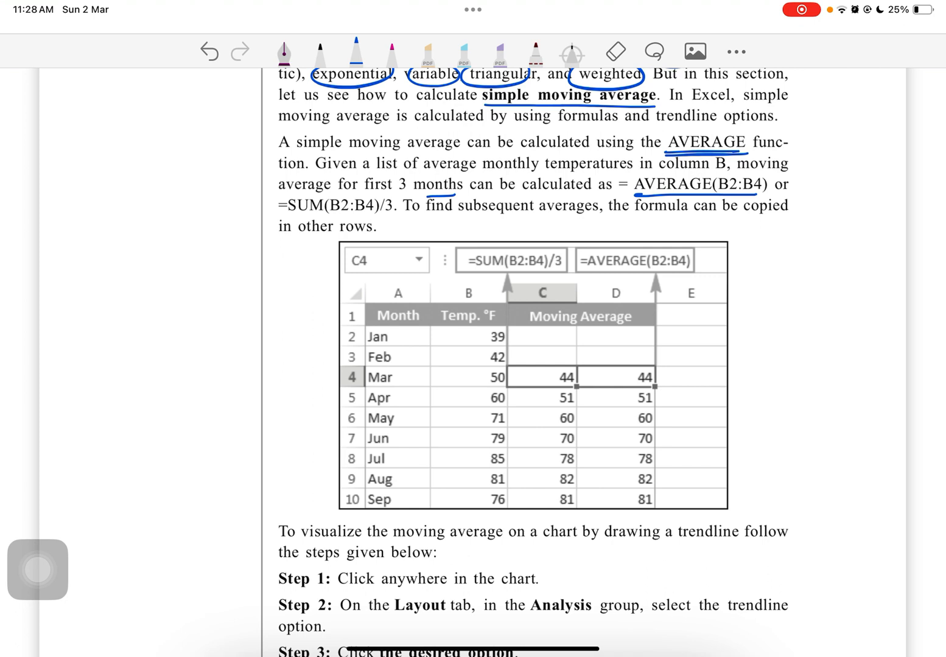
pyautogui.moveTo(285, 213); pyautogui.dragTo(395, 207)
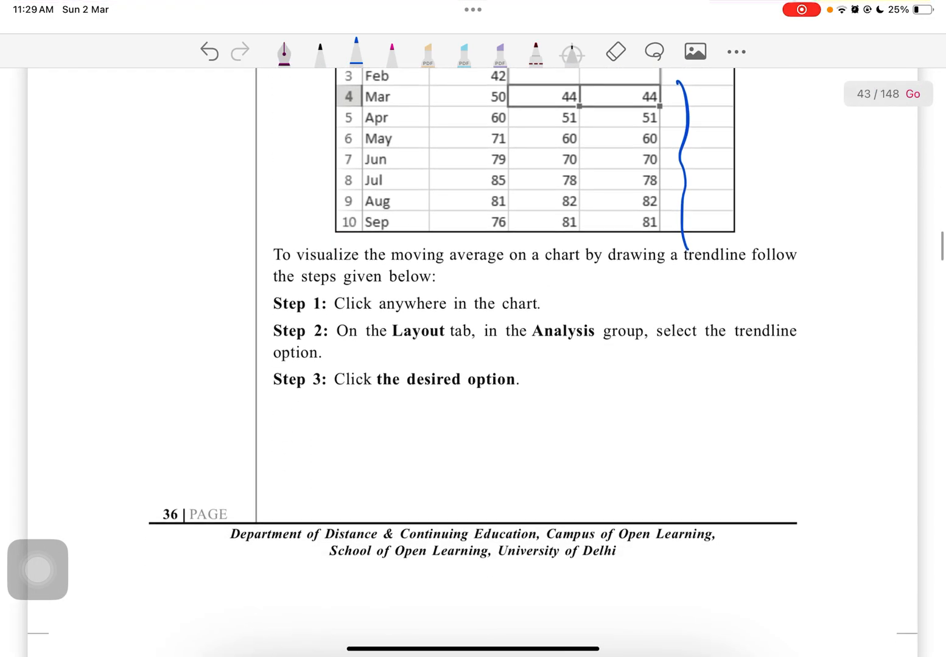
# Step: Underline visualize and trendline, draw empty chart axes in the margin, circle the moving-average values
pyautogui.moveTo(301, 263); pyautogui.dragTo(347, 263)
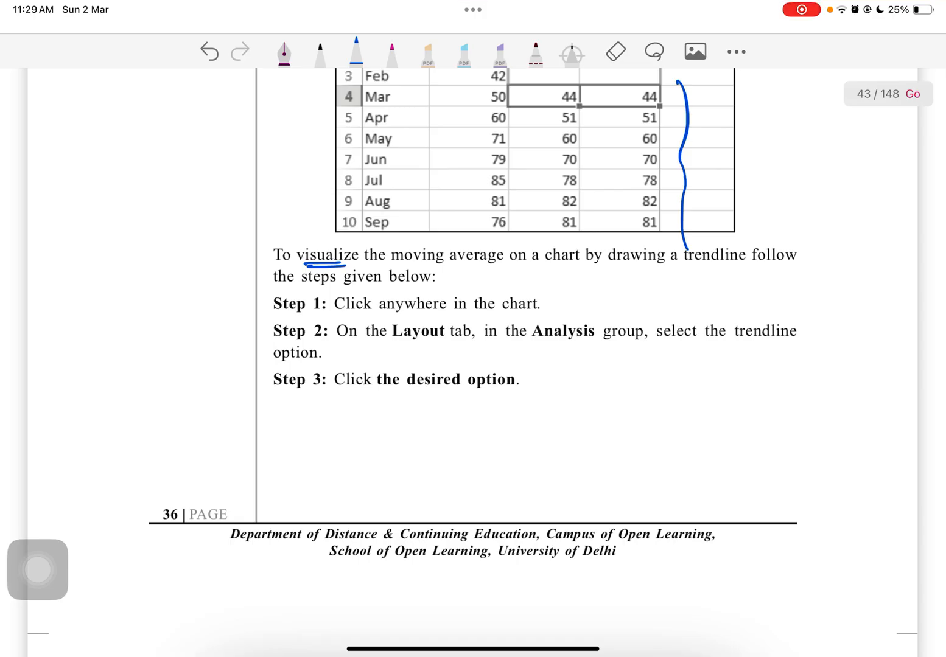
pyautogui.moveTo(675, 266); pyautogui.dragTo(757, 270)
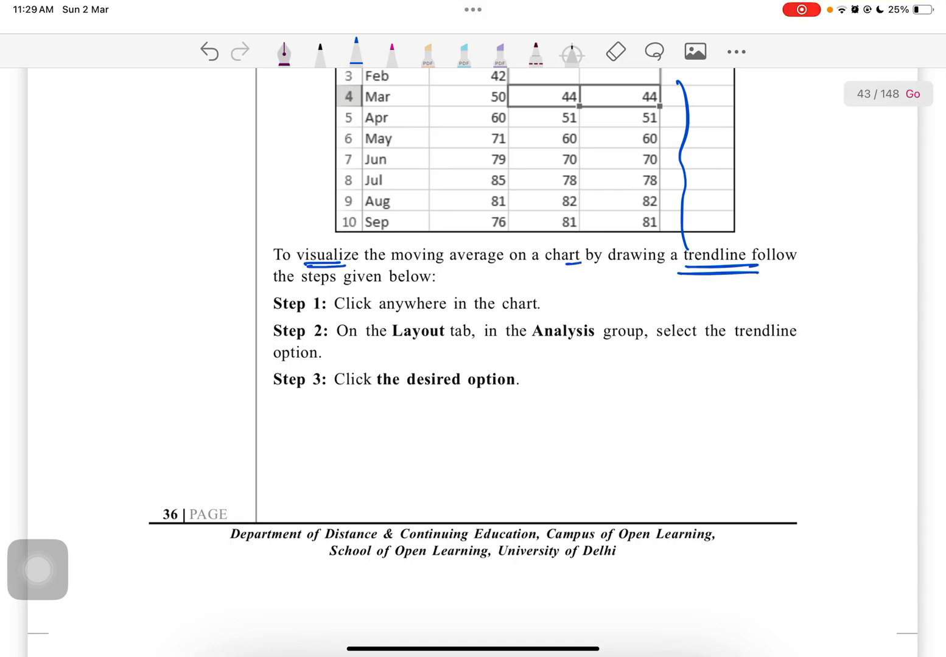
pyautogui.moveTo(60, 253); pyautogui.dragTo(173, 319)
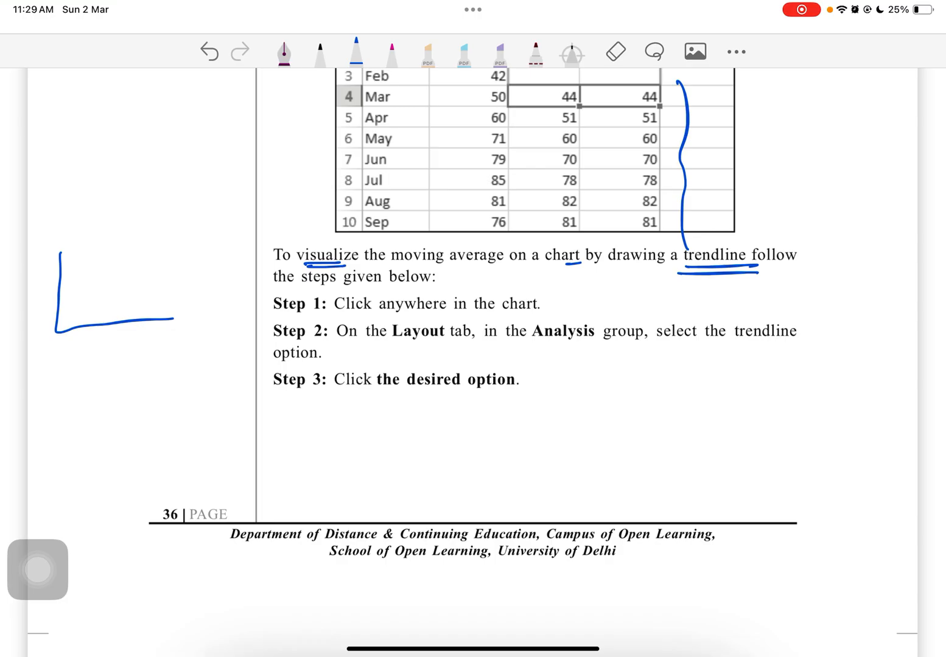
pyautogui.scroll(-3)
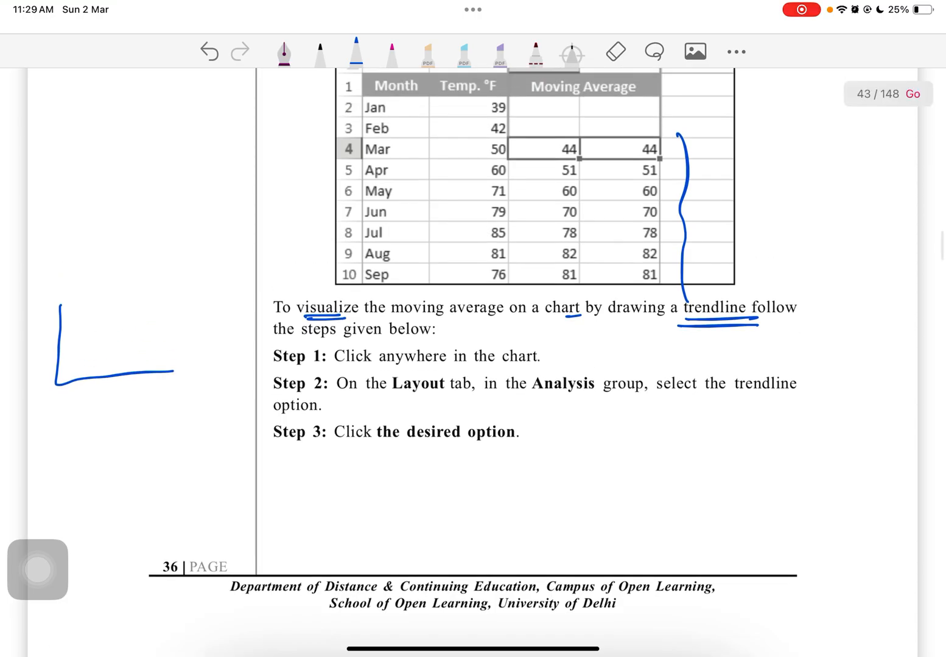
pyautogui.moveTo(586, 146); pyautogui.dragTo(587, 265)
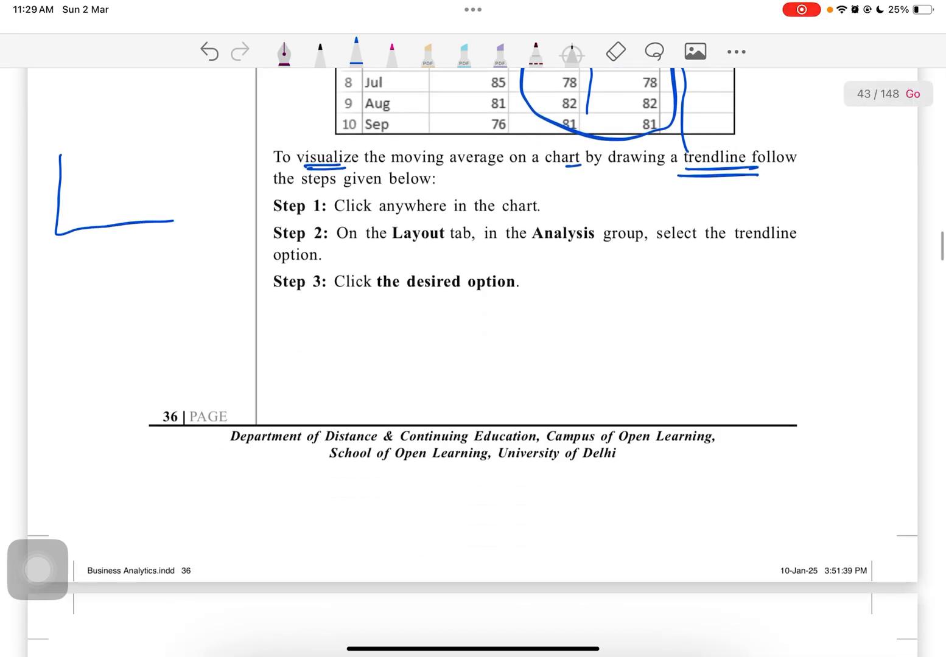
# Step: Sketch trendline and declining chart examples in the left margin
pyautogui.scroll(-3)
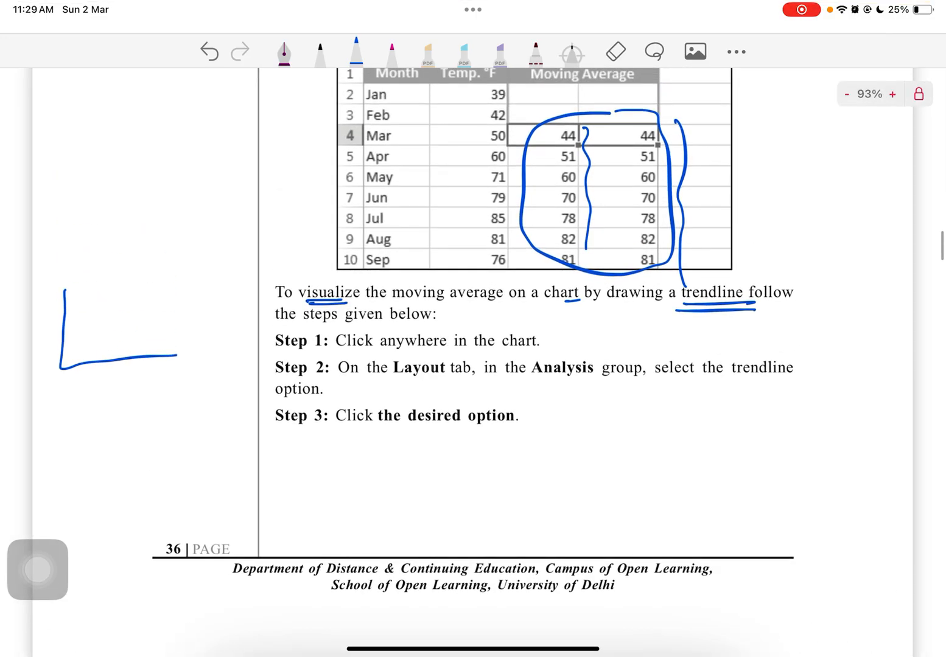
pyautogui.moveTo(80, 359); pyautogui.dragTo(176, 355)
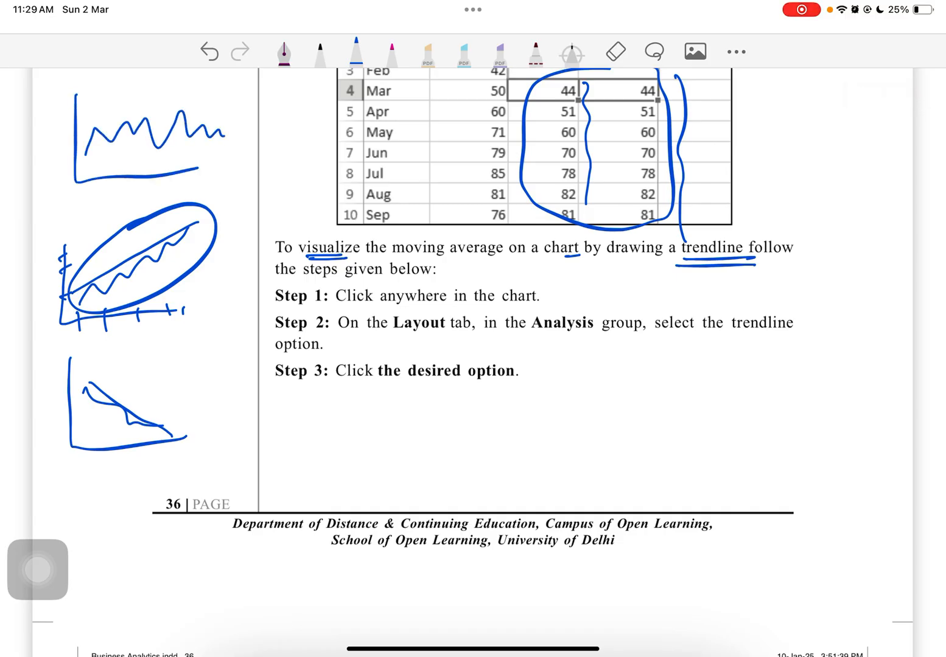
pyautogui.moveTo(79, 107); pyautogui.dragTo(222, 120)
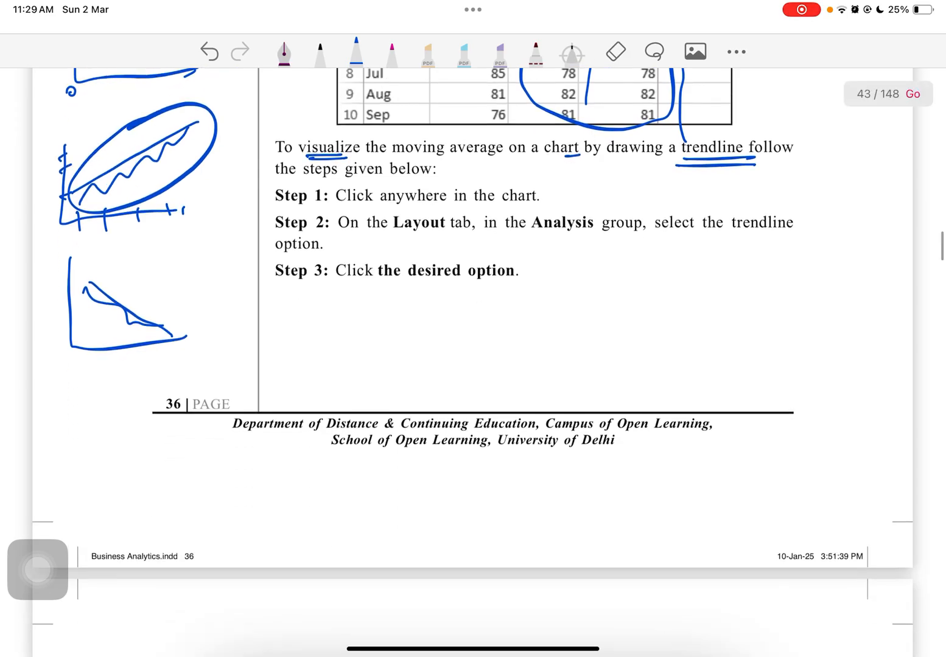
# Step: Underline Layout and Analysis in Step 2 below the margin sketches
pyautogui.scroll(-3)
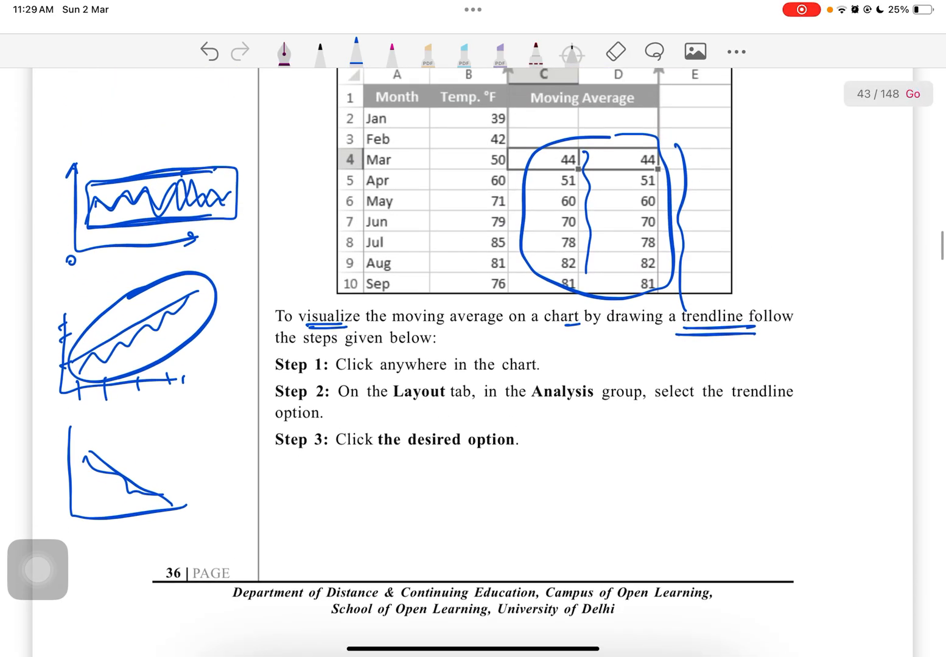
pyautogui.scroll(-3)
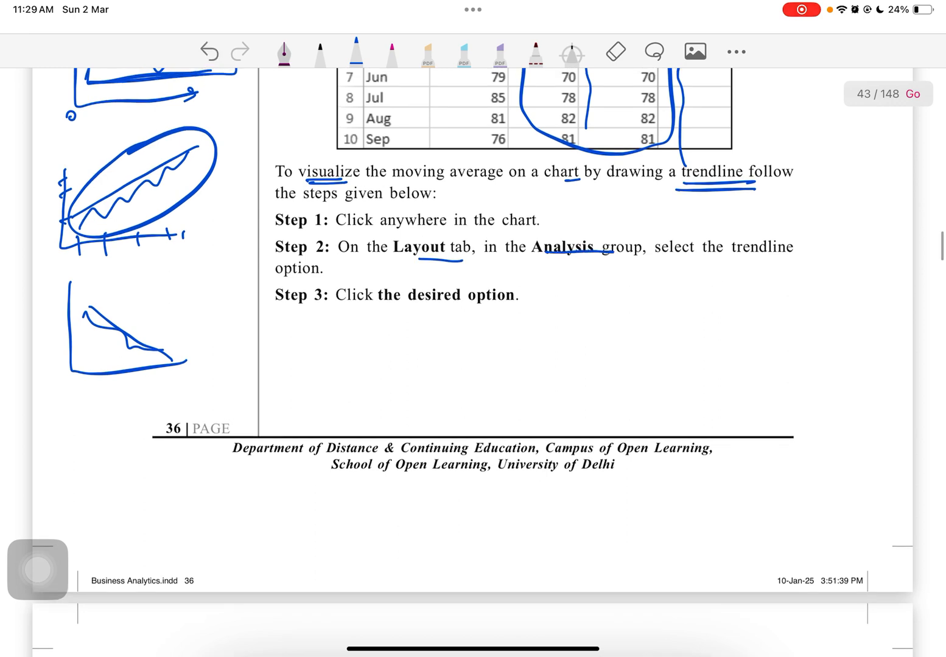
pyautogui.moveTo(411, 310); pyautogui.dragTo(464, 306)
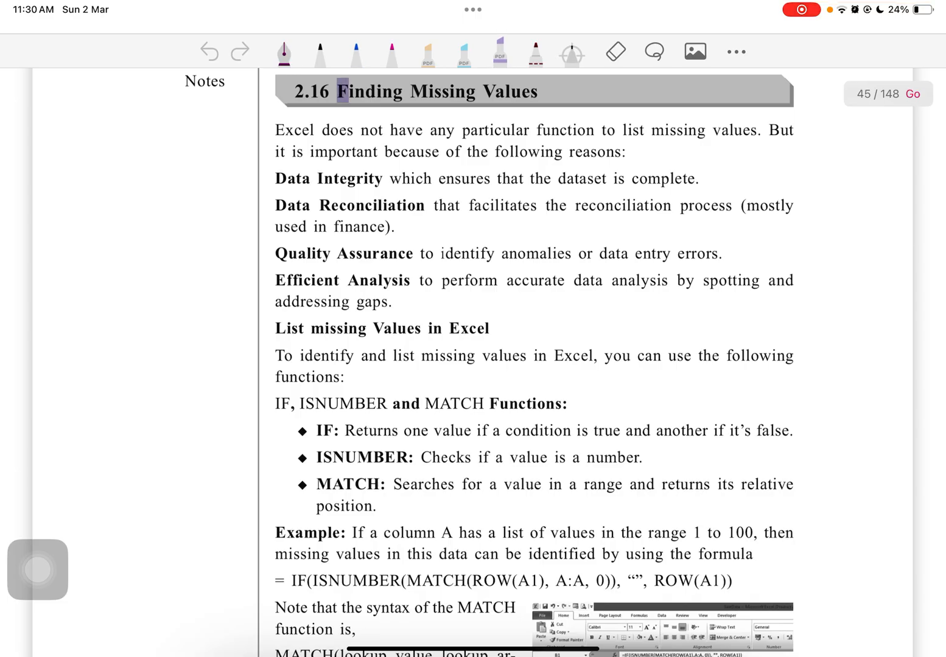
# Step: Highlight the 2.16 Finding Missing Values heading and underline missing values, Integrity, Reconciliation
pyautogui.moveTo(343, 92); pyautogui.dragTo(535, 92)
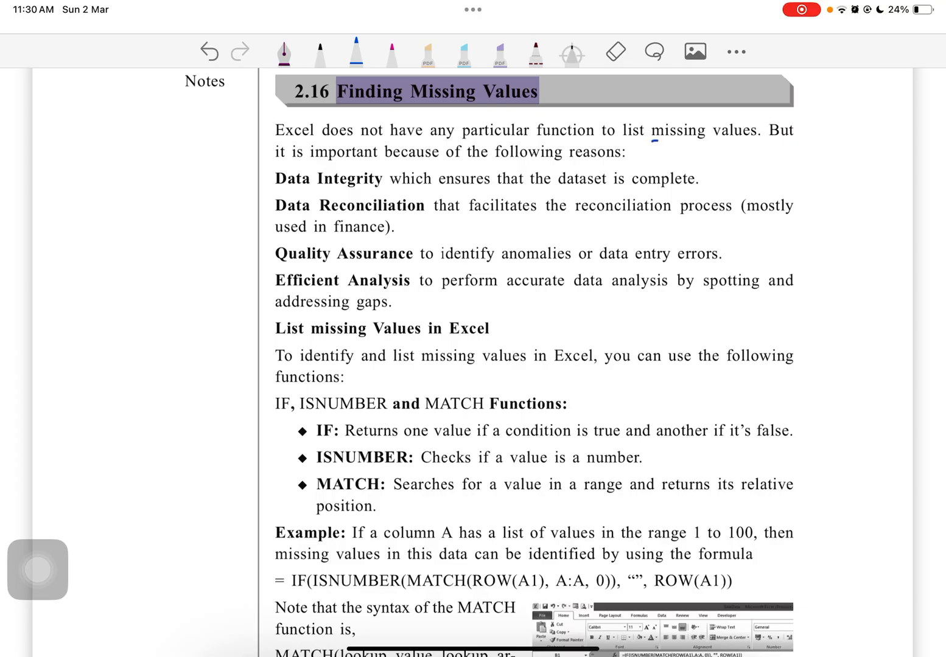
pyautogui.moveTo(651, 141); pyautogui.dragTo(752, 141)
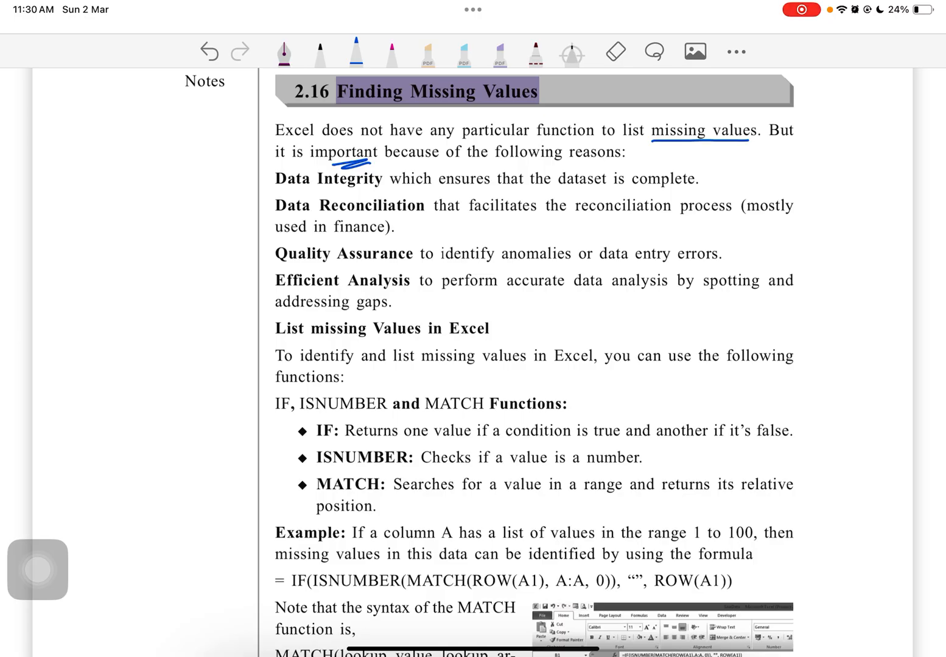
pyautogui.moveTo(286, 189); pyautogui.dragTo(372, 192)
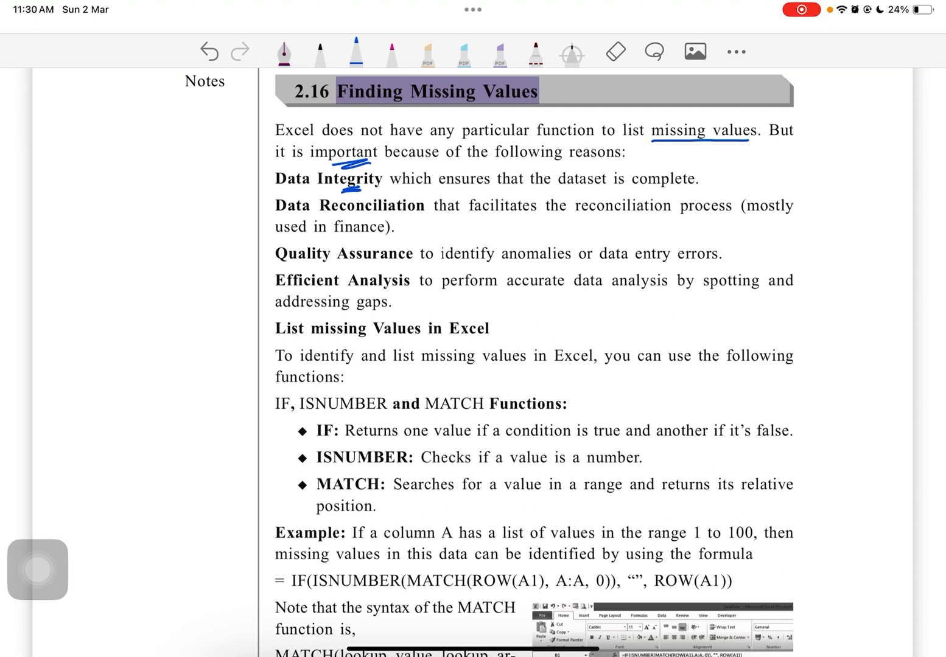
pyautogui.moveTo(638, 190); pyautogui.dragTo(676, 190)
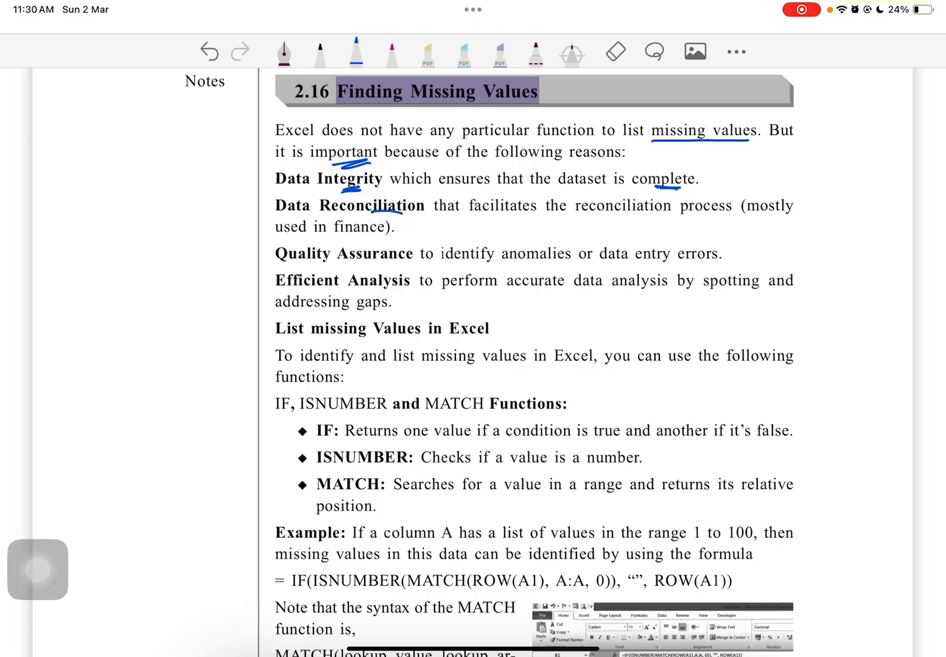
# Step: Underline identify anomalies, Efficient, Analysis and accurate data analysis in the reasons list
pyautogui.scroll(-3)
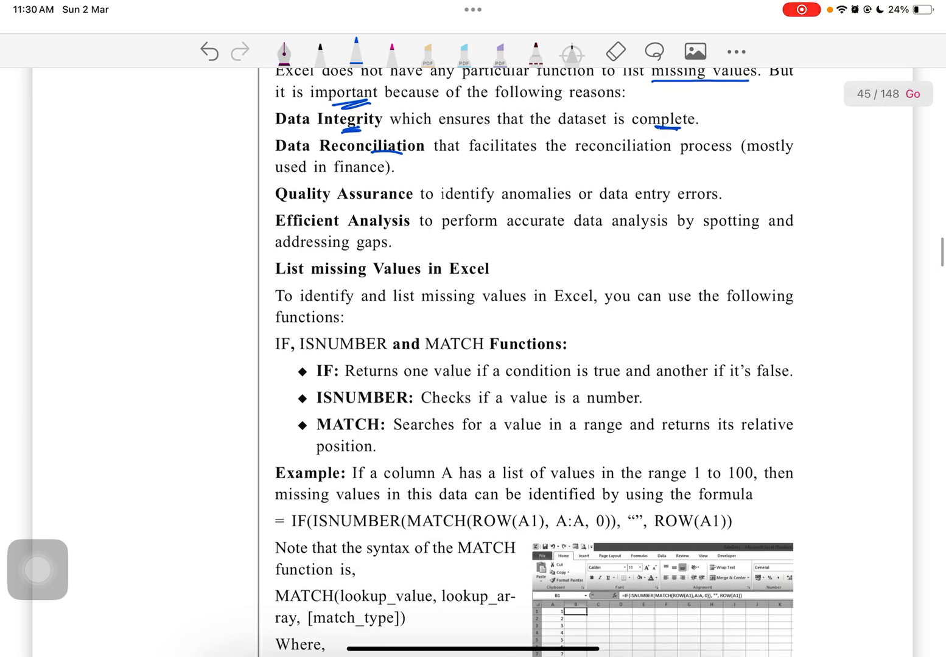
pyautogui.moveTo(450, 202); pyautogui.dragTo(568, 197)
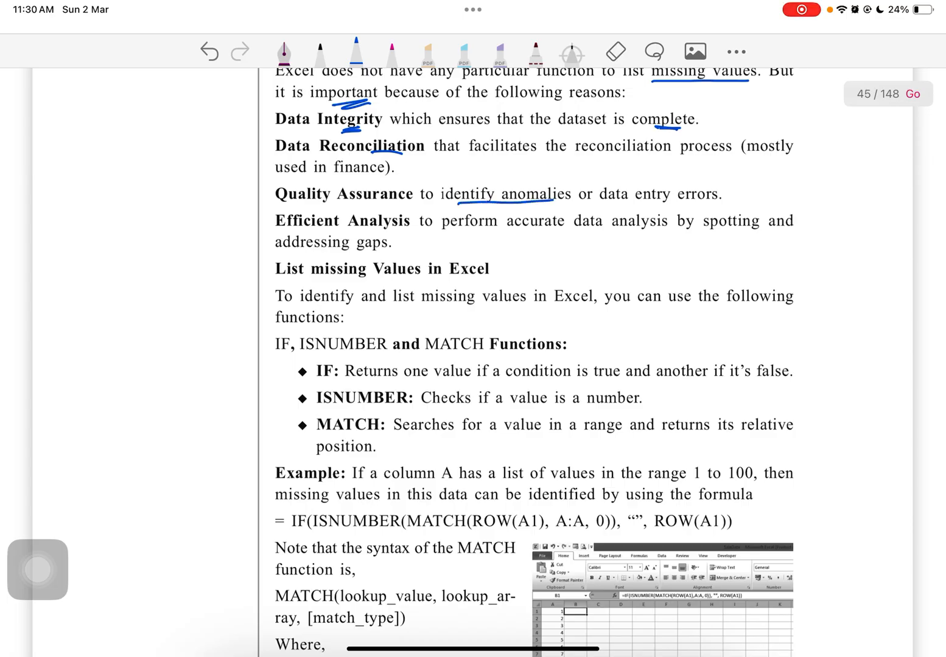
pyautogui.moveTo(278, 232); pyautogui.dragTo(326, 233)
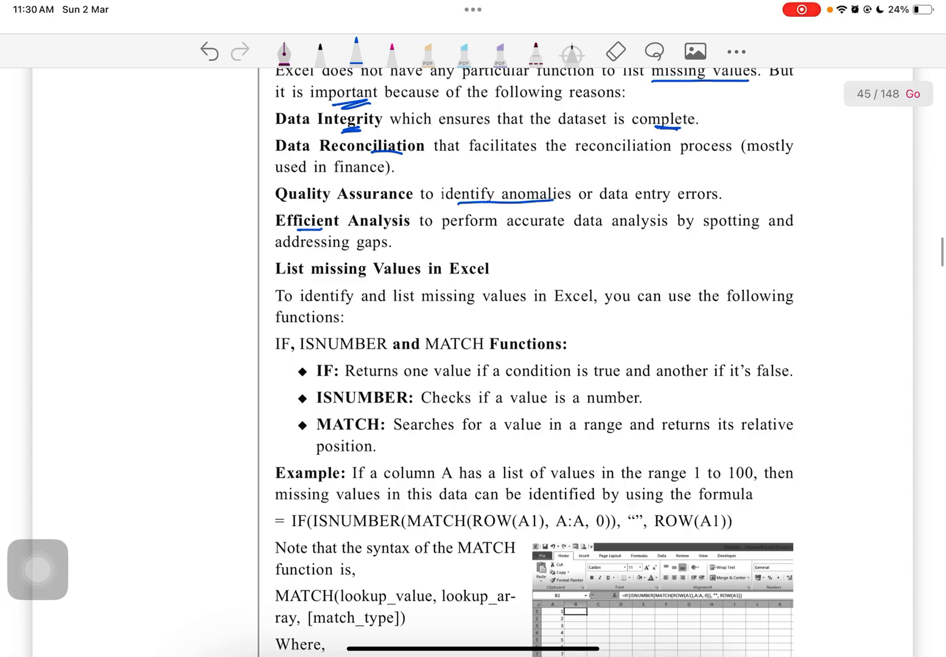
pyautogui.moveTo(275, 232); pyautogui.dragTo(411, 233)
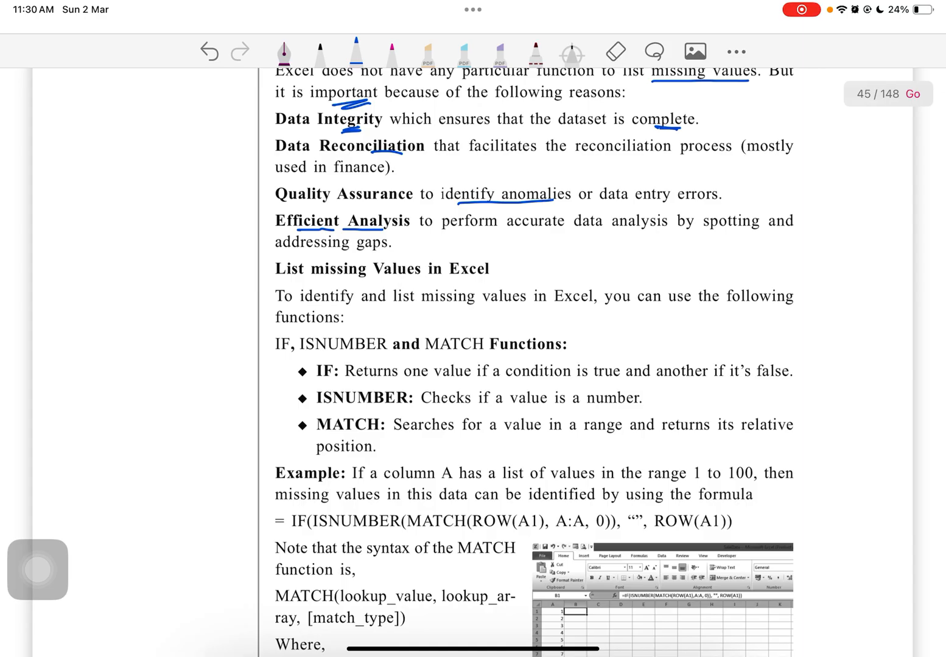
pyautogui.moveTo(505, 225); pyautogui.dragTo(670, 225)
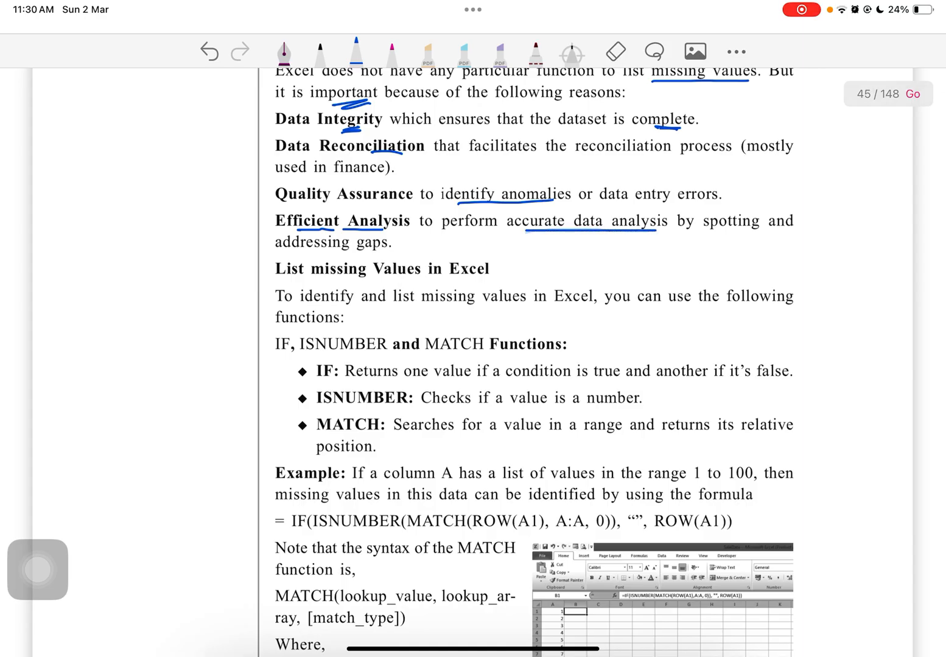
pyautogui.scroll(-3)
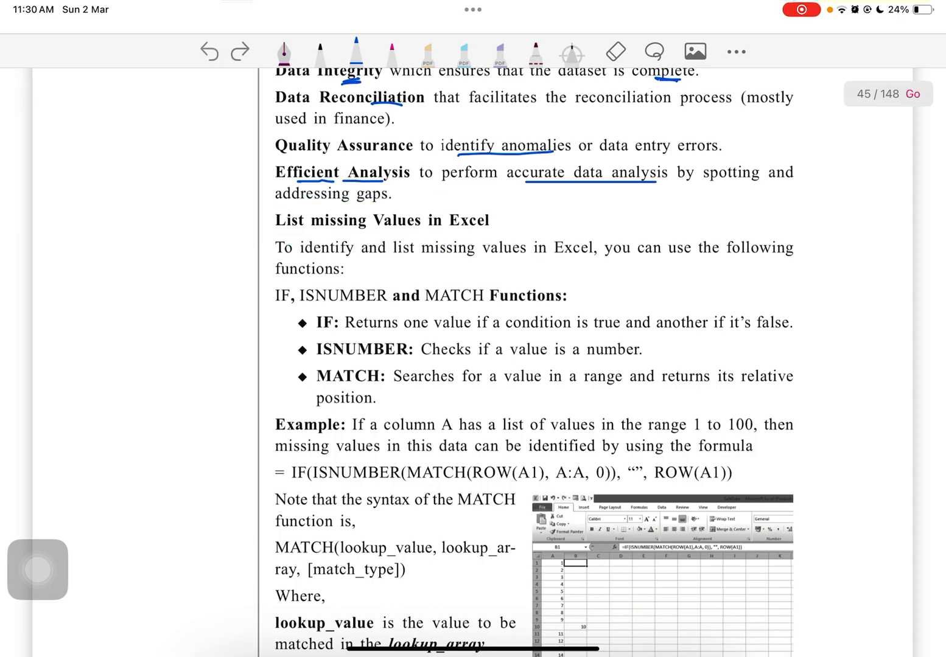
# Step: Underline identify and list missing values, tick IF, ISNUMBER and MATCH, and brace their descriptions
pyautogui.moveTo(336, 258); pyautogui.dragTo(541, 258)
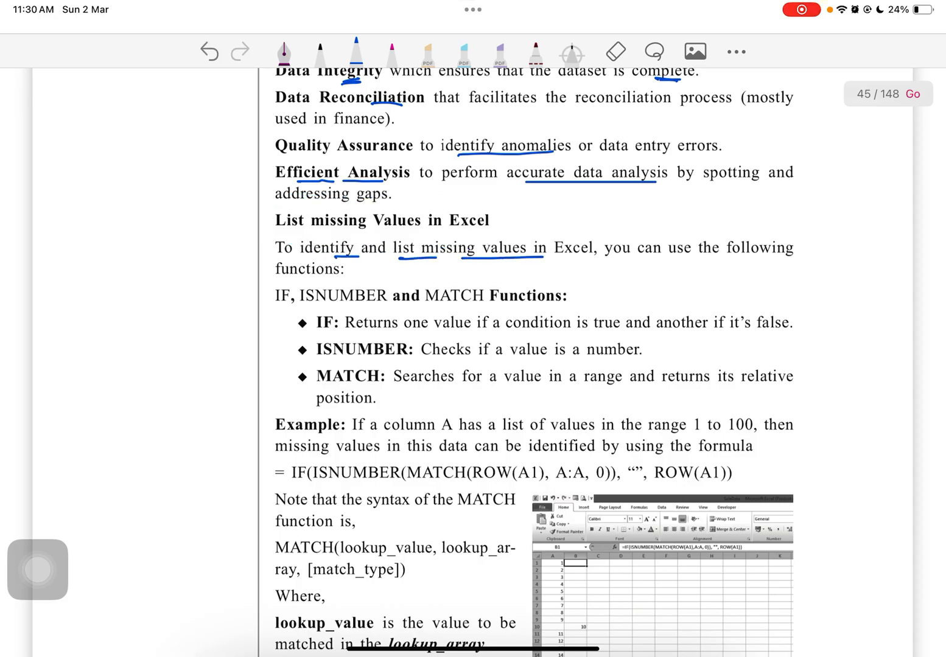
pyautogui.scroll(-3)
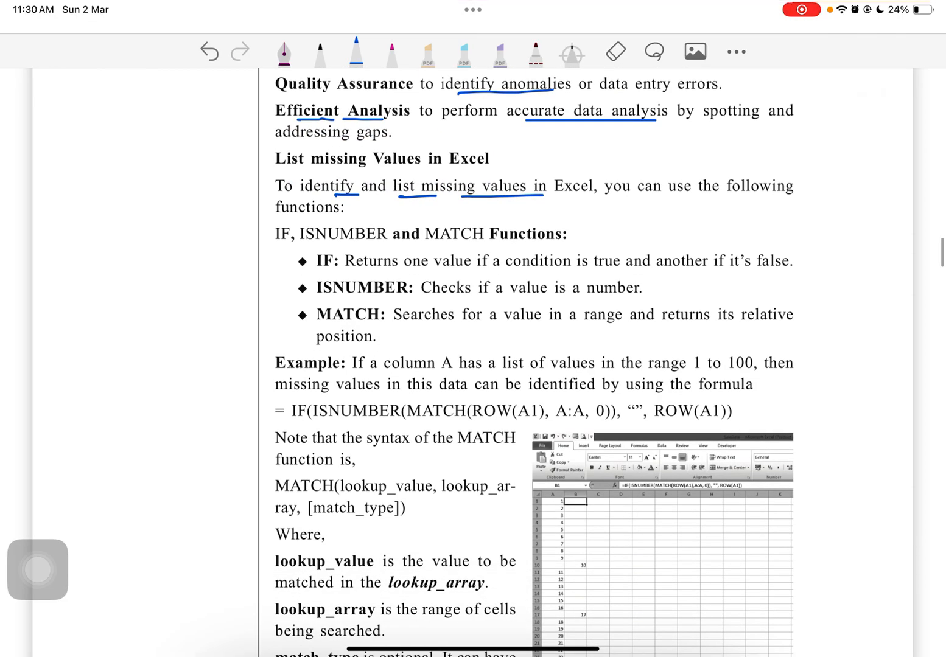
pyautogui.moveTo(277, 245); pyautogui.dragTo(444, 246)
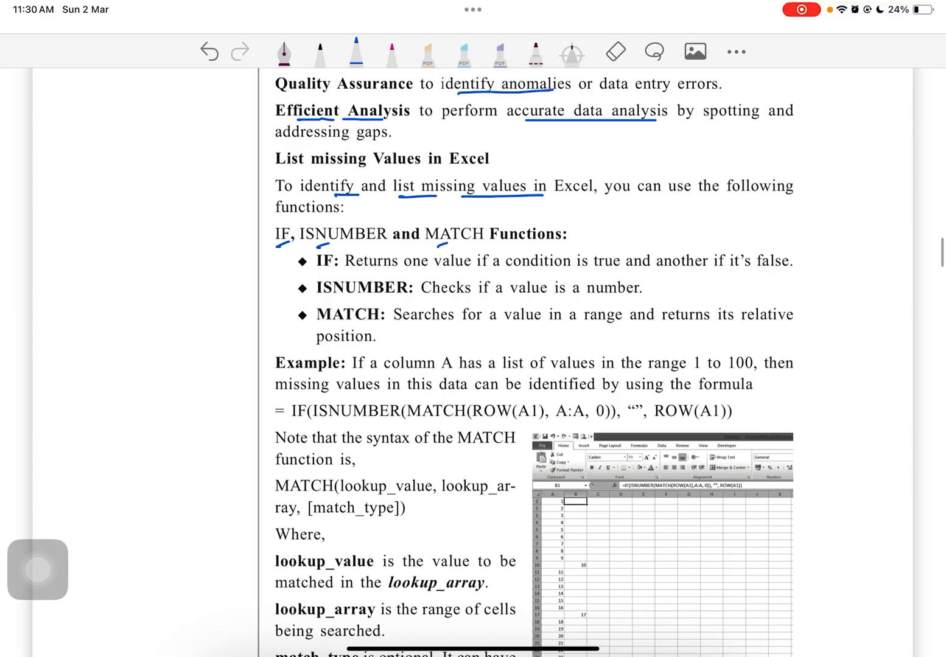
pyautogui.moveTo(282, 253); pyautogui.dragTo(286, 319)
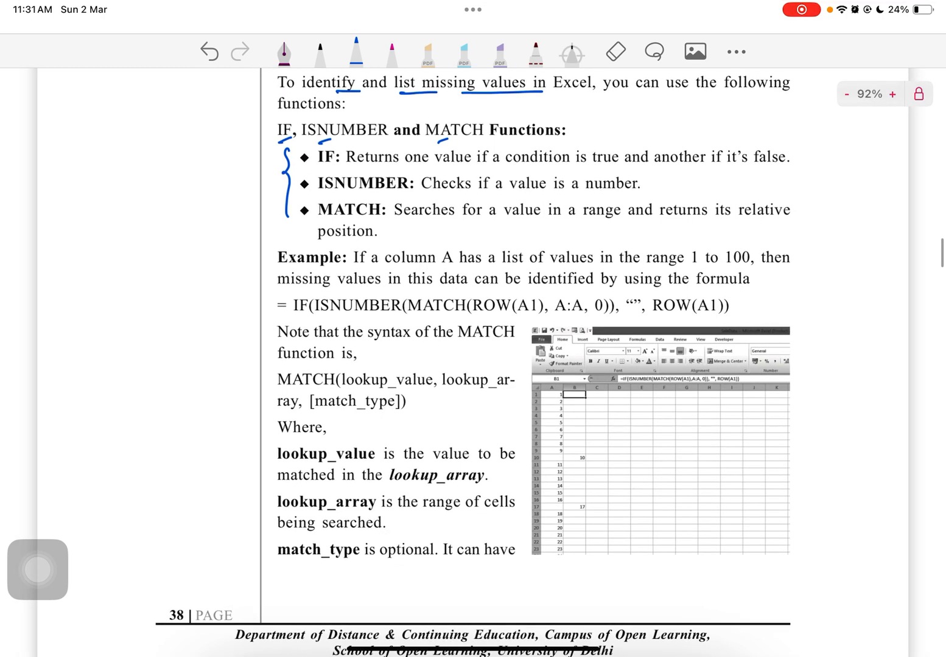
# Step: Underline one value, condition is true, it's false and key ISNUMBER/MATCH phrases
pyautogui.moveTo(383, 168); pyautogui.dragTo(462, 165)
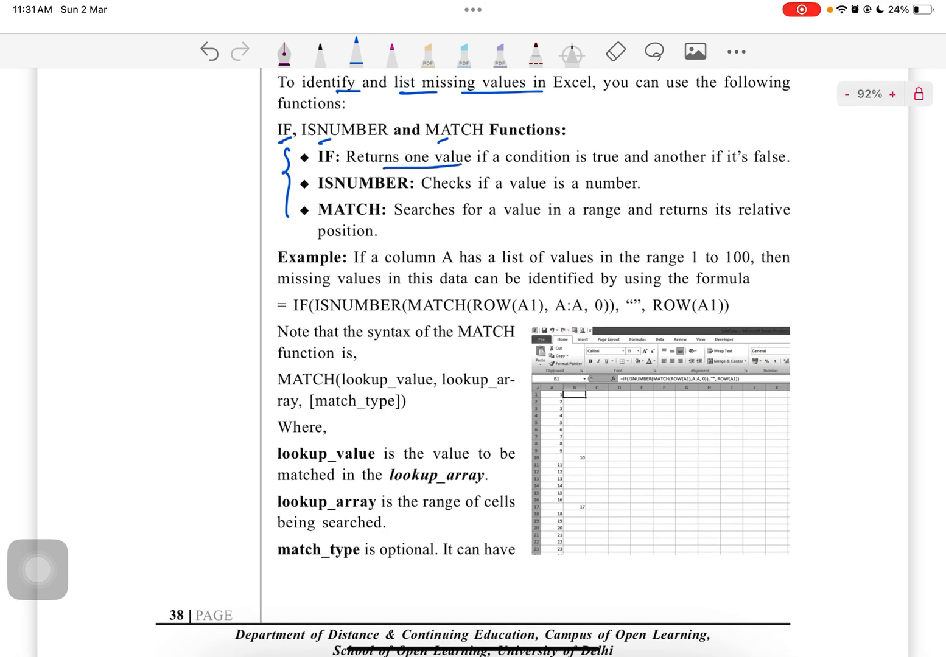
pyautogui.moveTo(508, 164); pyautogui.dragTo(620, 163)
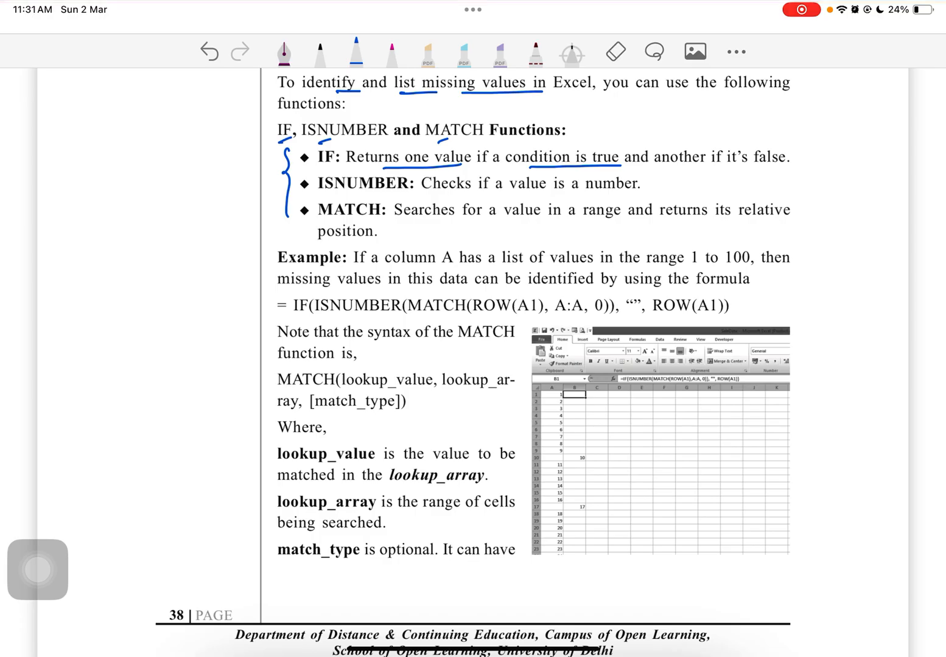
pyautogui.moveTo(654, 175); pyautogui.dragTo(785, 168)
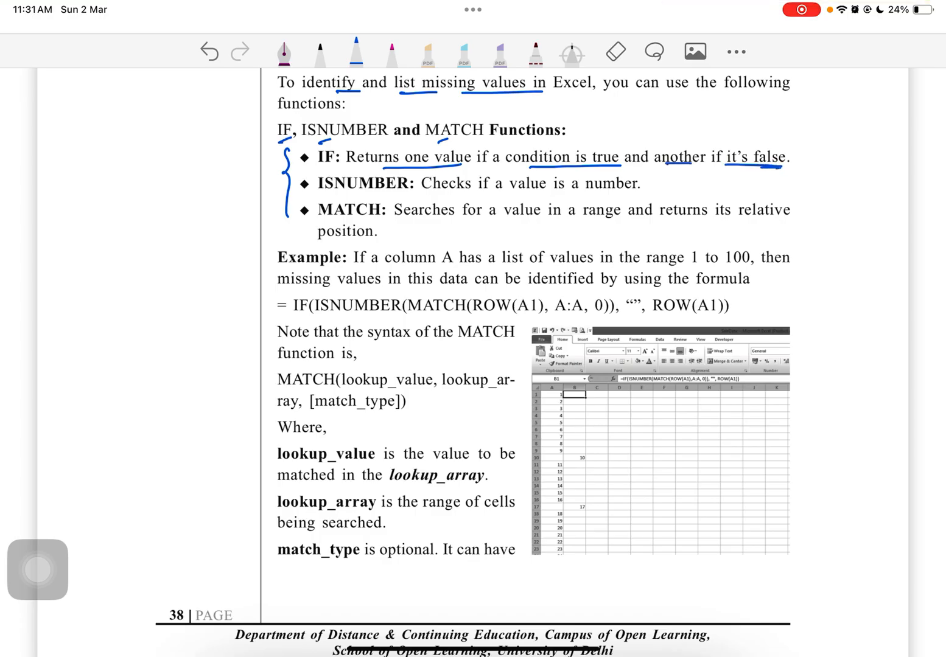
pyautogui.moveTo(513, 193); pyautogui.dragTo(623, 193)
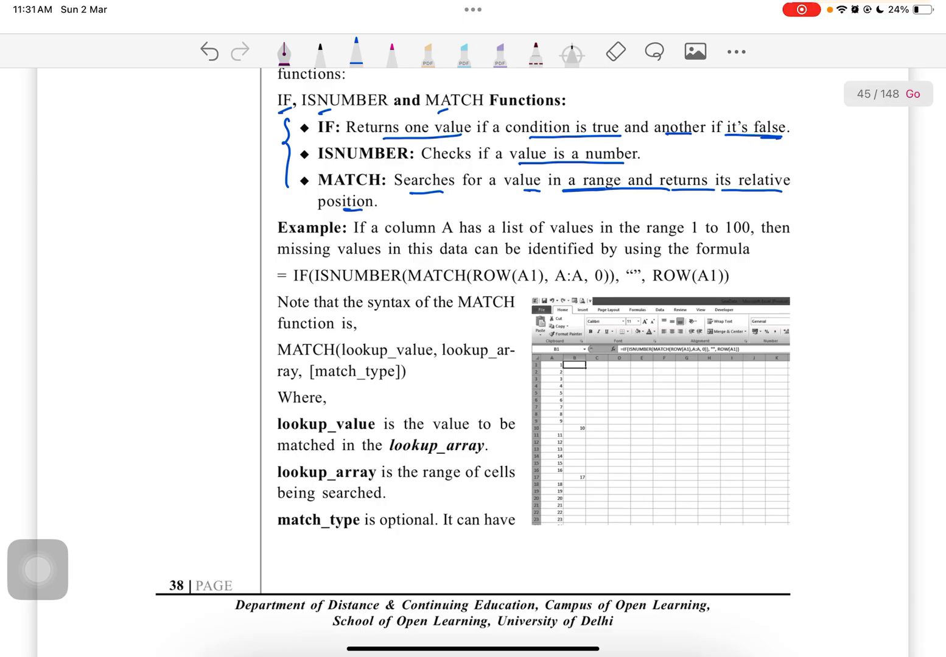
# Step: Box the example missing-values formula and underline lookup and match_type in the MATCH syntax
pyautogui.click(270, 275)
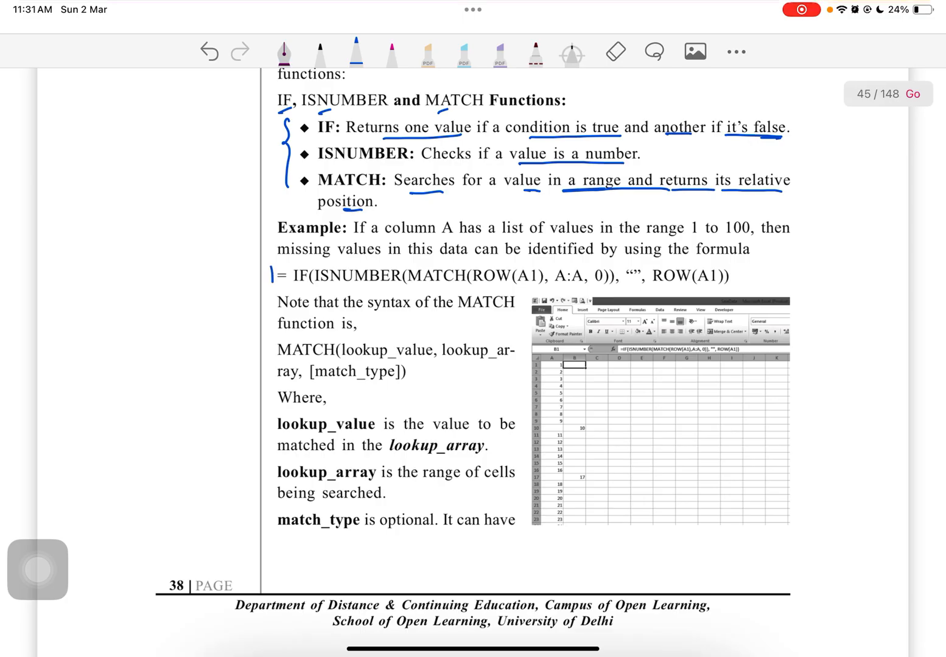
pyautogui.moveTo(263, 262); pyautogui.dragTo(718, 263)
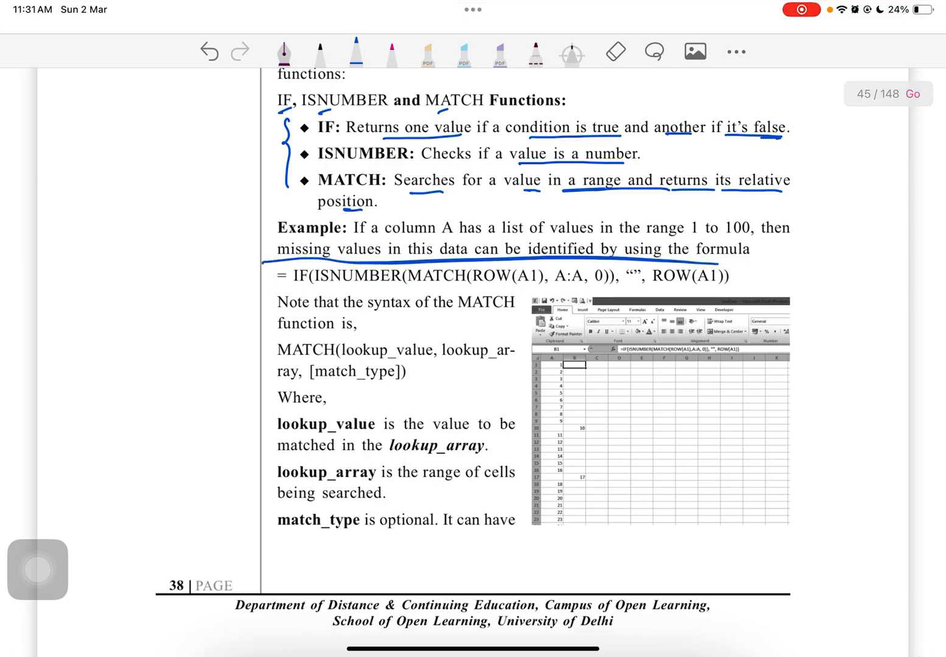
pyautogui.moveTo(261, 259); pyautogui.dragTo(736, 277)
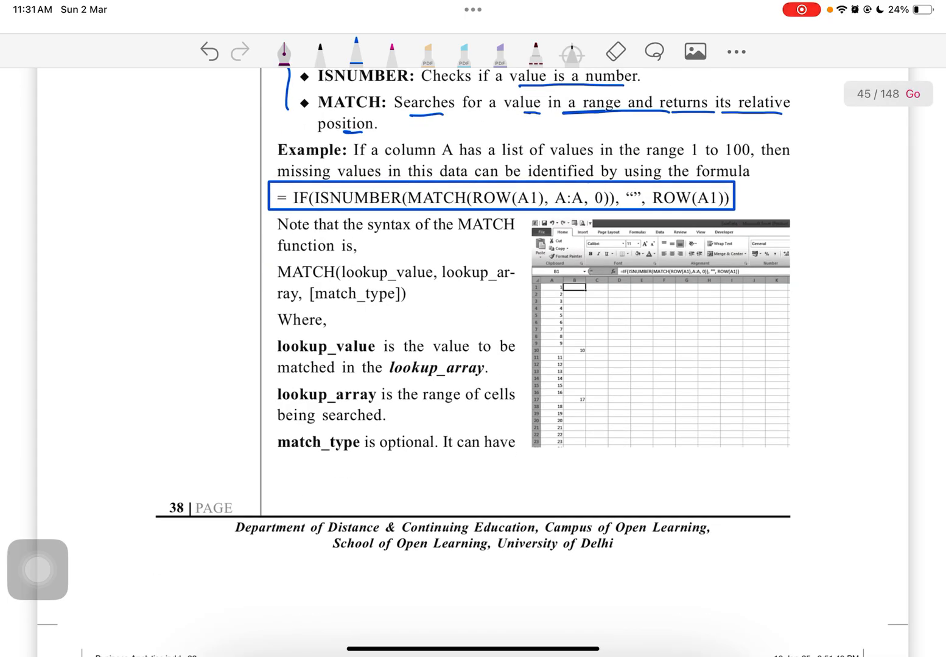
pyautogui.moveTo(341, 288); pyautogui.dragTo(480, 287)
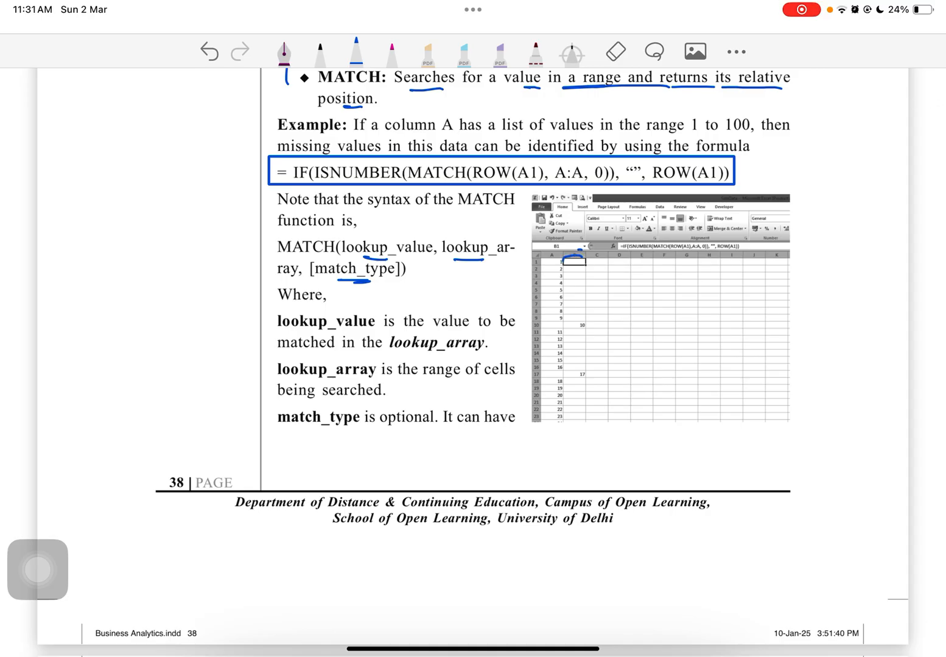
pyautogui.moveTo(563, 253); pyautogui.dragTo(572, 399)
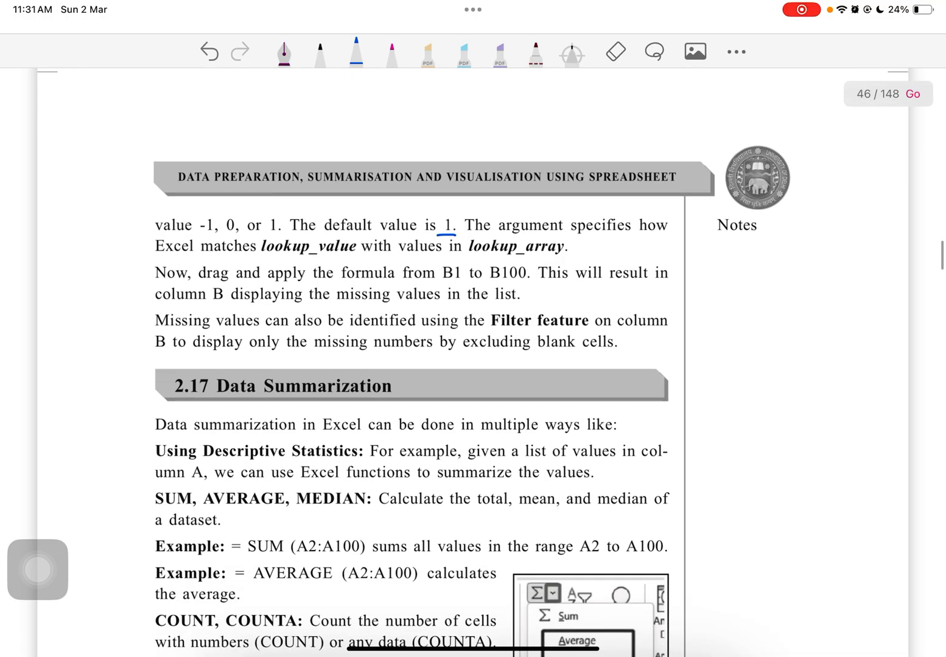
# Step: Underline column B, 'missing values in the list', 'Filter feature', 'missing numbers' and 'blank' in blue
pyautogui.click(216, 294)
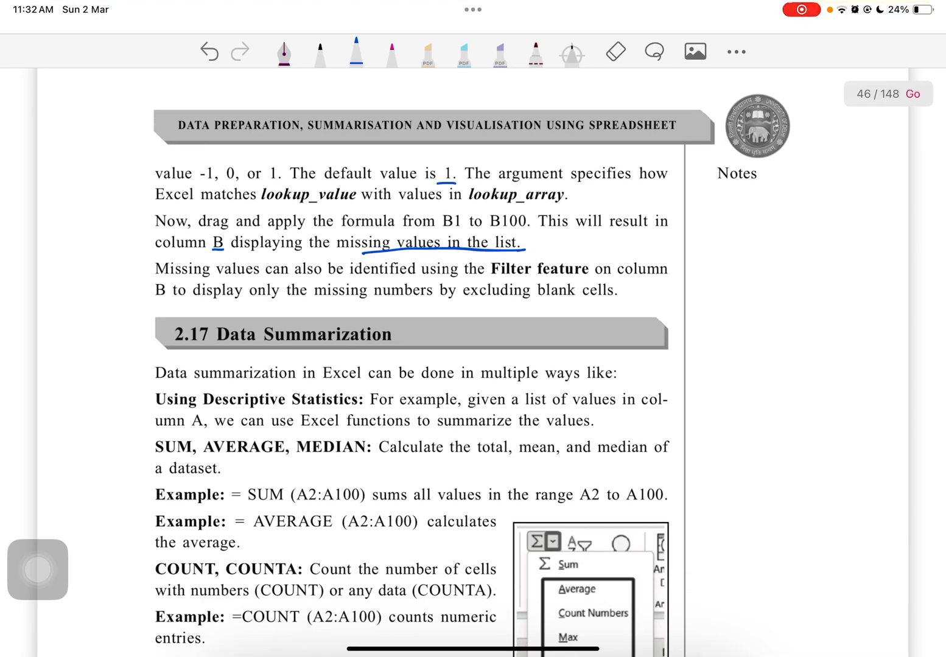
pyautogui.moveTo(491, 280); pyautogui.dragTo(587, 280)
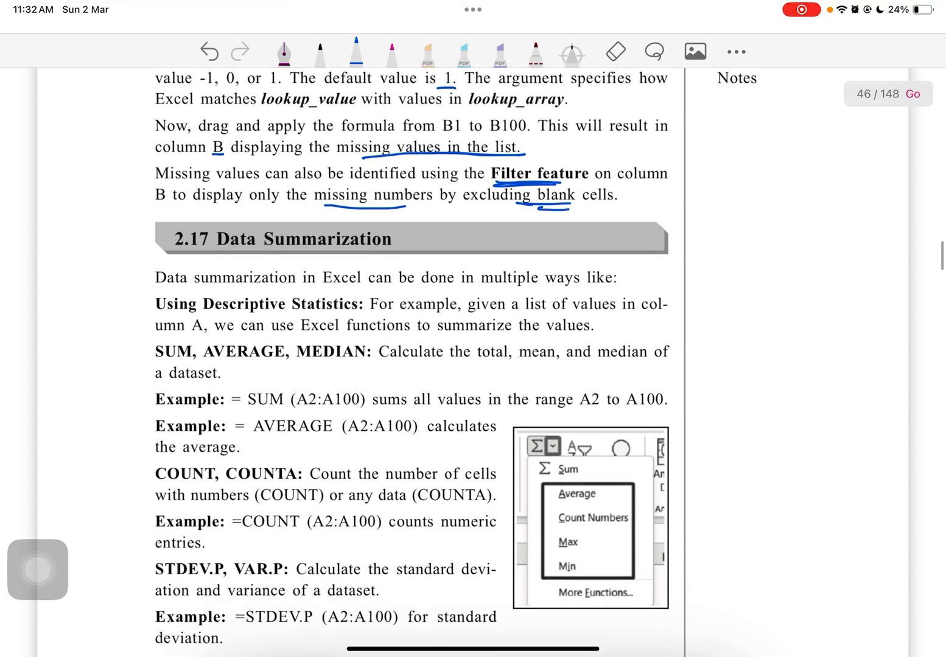
pyautogui.scroll(-3)
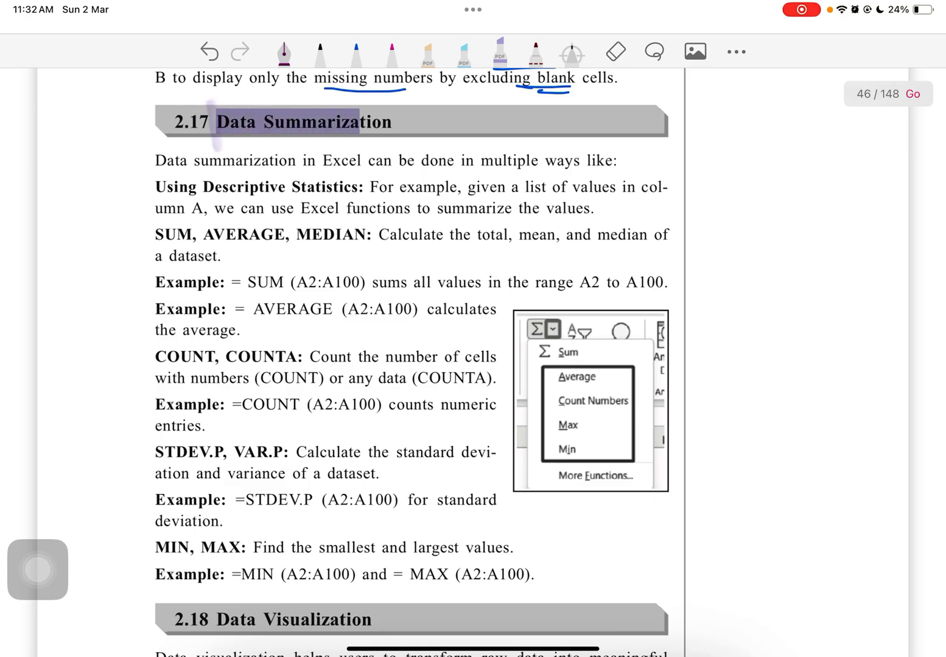
# Step: Highlight the Data Summarization heading purple and underline 'multiple ways', ticking Descriptive Statistics
pyautogui.click(355, 51)
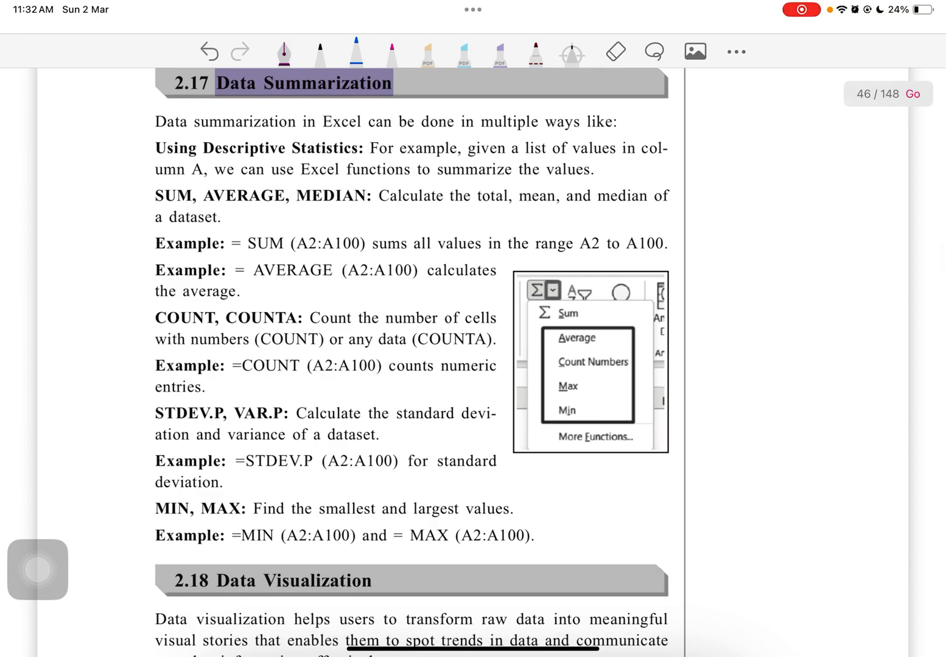
pyautogui.moveTo(487, 128); pyautogui.dragTo(581, 127)
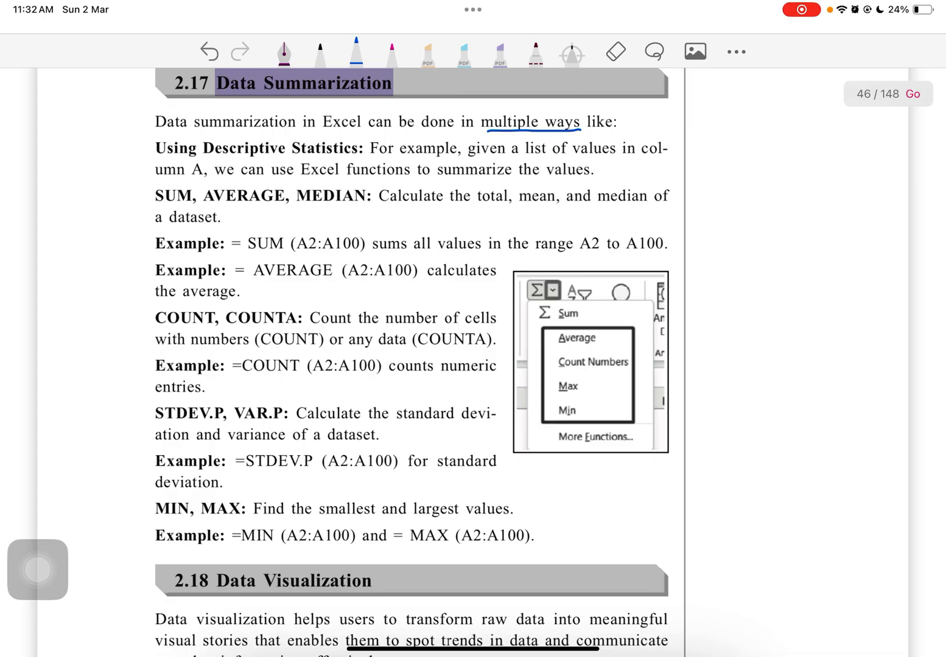
pyautogui.moveTo(135, 160); pyautogui.dragTo(176, 141)
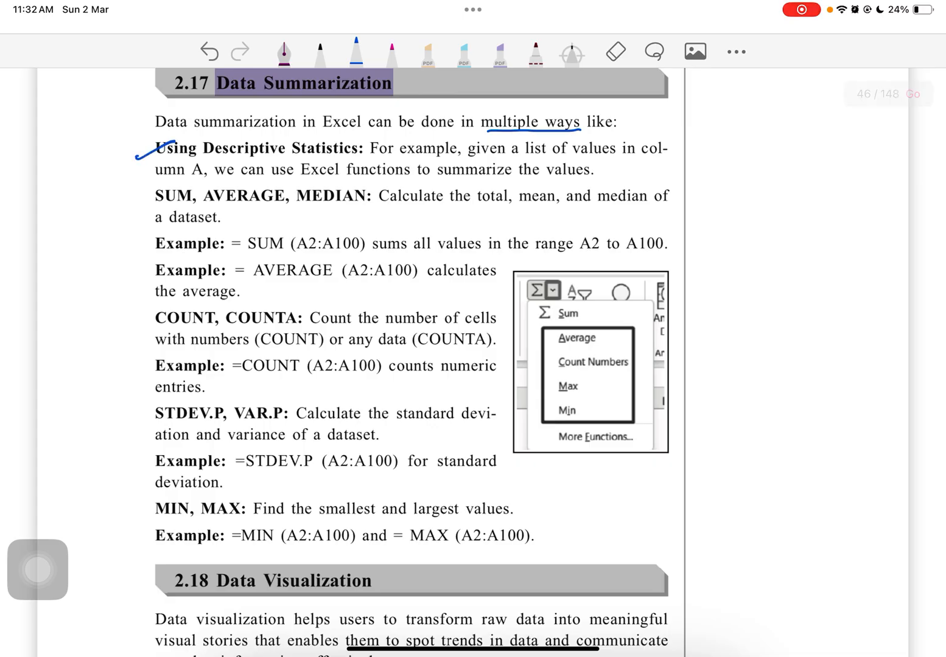
# Step: Tick the remaining summary-function items and brace the whole list in blue
pyautogui.moveTo(115, 326); pyautogui.dragTo(156, 307)
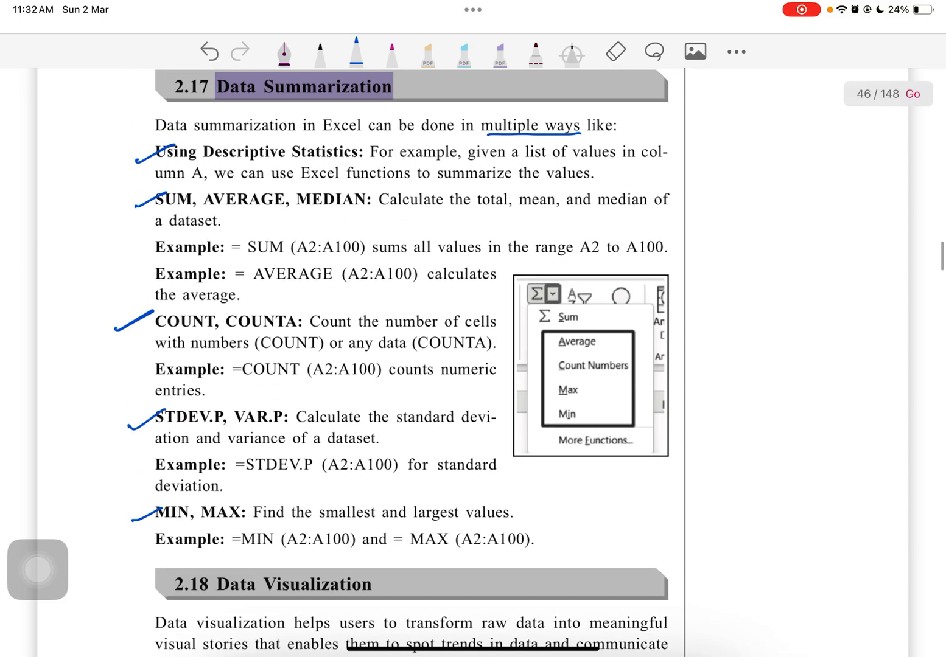
pyautogui.moveTo(122, 153); pyautogui.dragTo(121, 536)
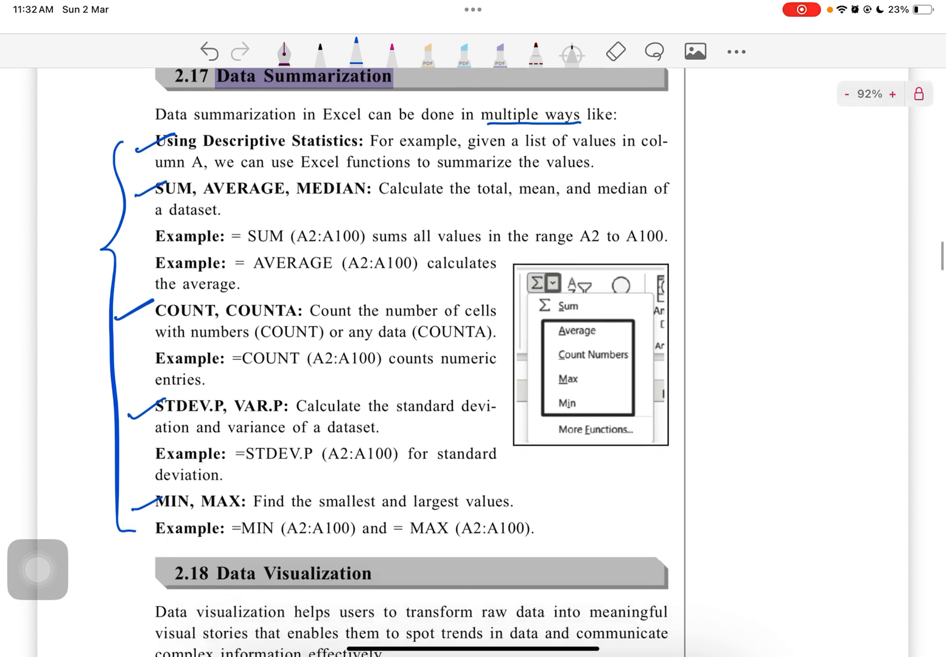
pyautogui.scroll(-3)
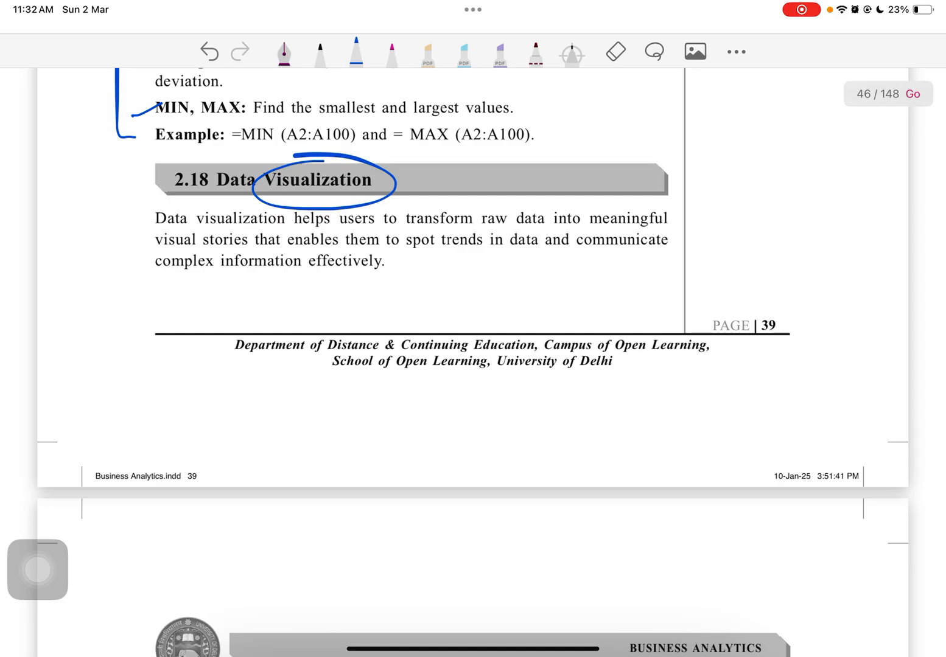
# Step: Mark the Data Visualization heading with dashes and underline key phrases of its definition
pyautogui.moveTo(465, 178); pyautogui.dragTo(535, 175)
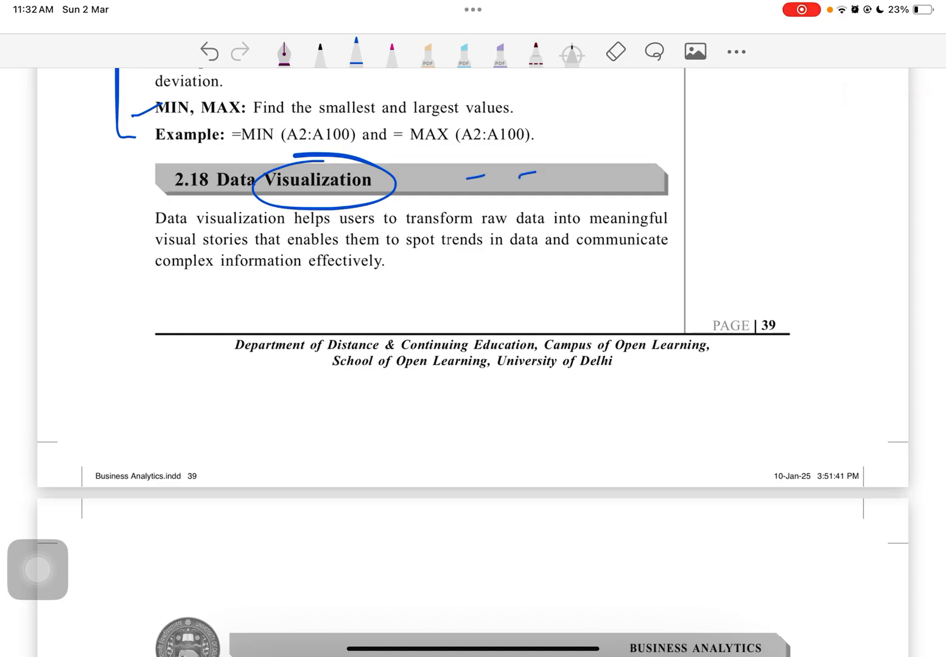
pyautogui.moveTo(416, 229); pyautogui.dragTo(574, 229)
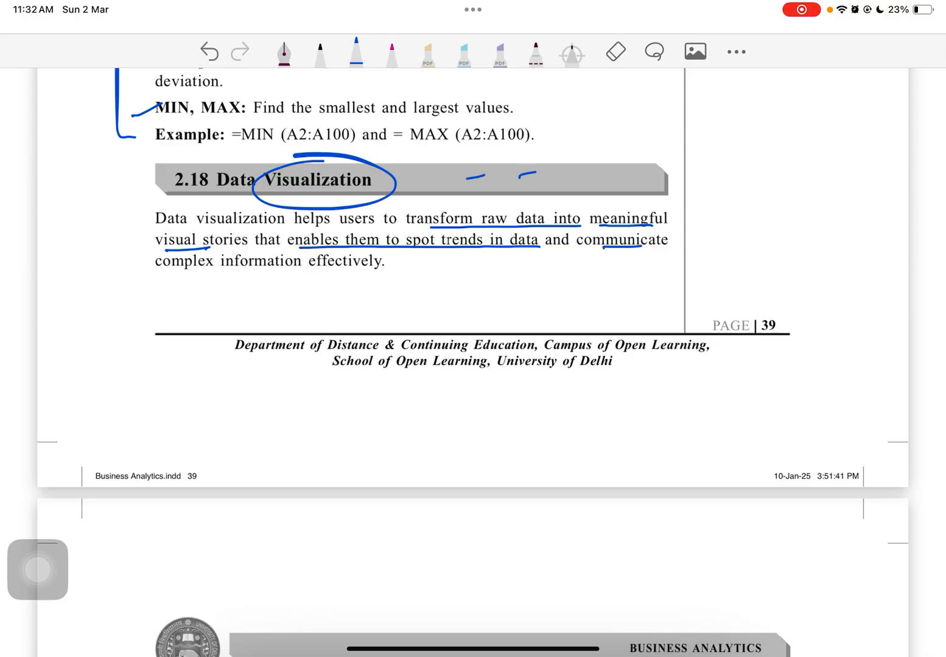
pyautogui.scroll(-3)
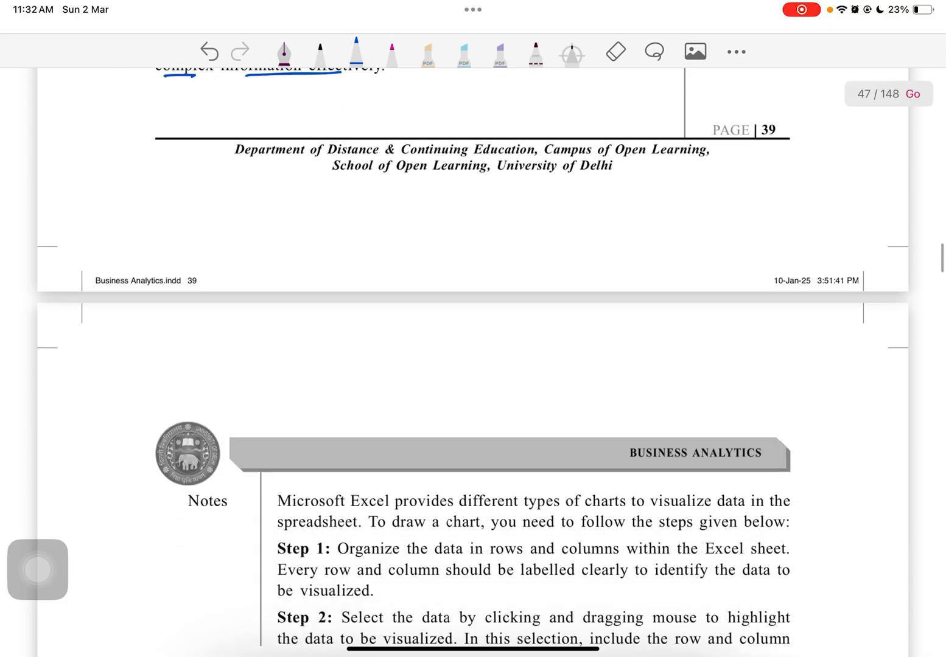
# Step: Underline 'spreadsheet', 'data and rows' and 'labelled clearly' in the intro and Step 1
pyautogui.scroll(-3)
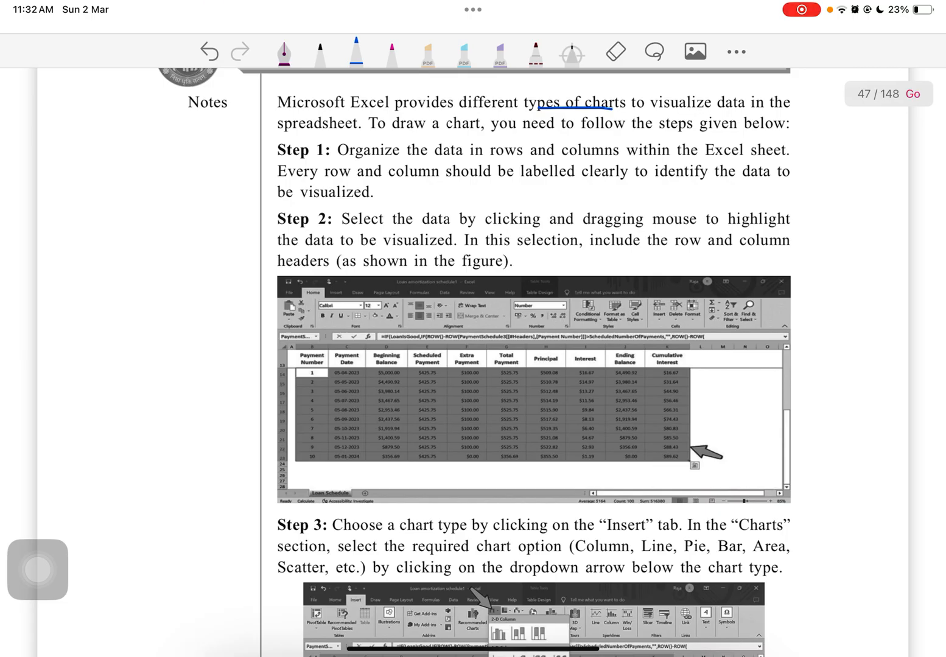
pyautogui.moveTo(304, 131); pyautogui.dragTo(351, 134)
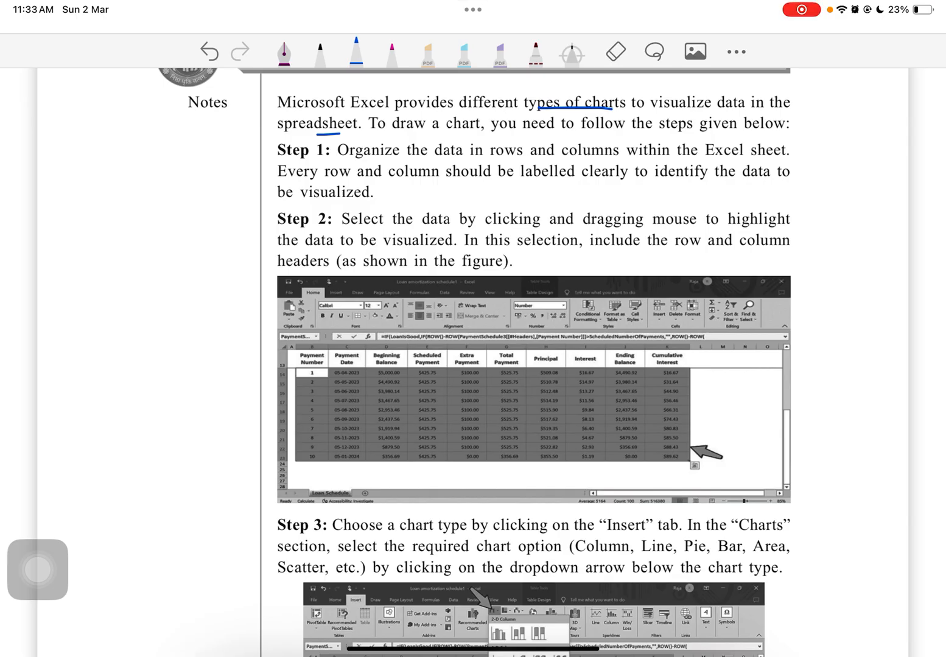
pyautogui.moveTo(402, 148); pyautogui.dragTo(562, 149)
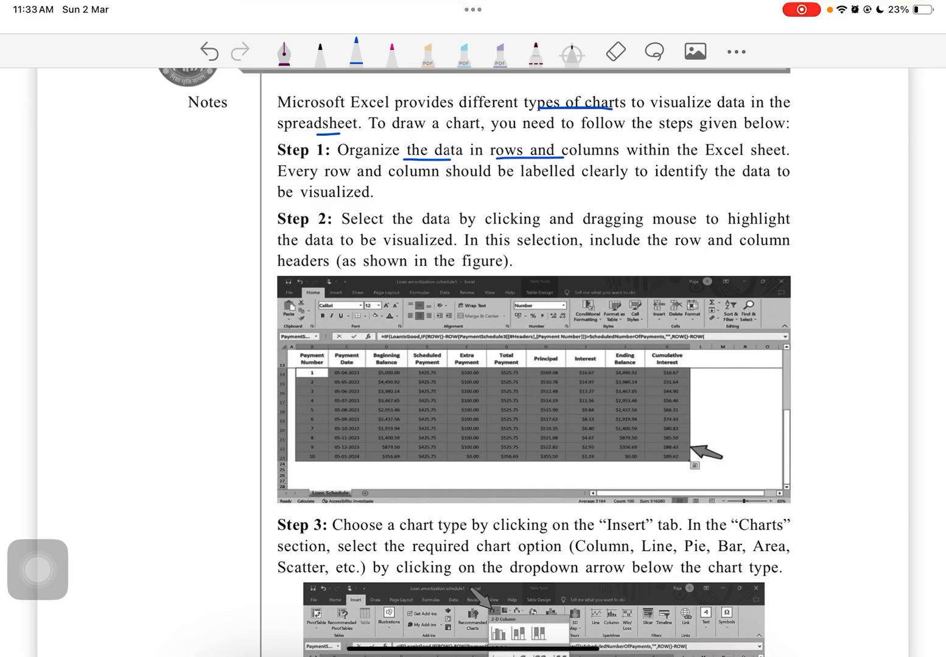
pyautogui.moveTo(529, 180); pyautogui.dragTo(623, 177)
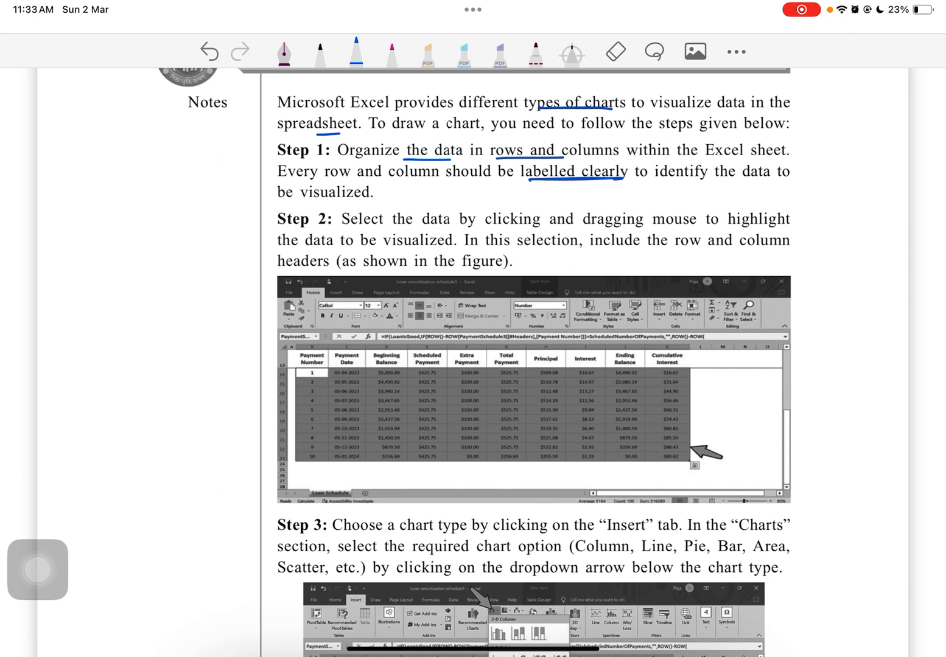
pyautogui.moveTo(533, 183); pyautogui.dragTo(614, 183)
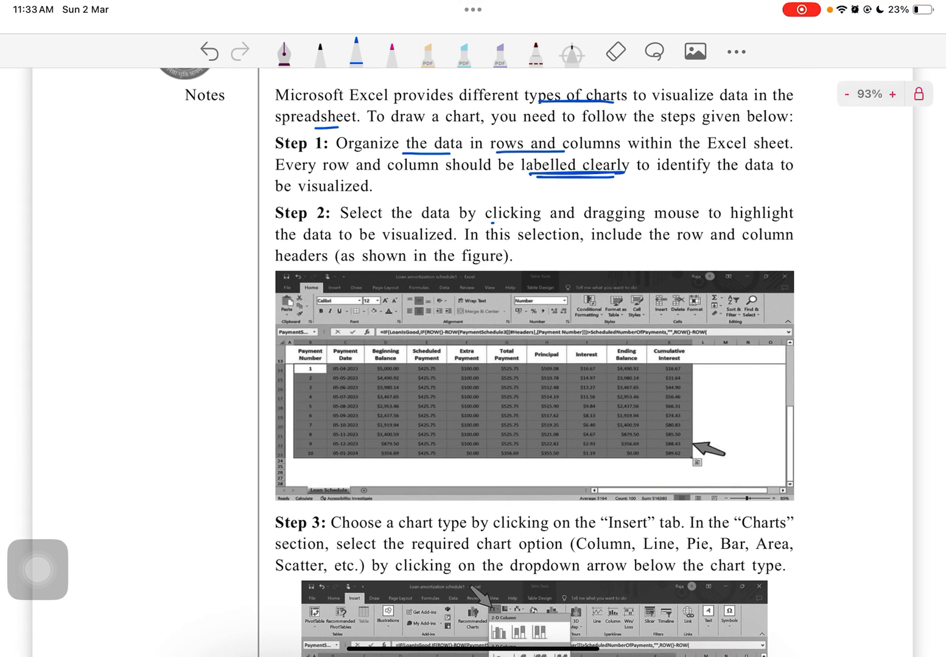
# Step: Underline Step 2 phrases, circle the Payment Number header and underline 'Insert the' in Step 4
pyautogui.moveTo(635, 214); pyautogui.dragTo(791, 214)
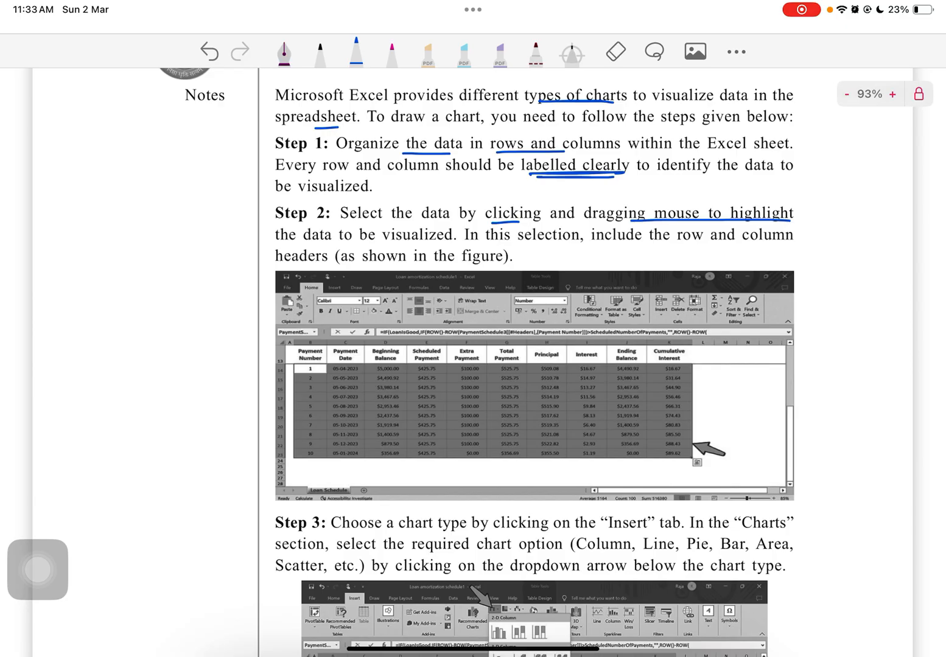
pyautogui.moveTo(304, 236); pyautogui.dragTo(438, 236)
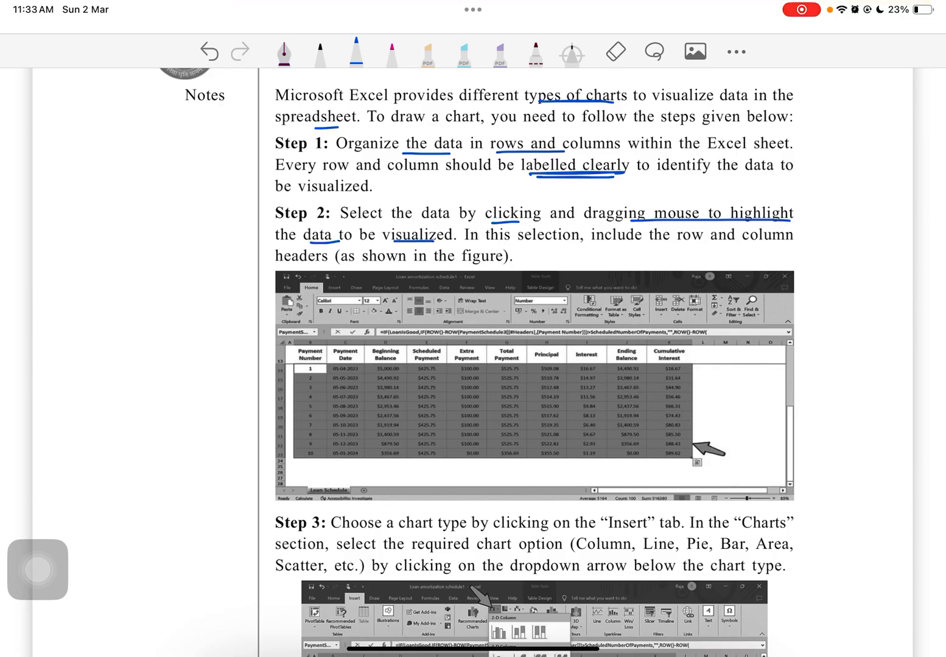
pyautogui.moveTo(669, 243); pyautogui.dragTo(773, 249)
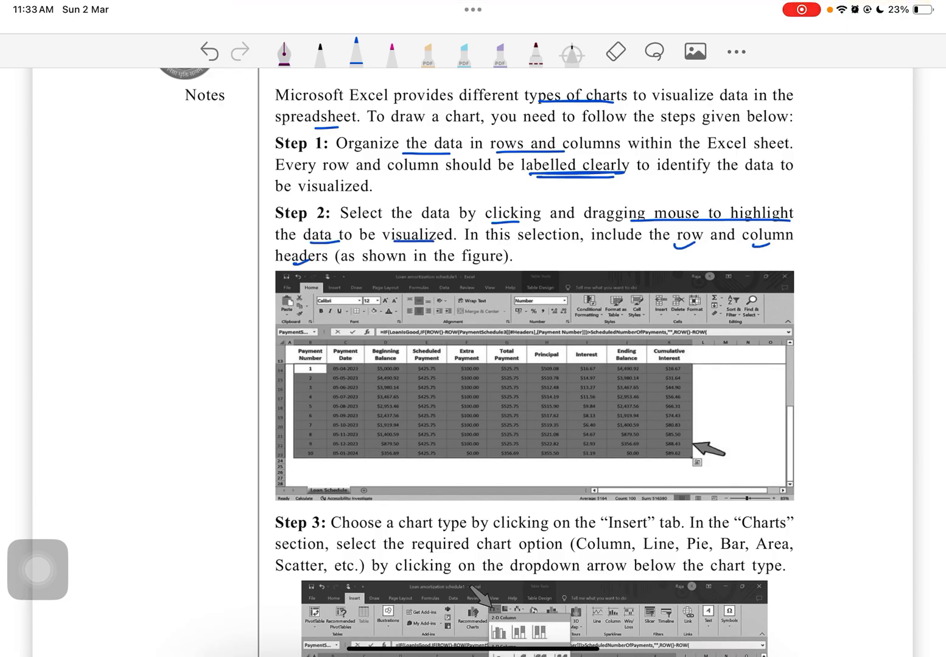
pyautogui.moveTo(286, 347); pyautogui.dragTo(329, 365)
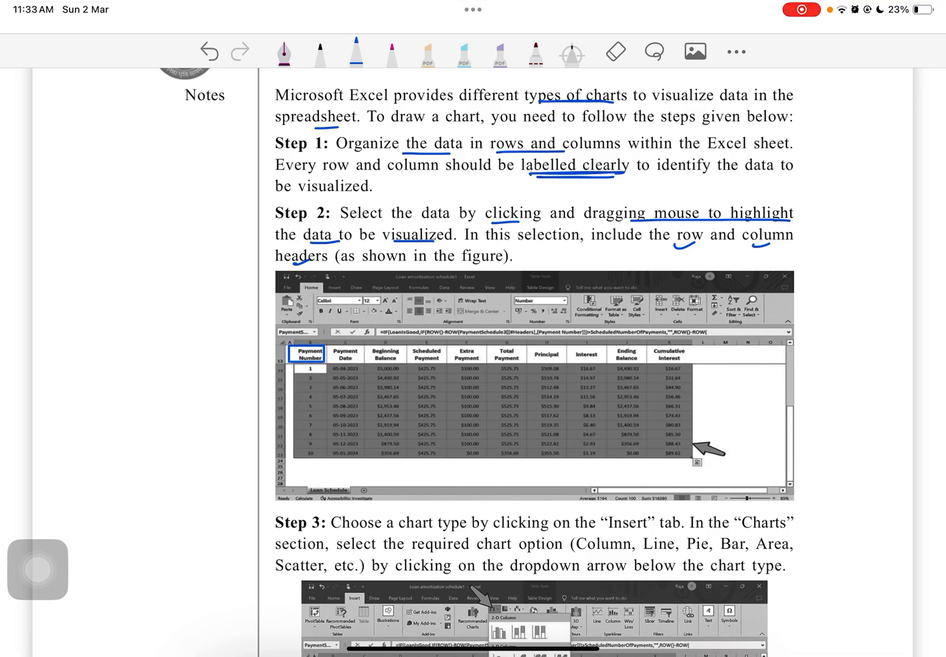
pyautogui.scroll(-3)
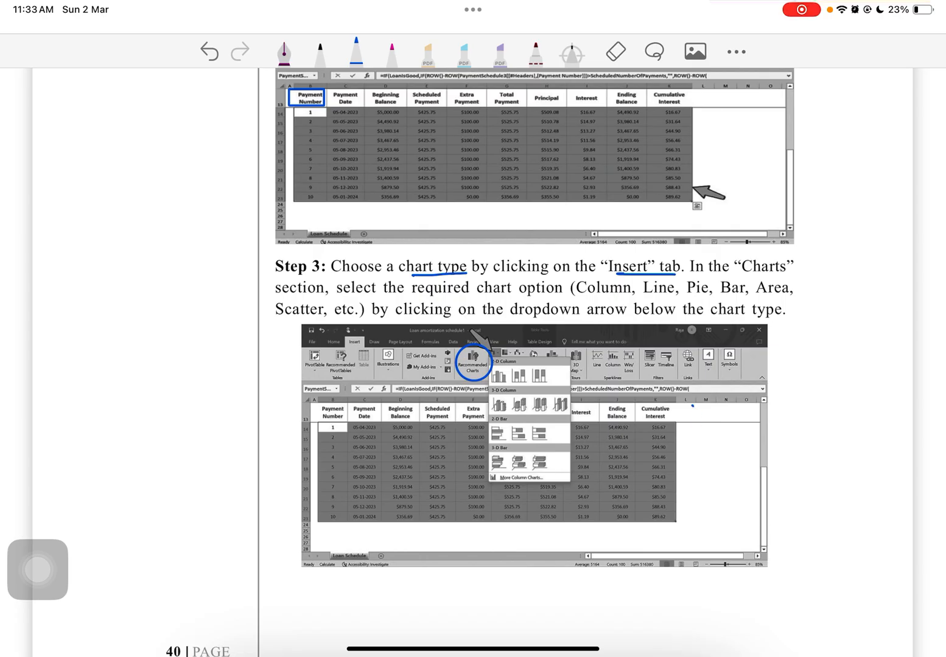
pyautogui.moveTo(698, 419); pyautogui.dragTo(699, 516)
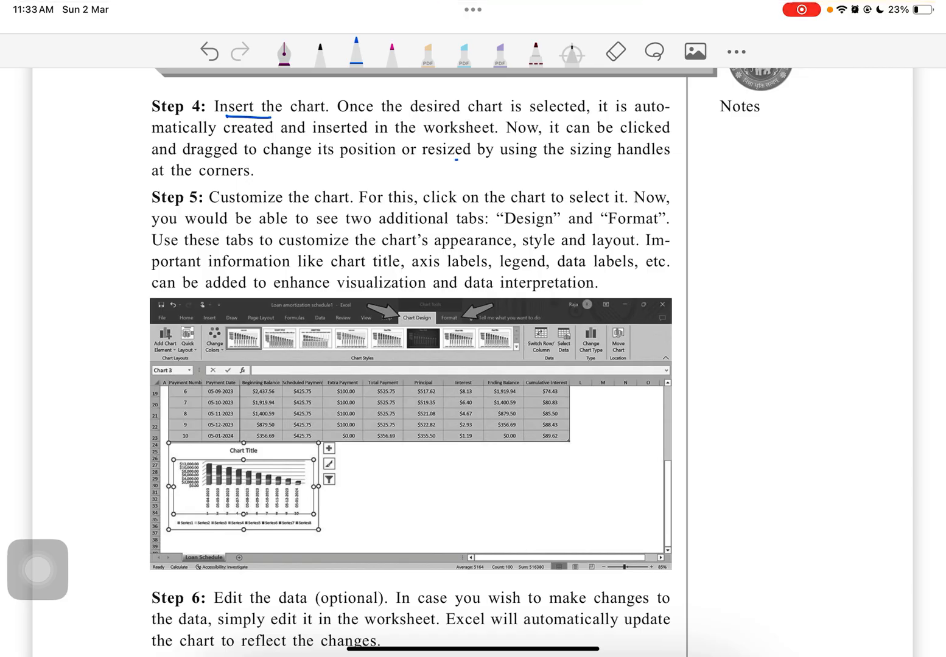
# Step: Underline 'sizing handles and corners' and circle a cumulative interest cell noted 75
pyautogui.moveTo(553, 149); pyautogui.dragTo(655, 158)
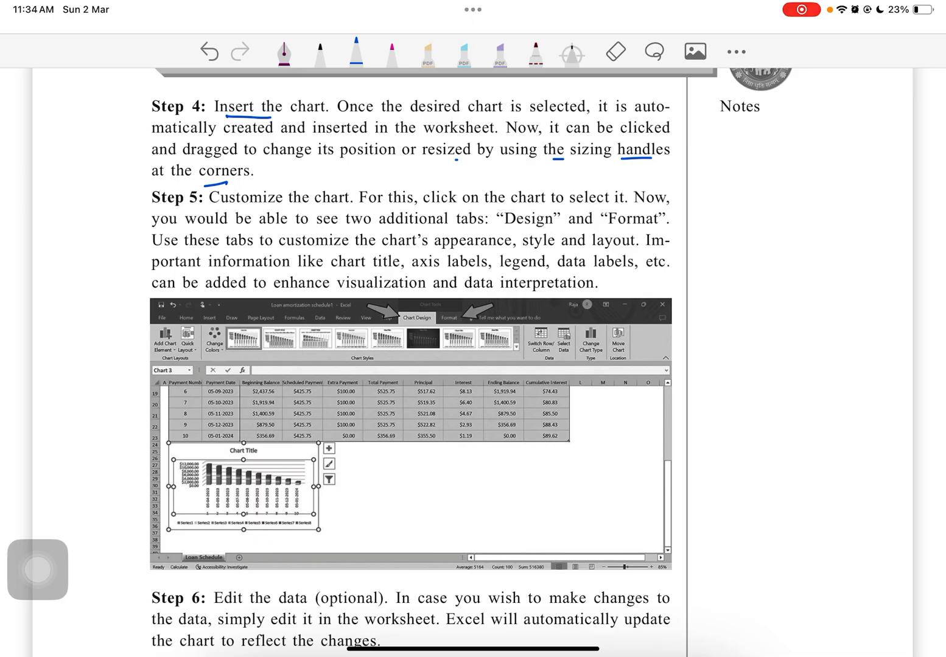
pyautogui.moveTo(340, 472); pyautogui.dragTo(342, 519)
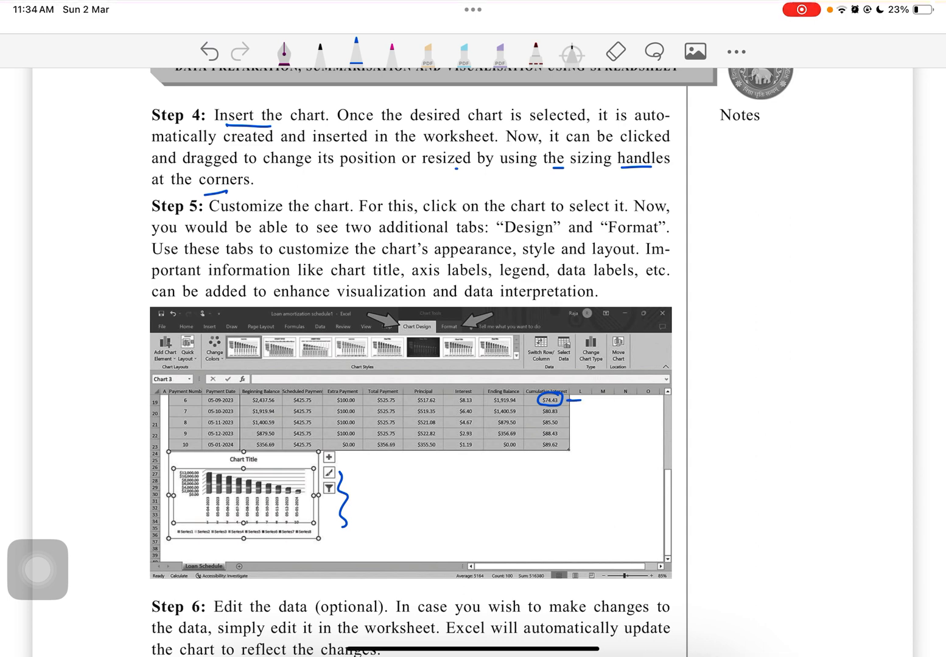
pyautogui.write('75')
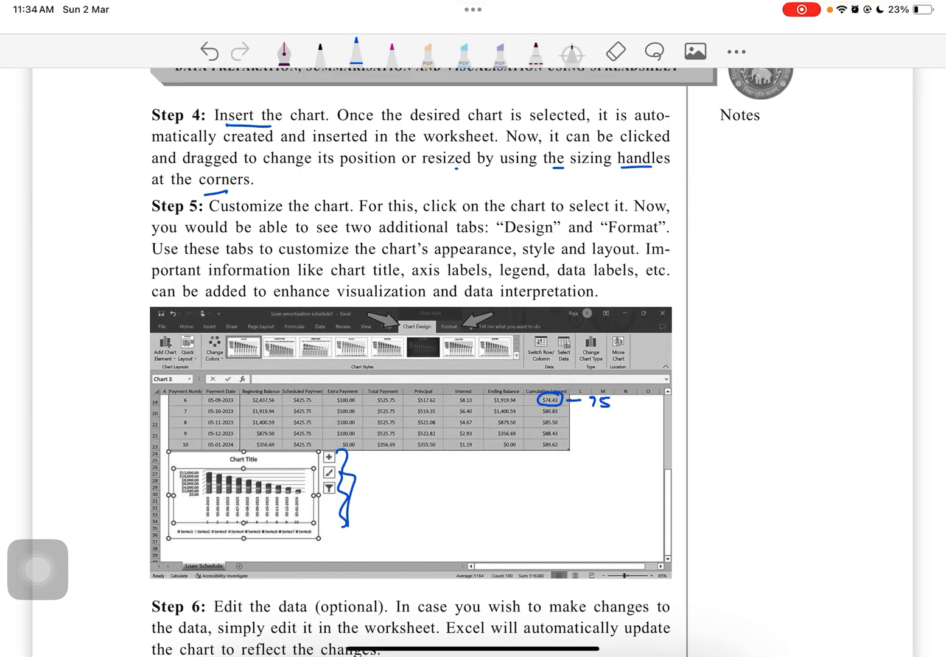
# Step: Underline 'Customize the chart', 'to select it' and other key phrases in Step 5
pyautogui.moveTo(223, 217); pyautogui.dragTo(315, 217)
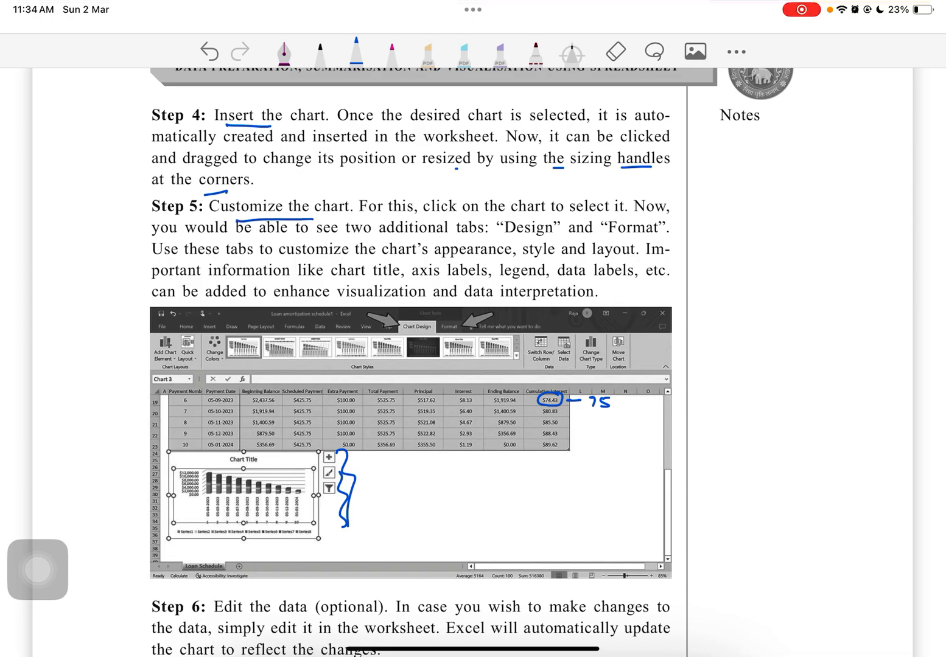
pyautogui.moveTo(550, 208); pyautogui.dragTo(616, 208)
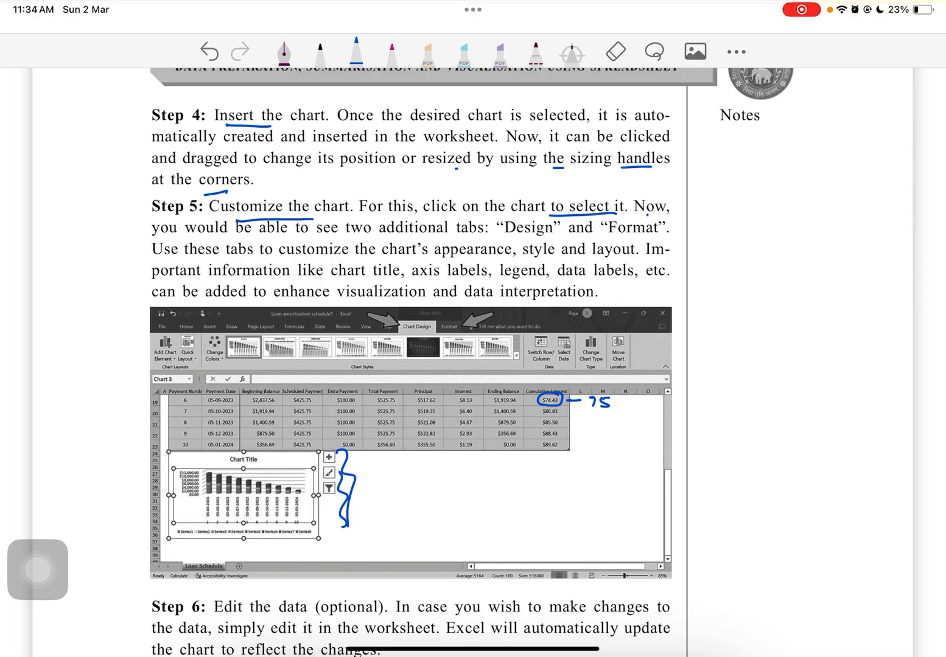
pyautogui.moveTo(352, 236); pyautogui.dragTo(654, 239)
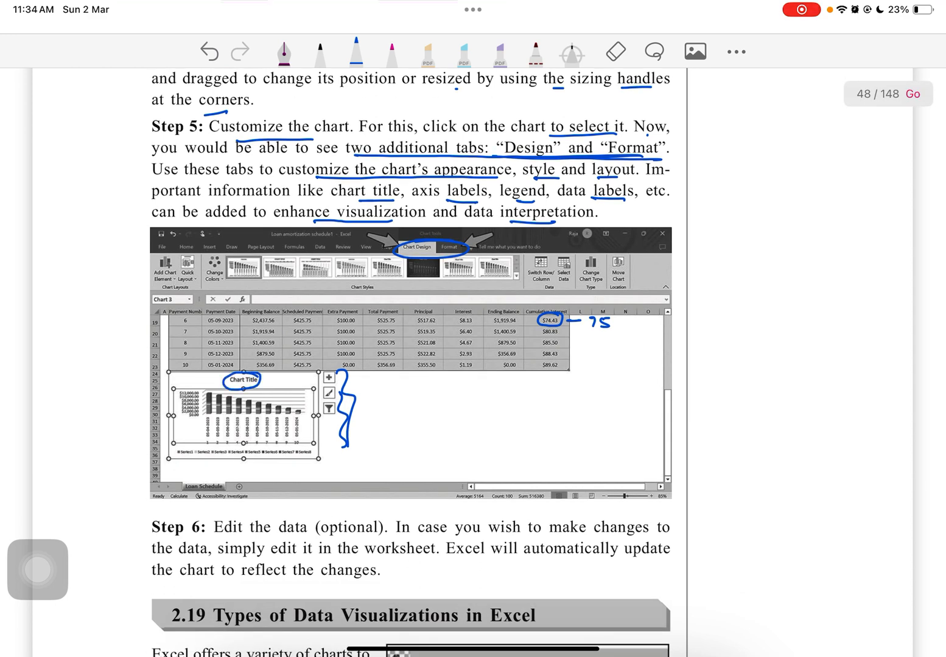
# Step: Underline the Step 6 phrases about editing data and Excel automatically updating the chart
pyautogui.moveTo(205, 446); pyautogui.dragTo(311, 444)
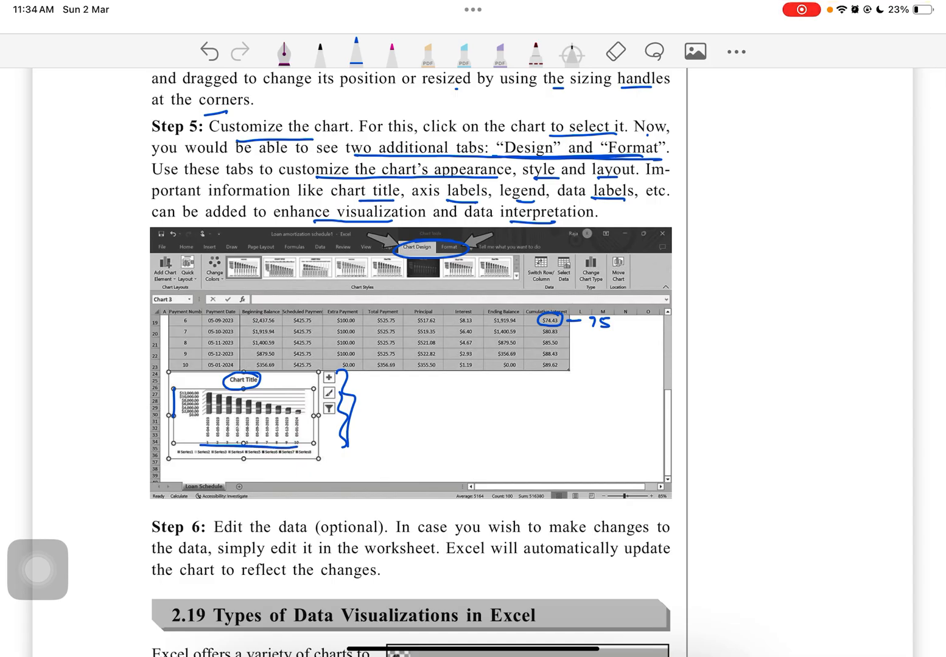
pyautogui.scroll(3)
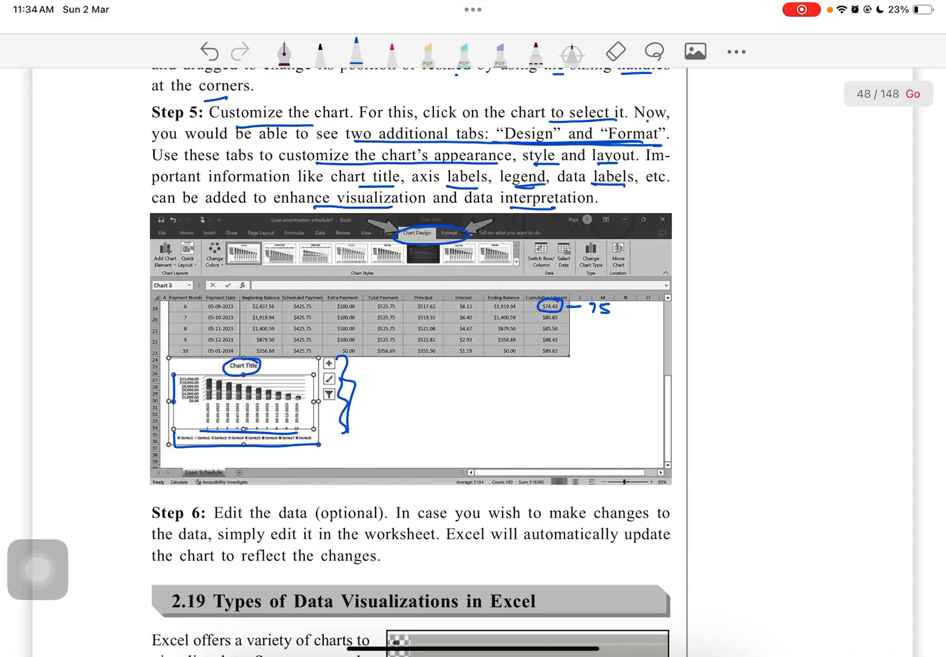
pyautogui.moveTo(170, 438); pyautogui.dragTo(319, 437)
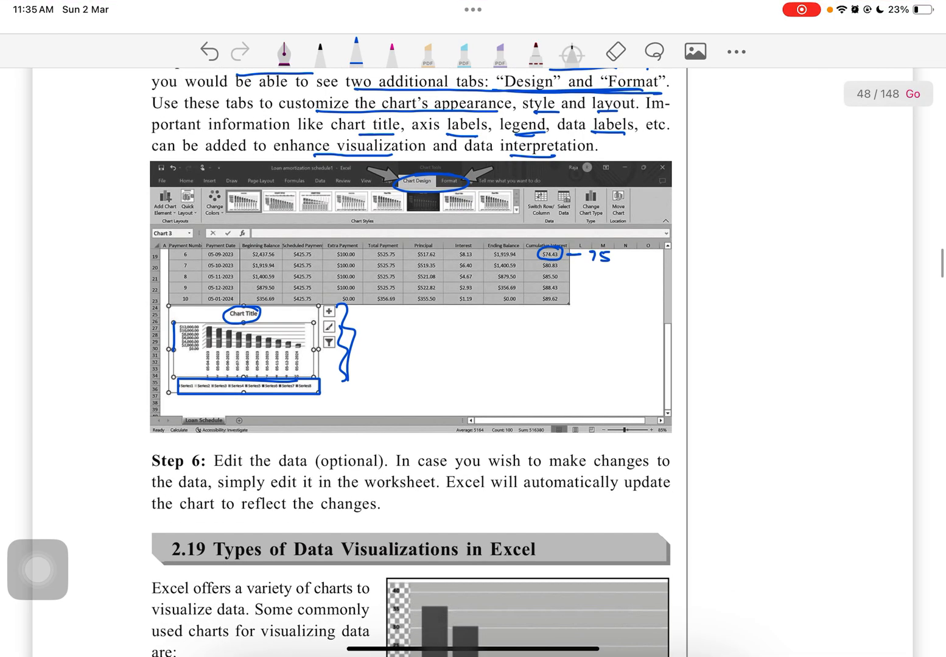
pyautogui.scroll(-3)
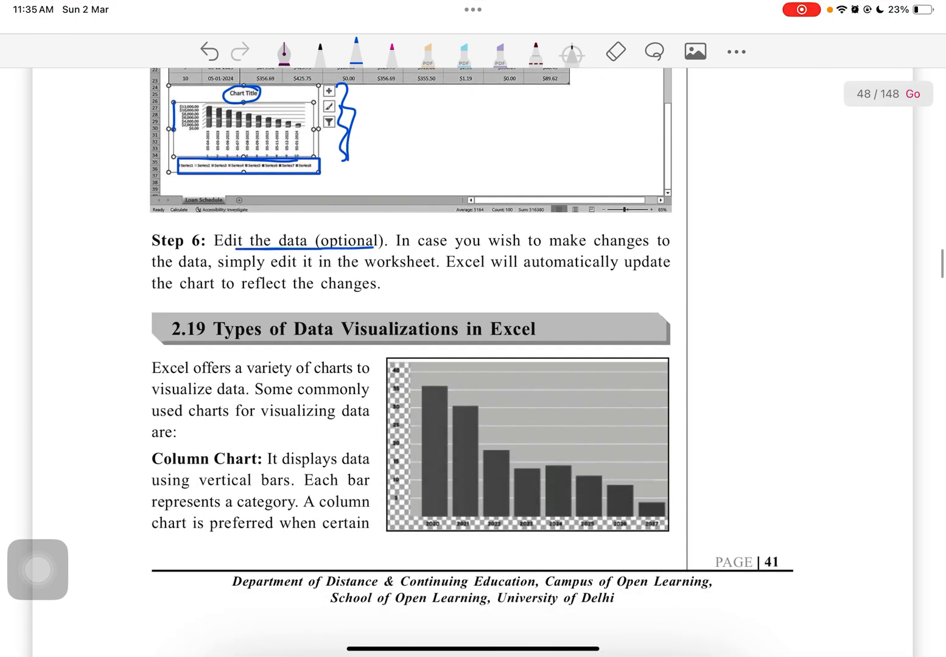
pyautogui.scroll(-3)
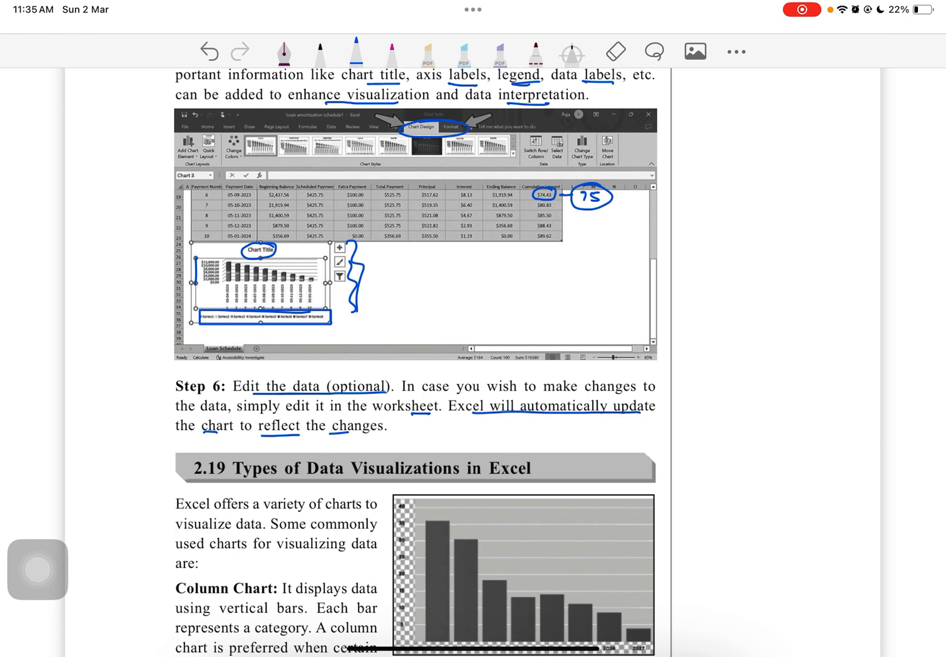
# Step: Highlight the 2.19 heading, underline Column Chart and outline the first column-chart bars in blue
pyautogui.scroll(-3)
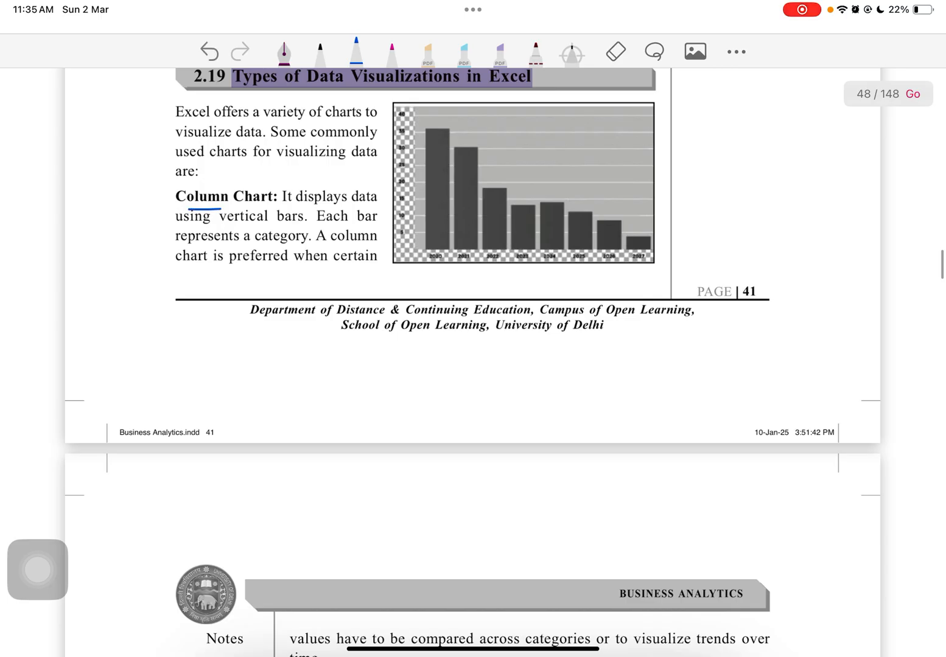
pyautogui.moveTo(426, 128); pyautogui.dragTo(438, 244)
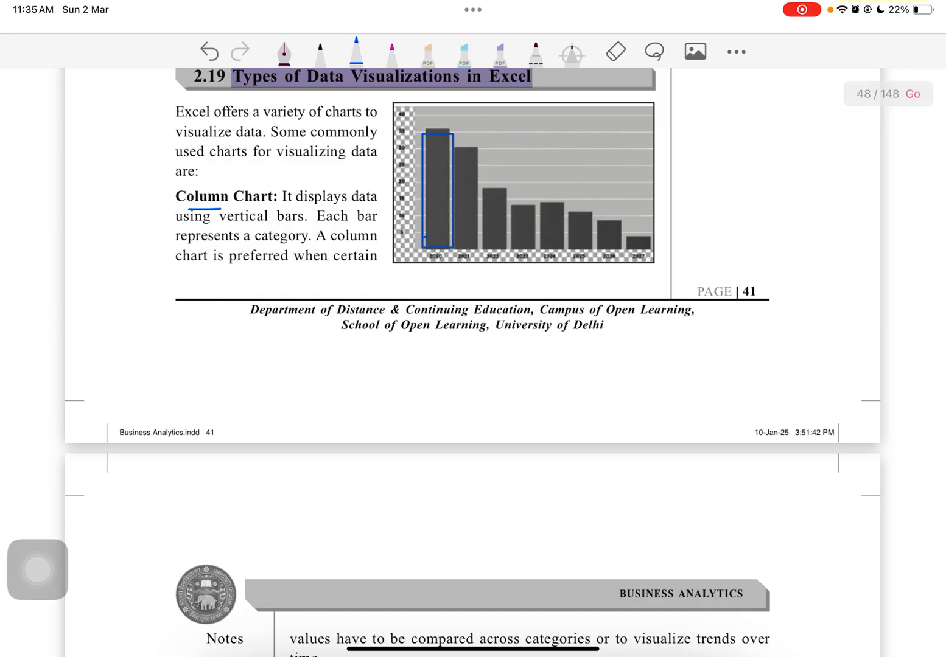
pyautogui.moveTo(453, 146); pyautogui.dragTo(468, 246)
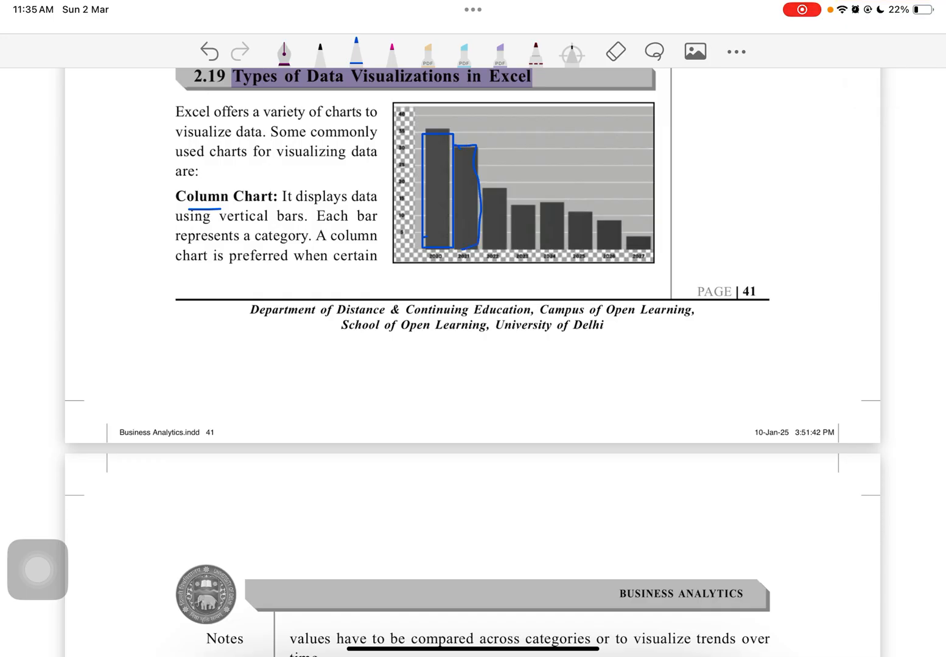
pyautogui.moveTo(633, 213); pyautogui.dragTo(675, 196)
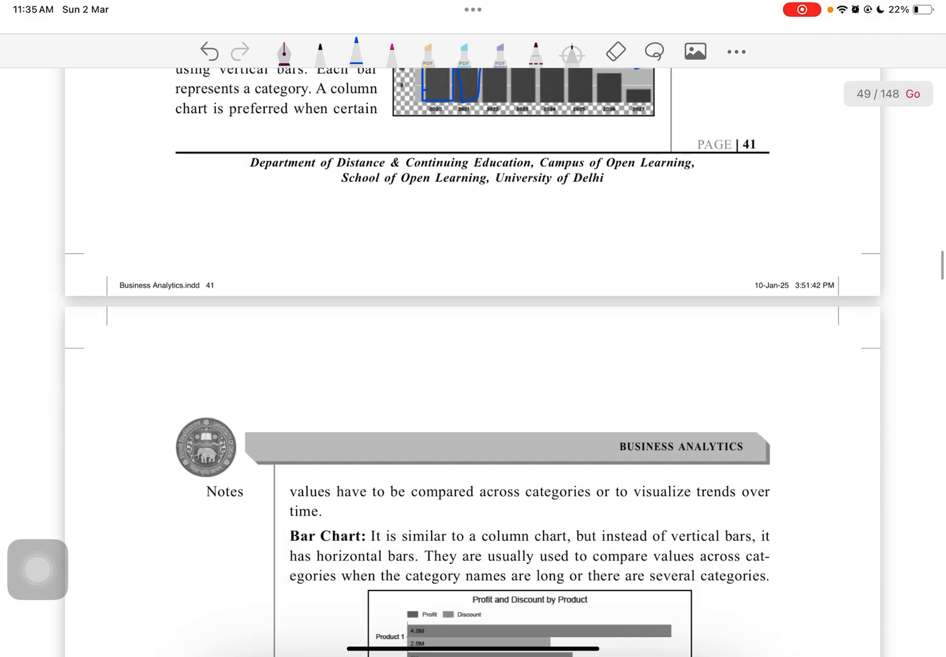
# Step: Underline Bar Chart and Line Chart and trace the longest bar of the bar chart
pyautogui.scroll(-3)
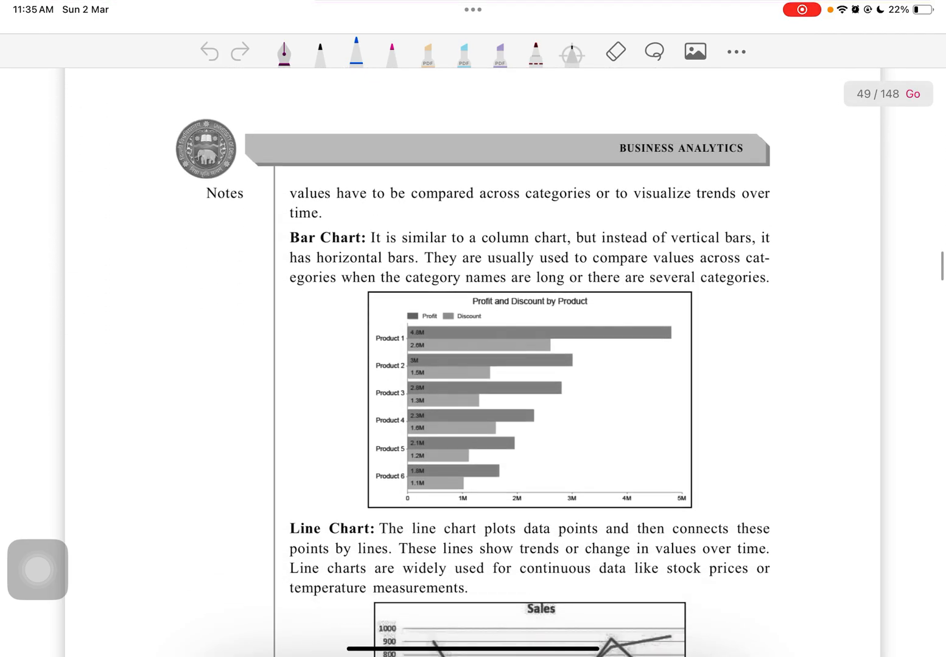
pyautogui.moveTo(416, 331); pyautogui.dragTo(671, 328)
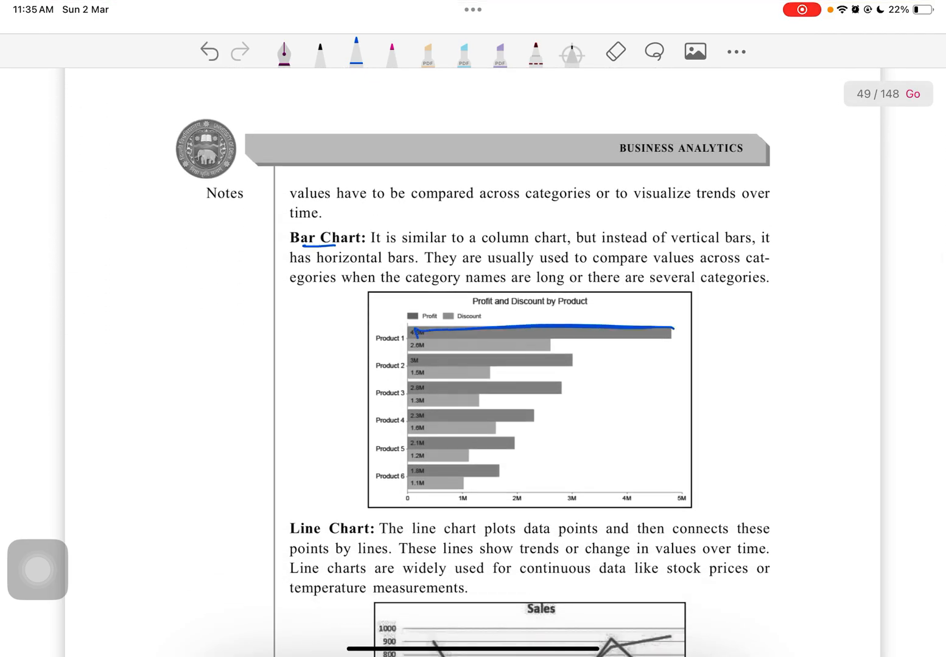
pyautogui.scroll(-3)
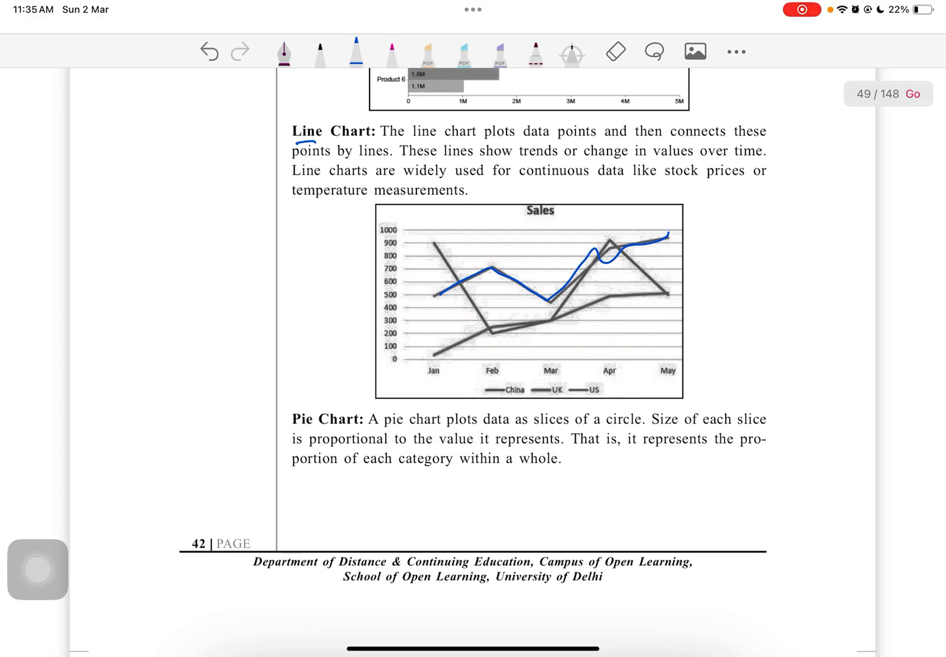
pyautogui.moveTo(517, 159); pyautogui.dragTo(687, 159)
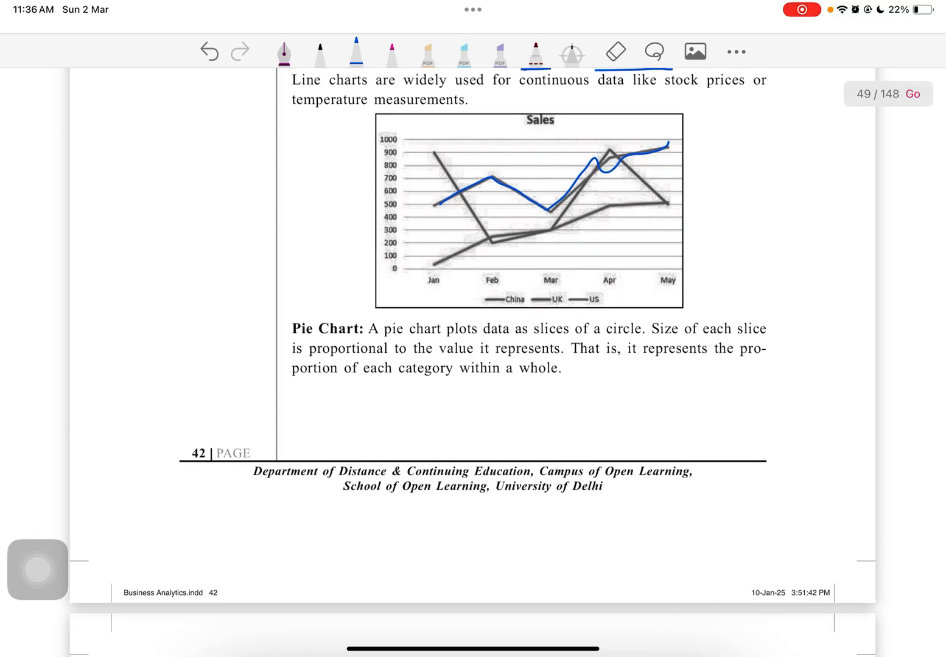
# Step: Underline Pie Chart and sketch a circle divided into slices beside it
pyautogui.moveTo(165, 331); pyautogui.dragTo(195, 411)
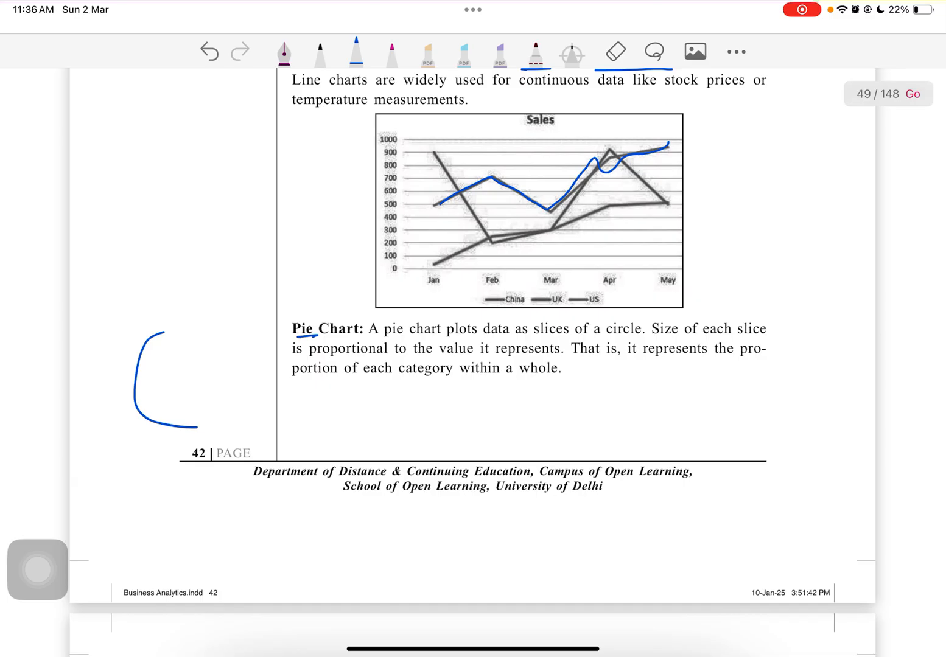
pyautogui.moveTo(162, 332); pyautogui.dragTo(189, 420)
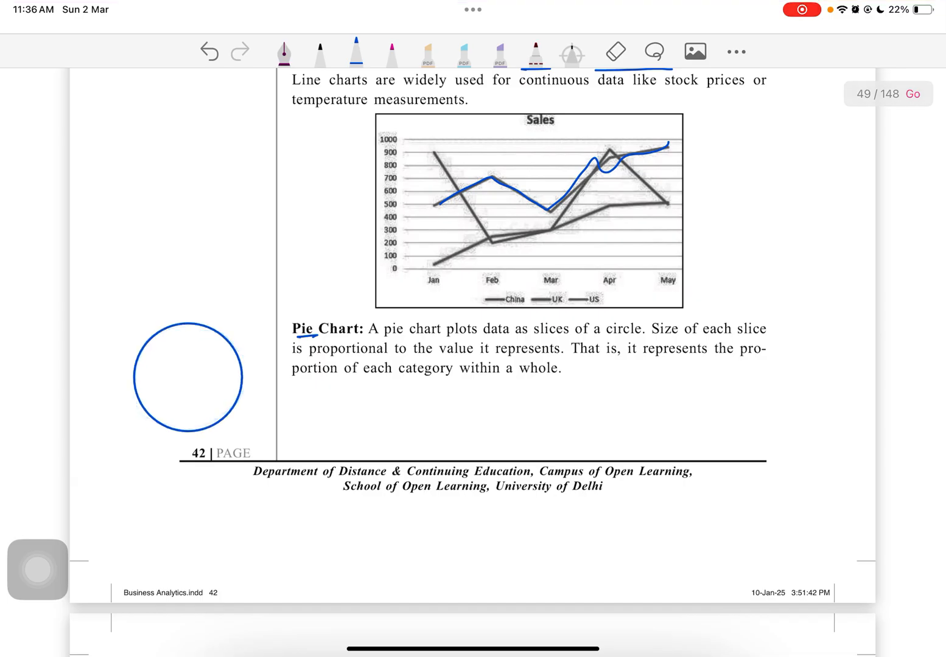
pyautogui.moveTo(193, 319); pyautogui.dragTo(213, 417)
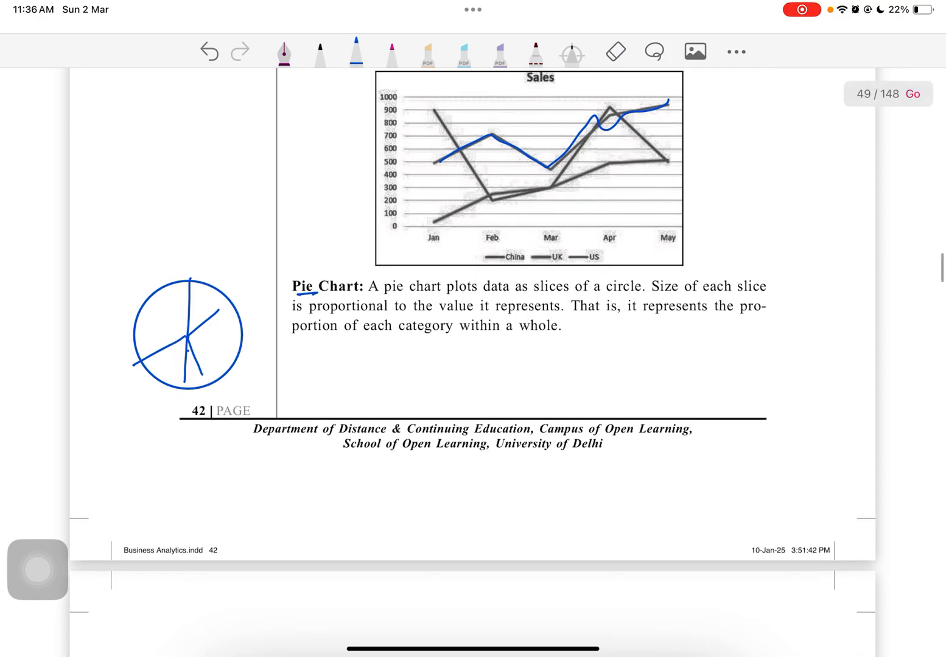
pyautogui.moveTo(295, 333); pyautogui.dragTo(502, 331)
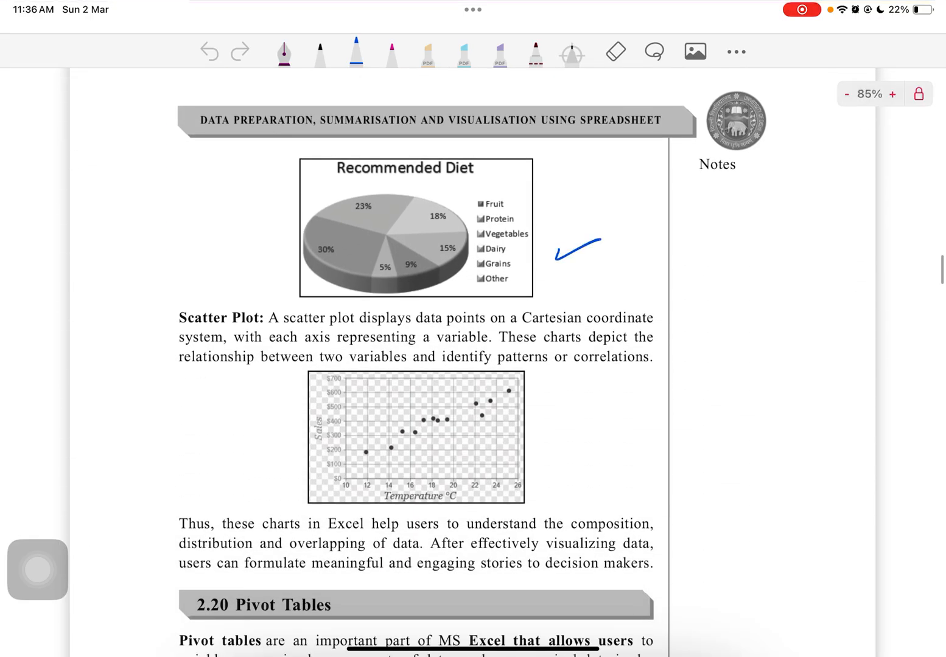
# Step: Draw an arrow with the note 'Determine' beside Scatter Plot, double-underlined with an exclamation mark
pyautogui.moveTo(151, 317); pyautogui.dragTo(194, 297)
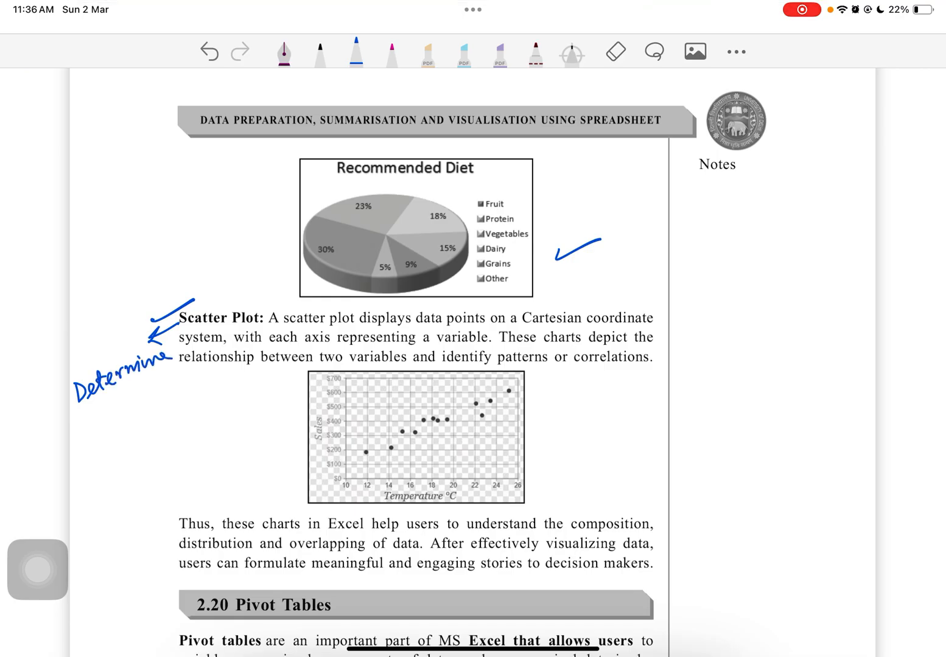
pyautogui.moveTo(79, 432); pyautogui.dragTo(146, 402)
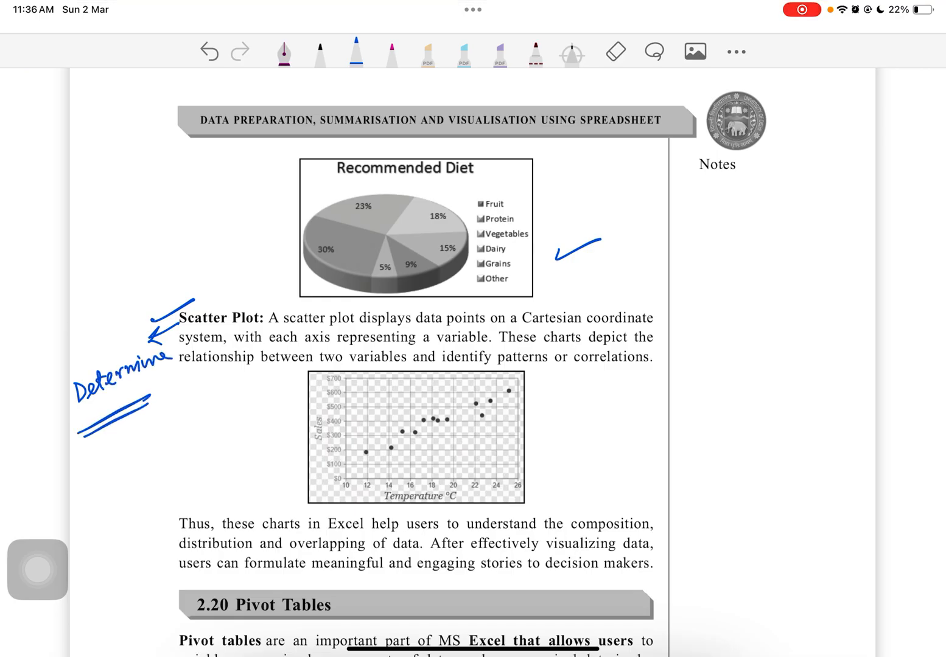
pyautogui.moveTo(156, 389); pyautogui.dragTo(171, 420)
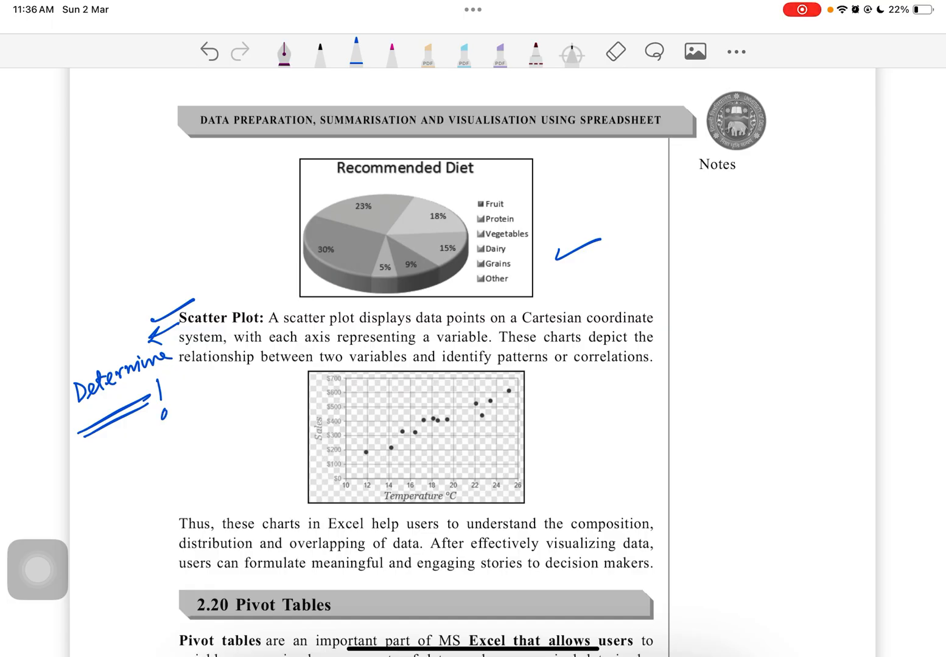
pyautogui.scroll(-3)
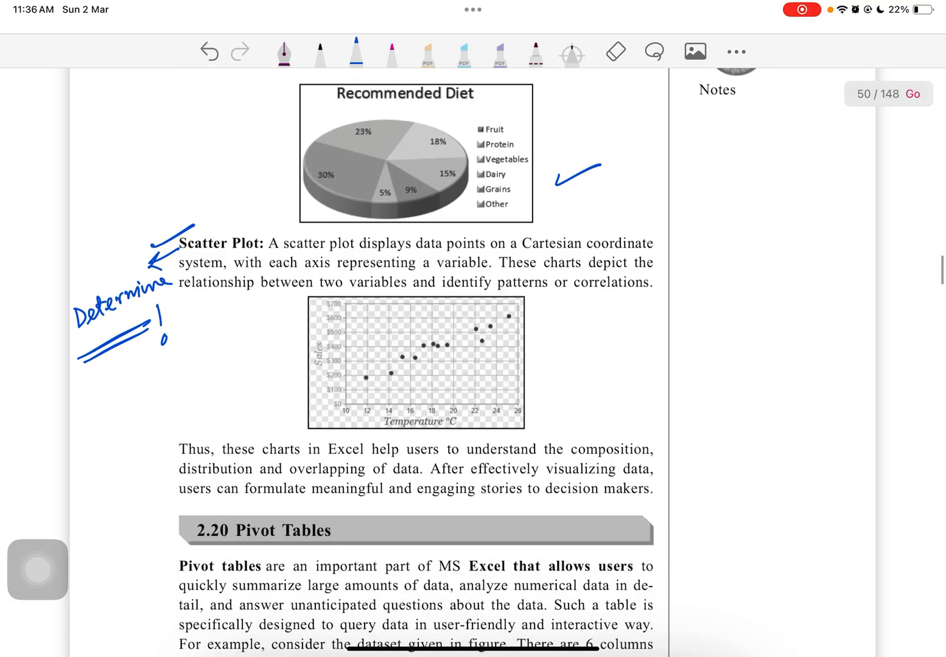
pyautogui.scroll(-3)
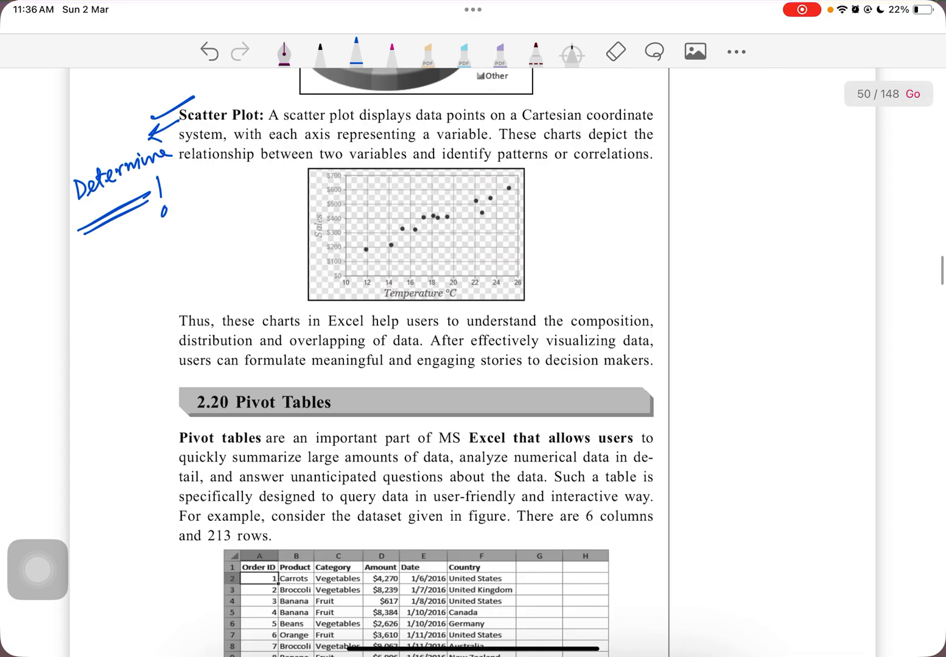
# Step: Underline 'data points', 'Cartesian', each axis's variable, and composition, distribution and overlapping
pyautogui.moveTo(434, 123); pyautogui.dragTo(487, 123)
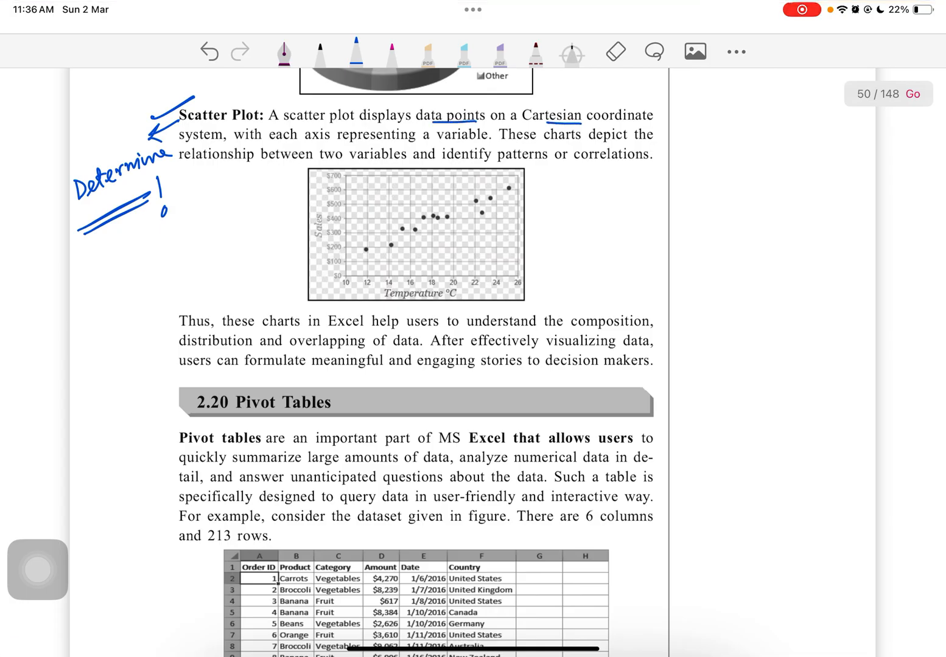
pyautogui.moveTo(250, 139); pyautogui.dragTo(336, 139)
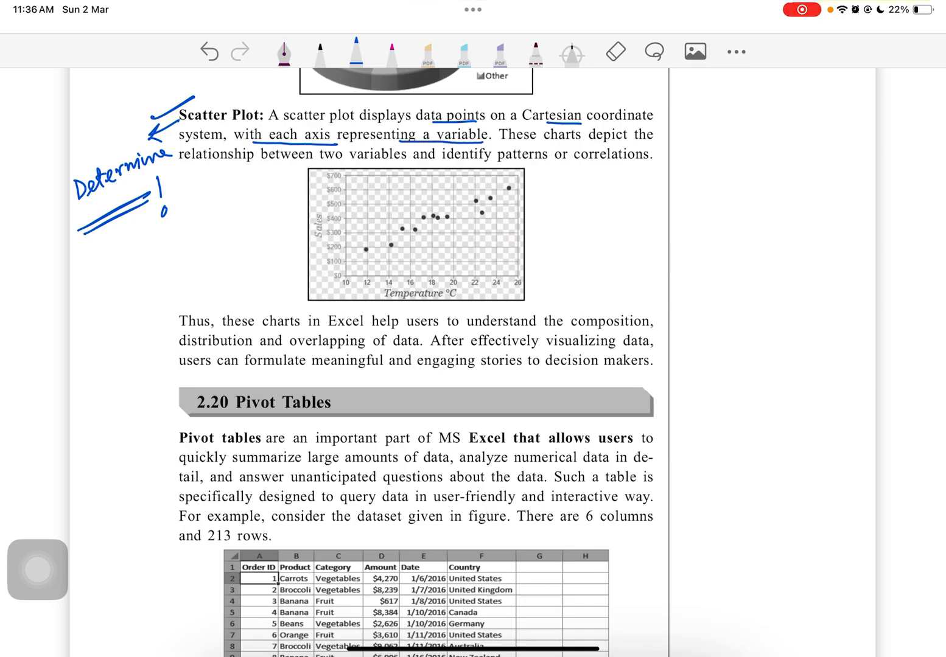
pyautogui.moveTo(224, 161); pyautogui.dragTo(401, 159)
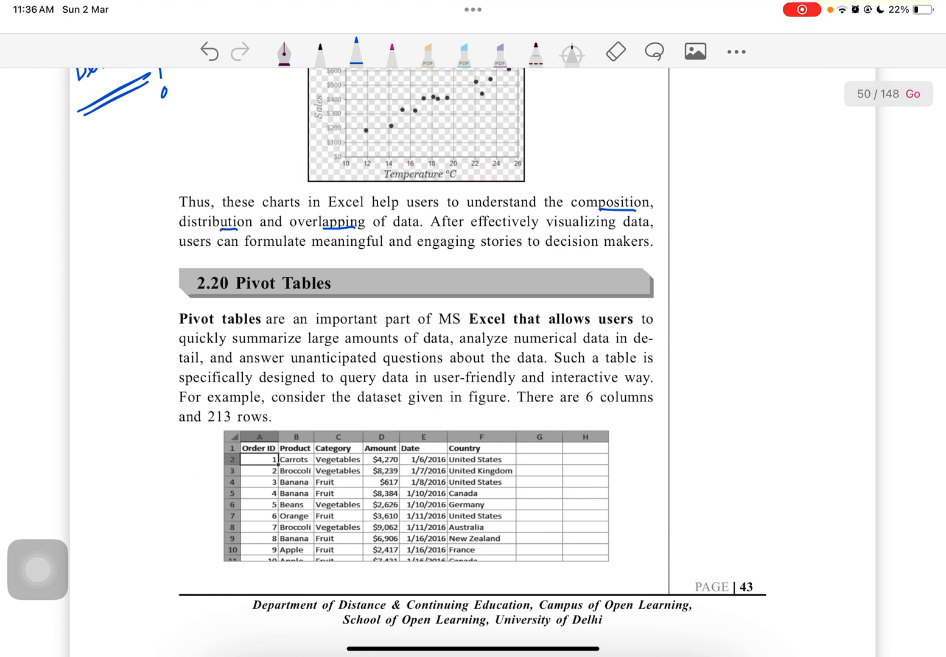
# Step: Underline 'effectively visualizing data' and the 'meaningful and engaging stories' sentence
pyautogui.moveTo(505, 229); pyautogui.dragTo(638, 229)
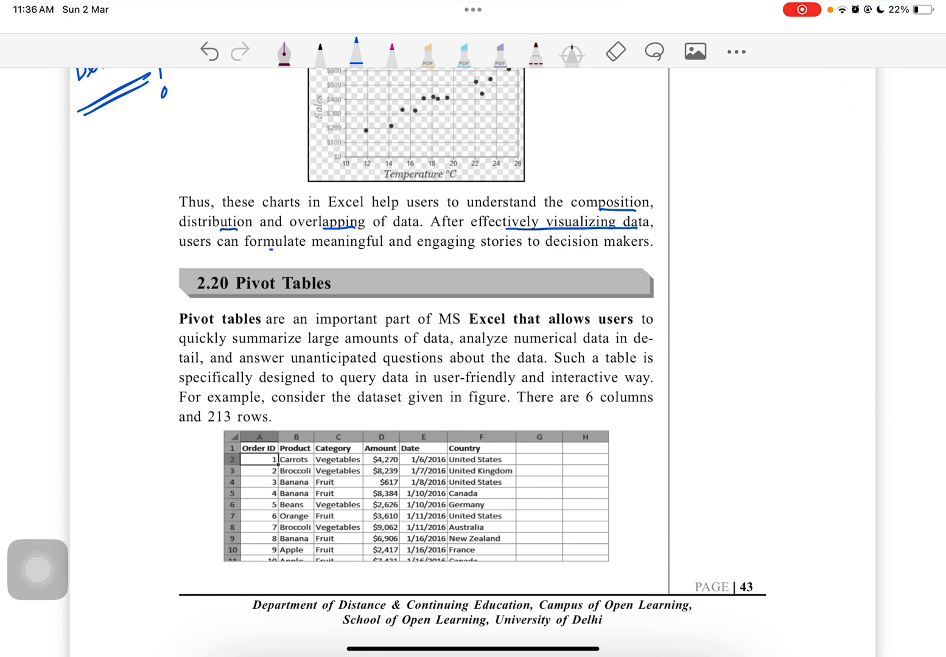
pyautogui.moveTo(262, 248); pyautogui.dragTo(642, 248)
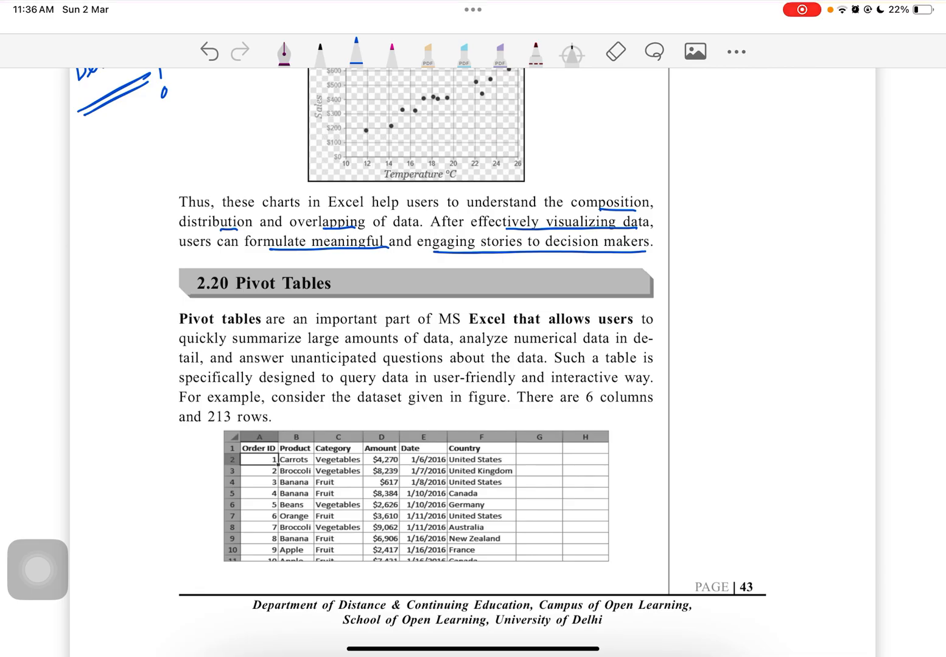
pyautogui.scroll(-3)
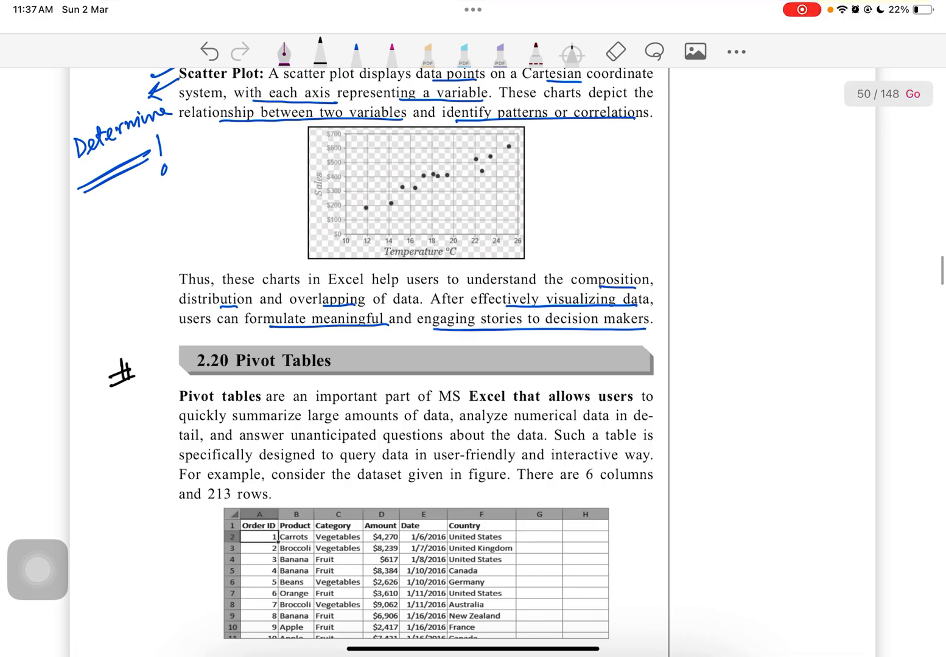
# Step: Write V.Imp next to 2.20 Pivot Tables, circle it and box the heading in a clean rectangle
pyautogui.moveTo(375, 359); pyautogui.dragTo(423, 359)
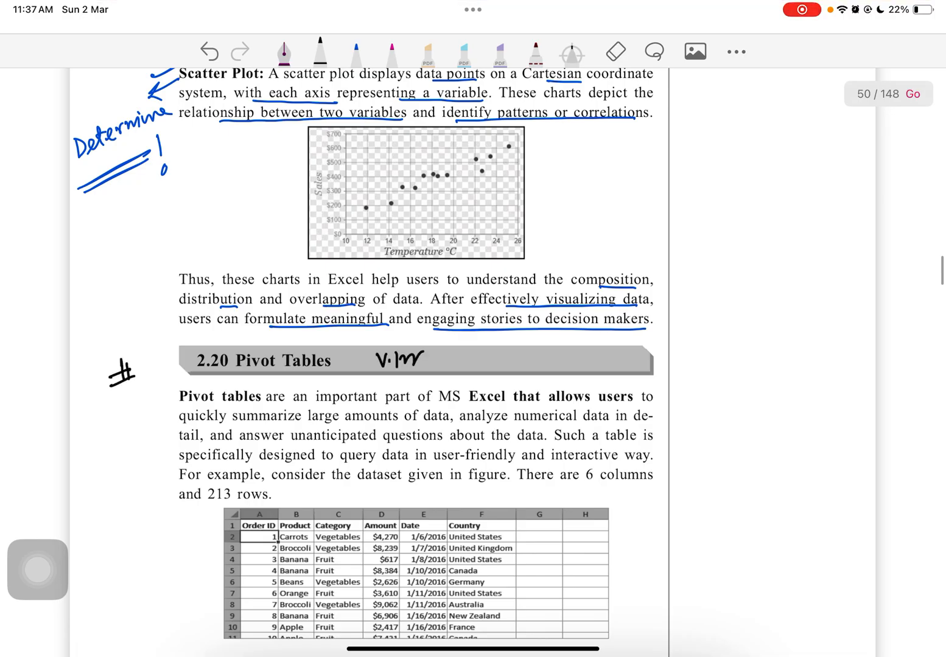
pyautogui.moveTo(365, 341); pyautogui.dragTo(462, 378)
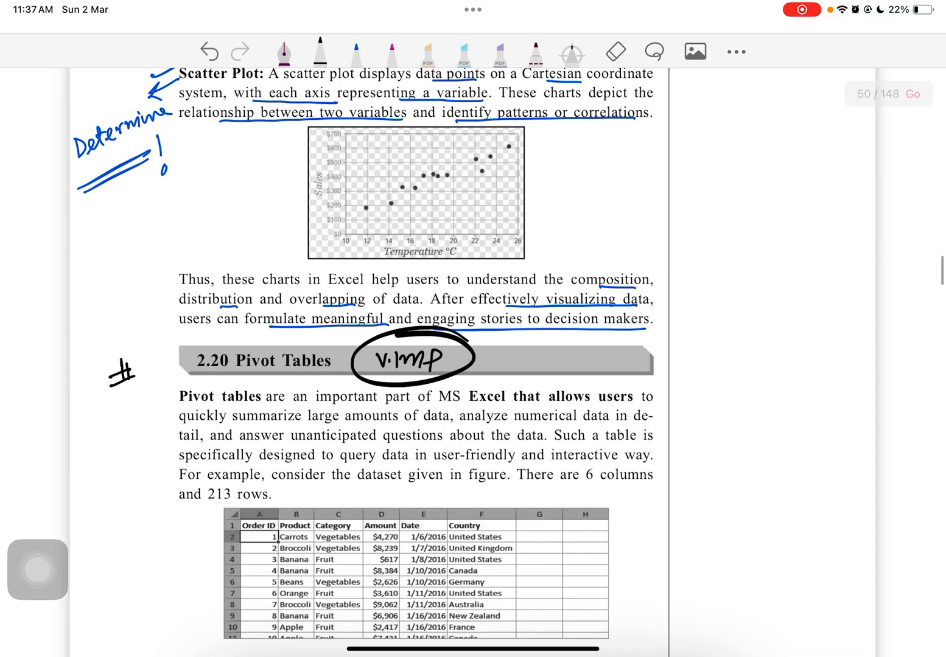
pyautogui.moveTo(194, 347); pyautogui.dragTo(331, 371)
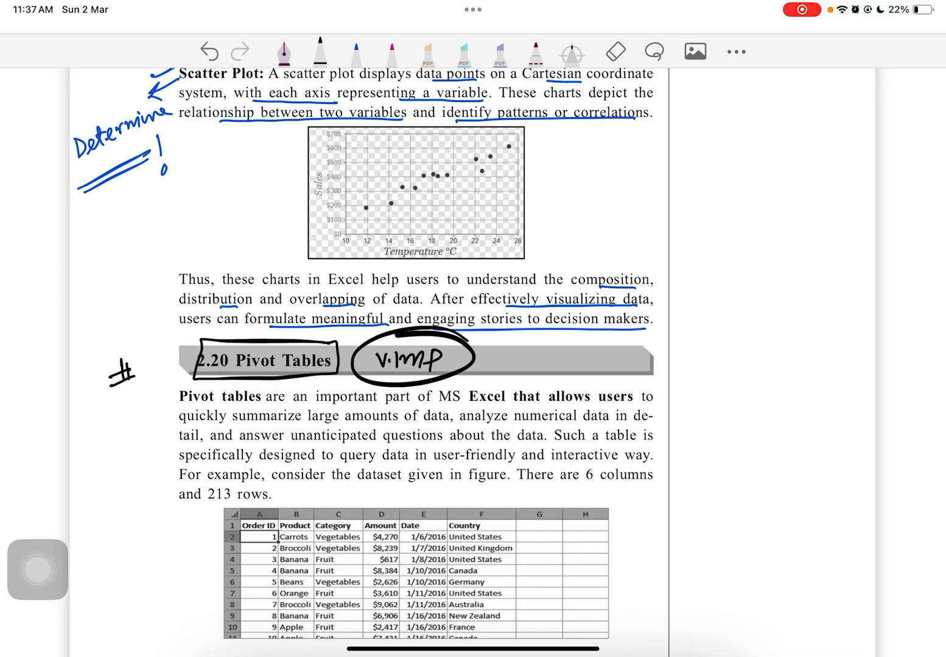
pyautogui.moveTo(195, 341); pyautogui.dragTo(331, 378)
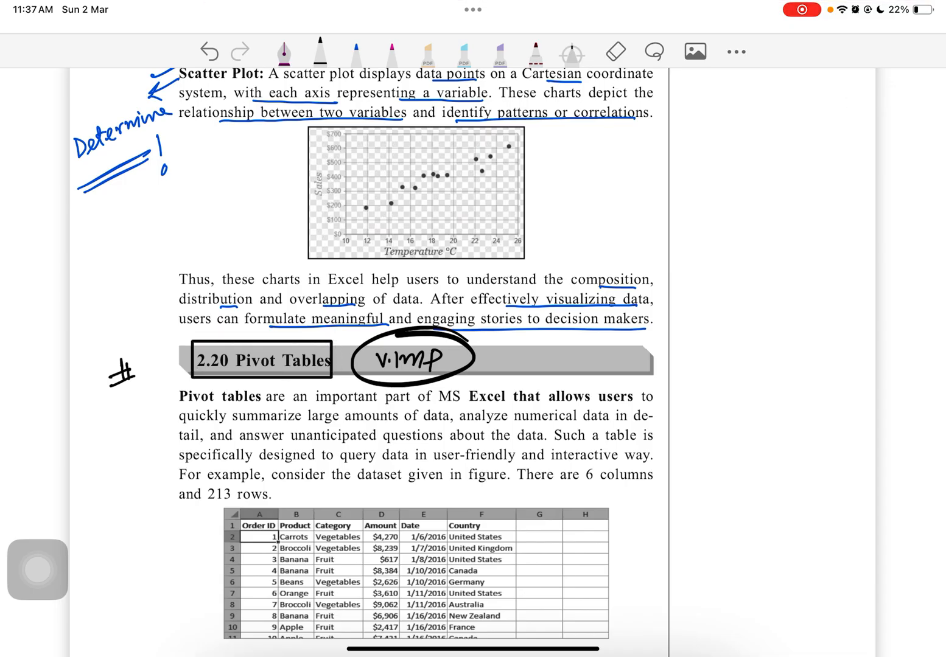